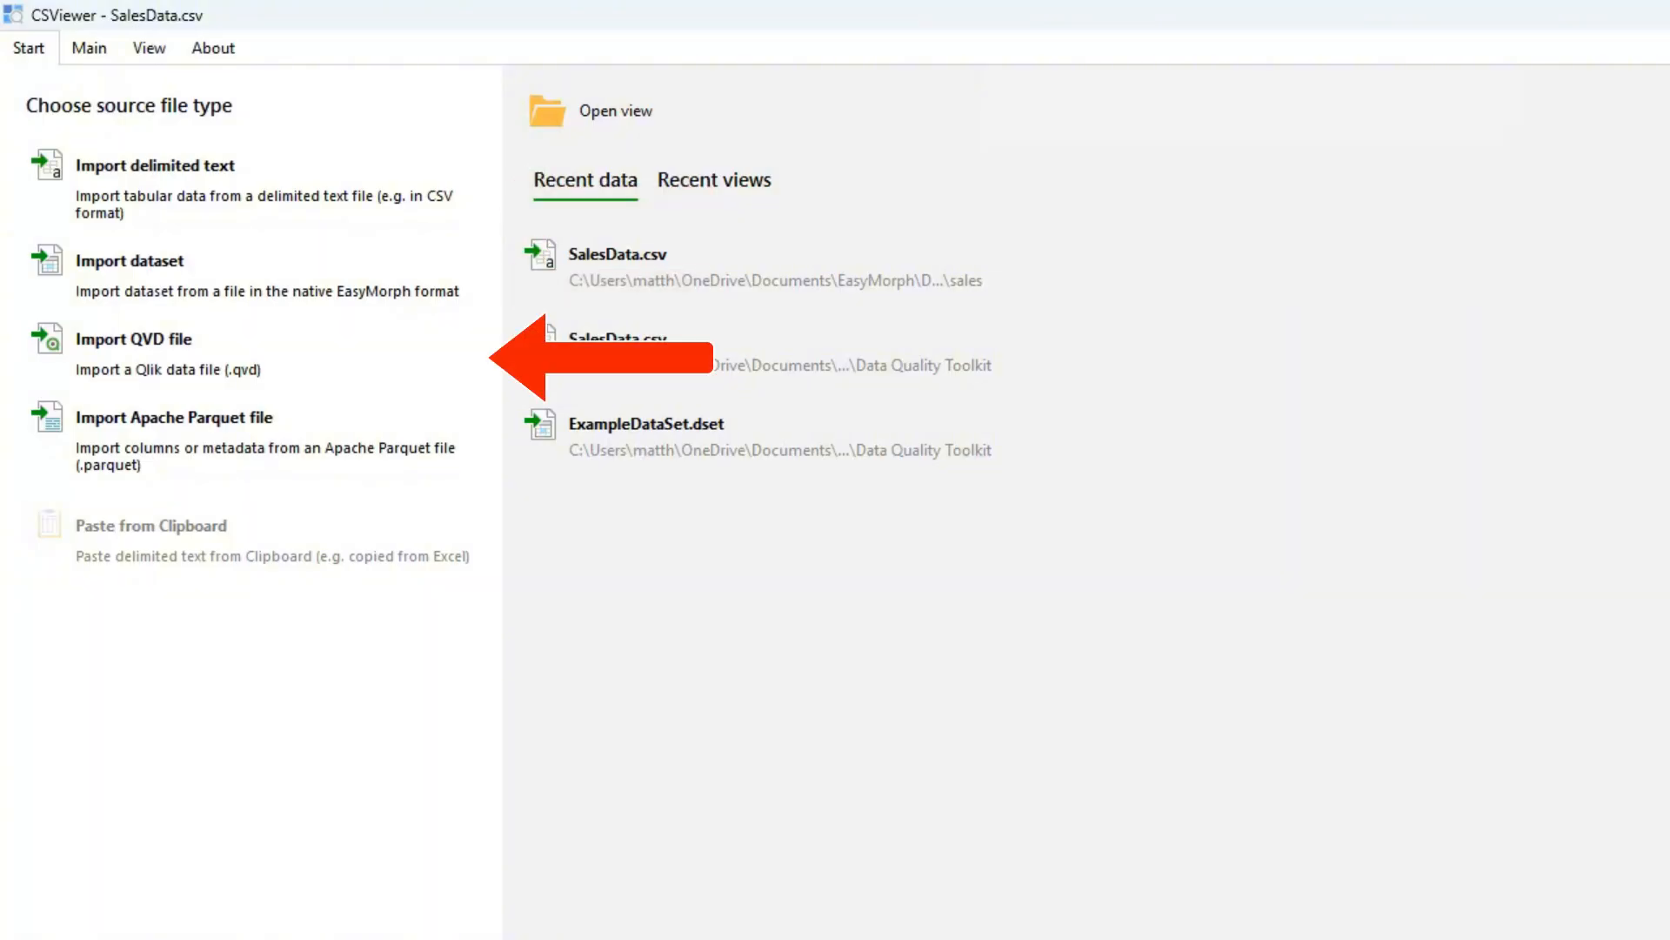
mouse_move(543, 442)
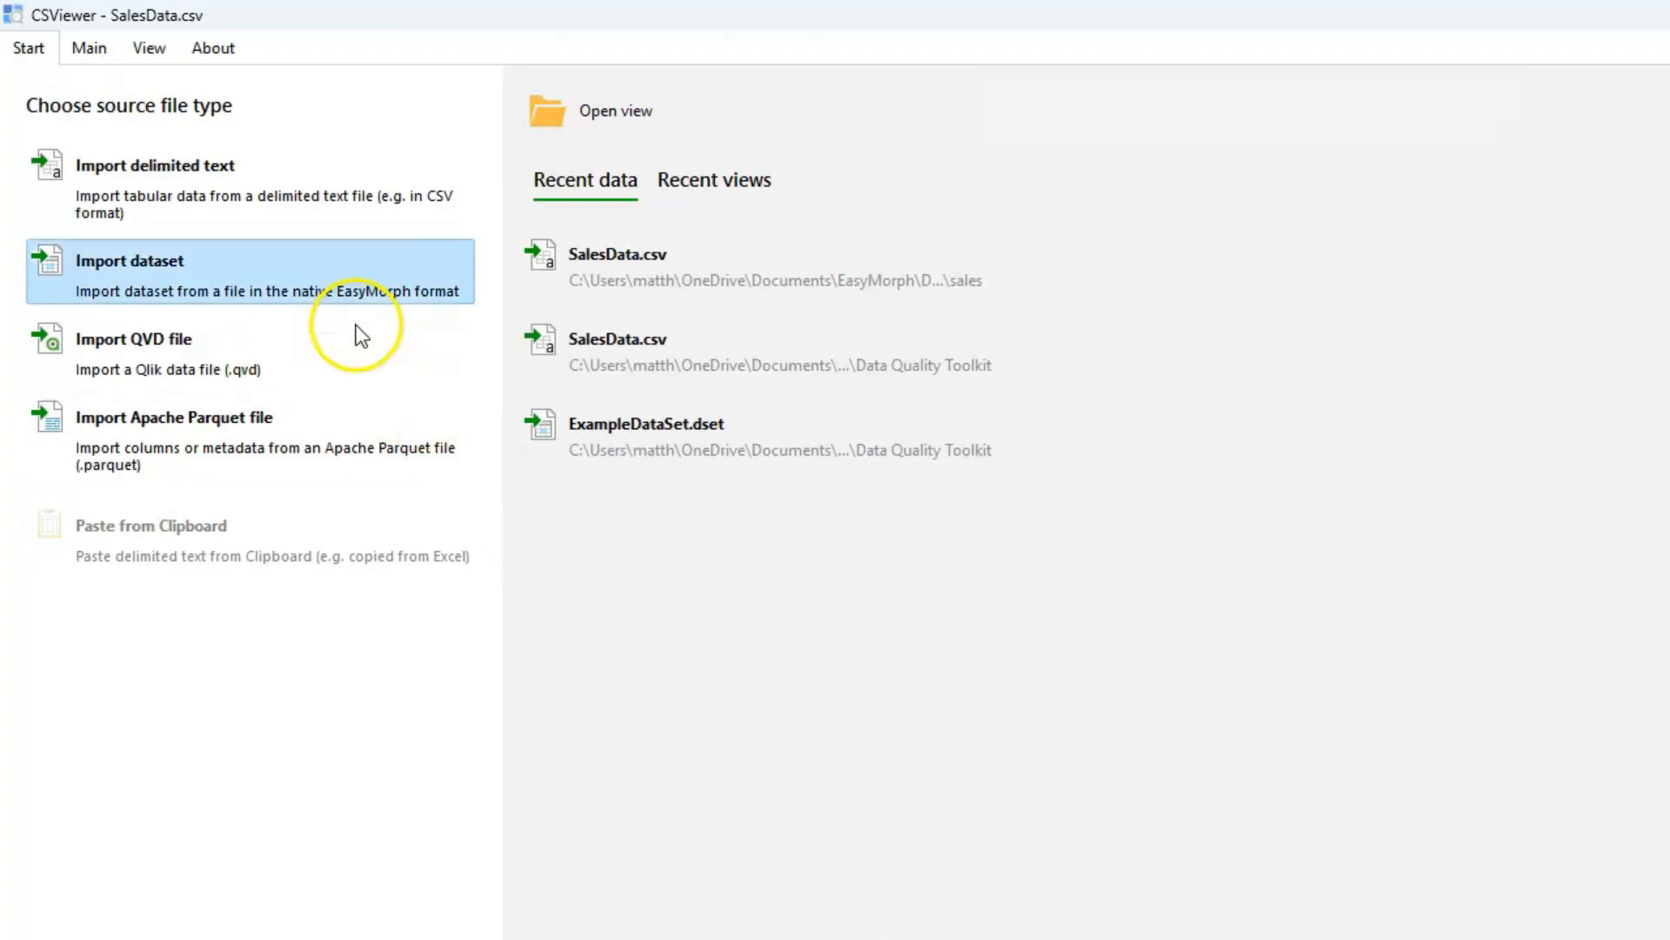
Step: Import SalesData.csv as delimited text and apply to load its rows into the grid
left_click(155, 165)
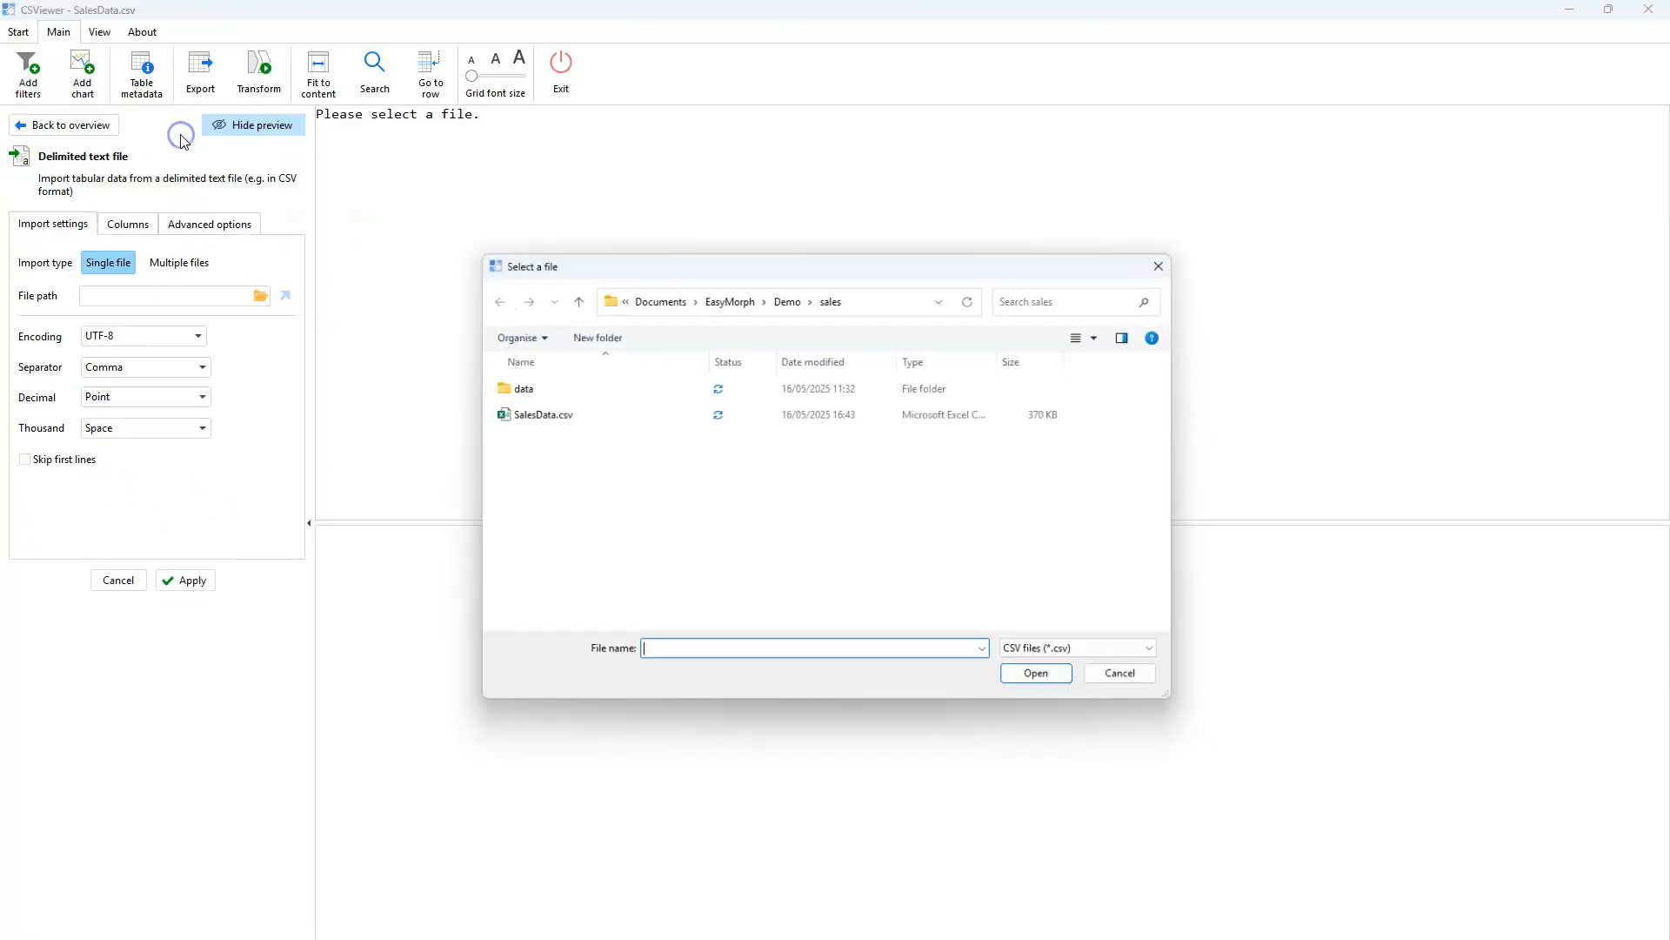
left_click(534, 414)
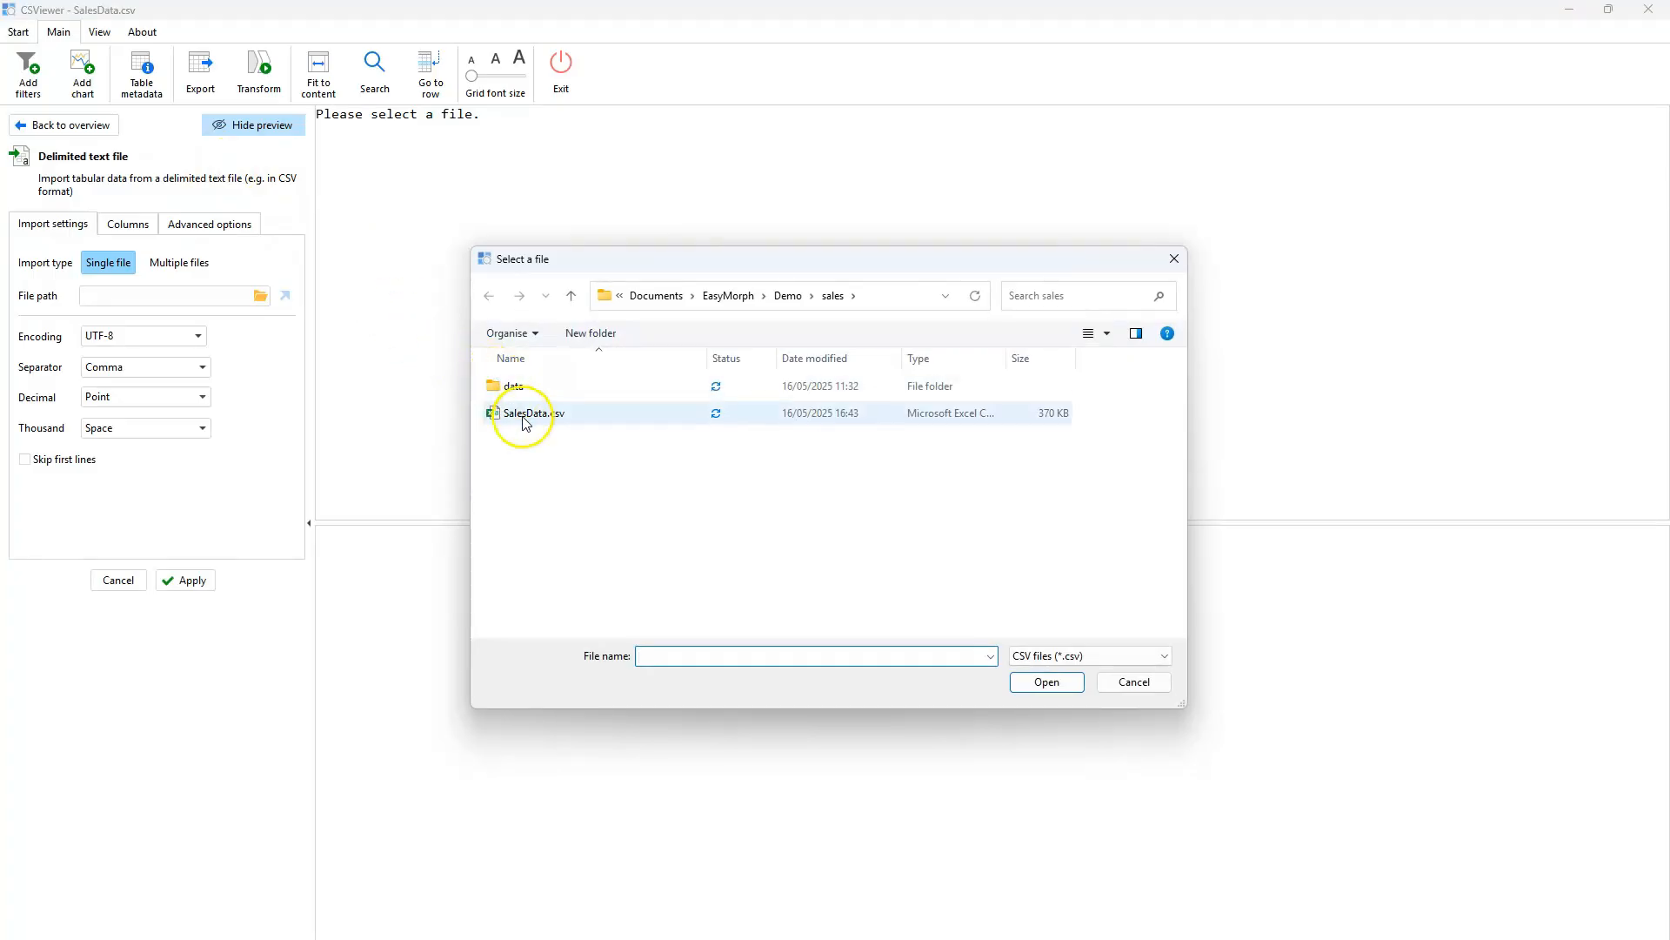
double_click(527, 412)
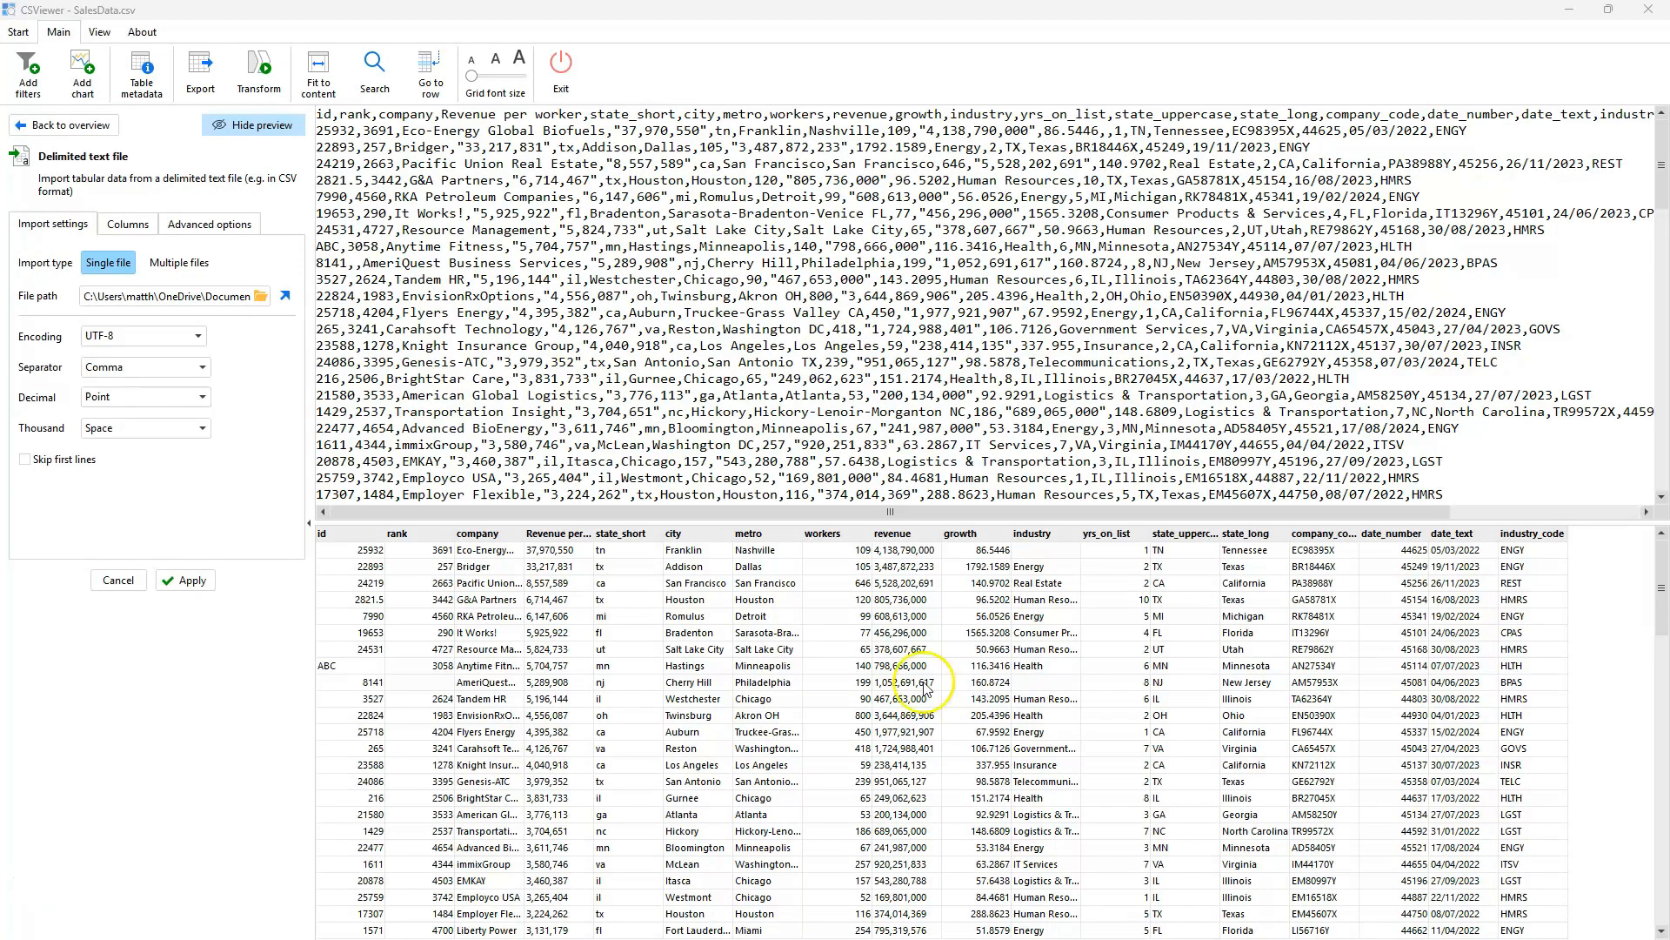
left_click(183, 579)
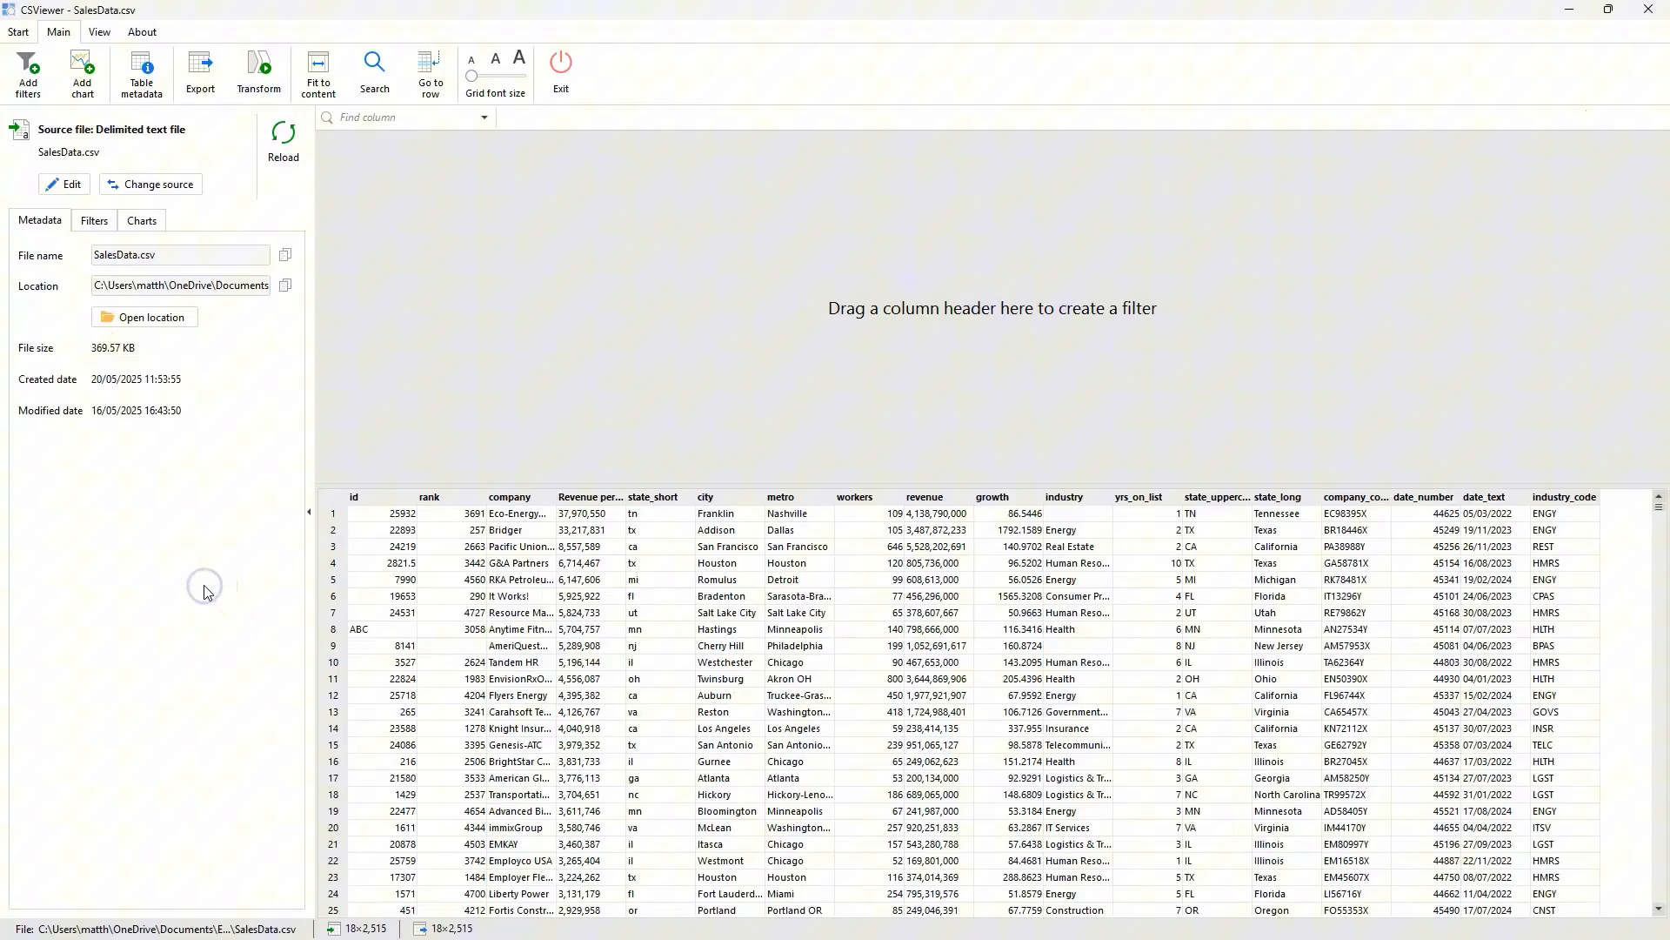
Step: Return to the start screen and reload SalesData.csv directly from its folder
left_click(18, 31)
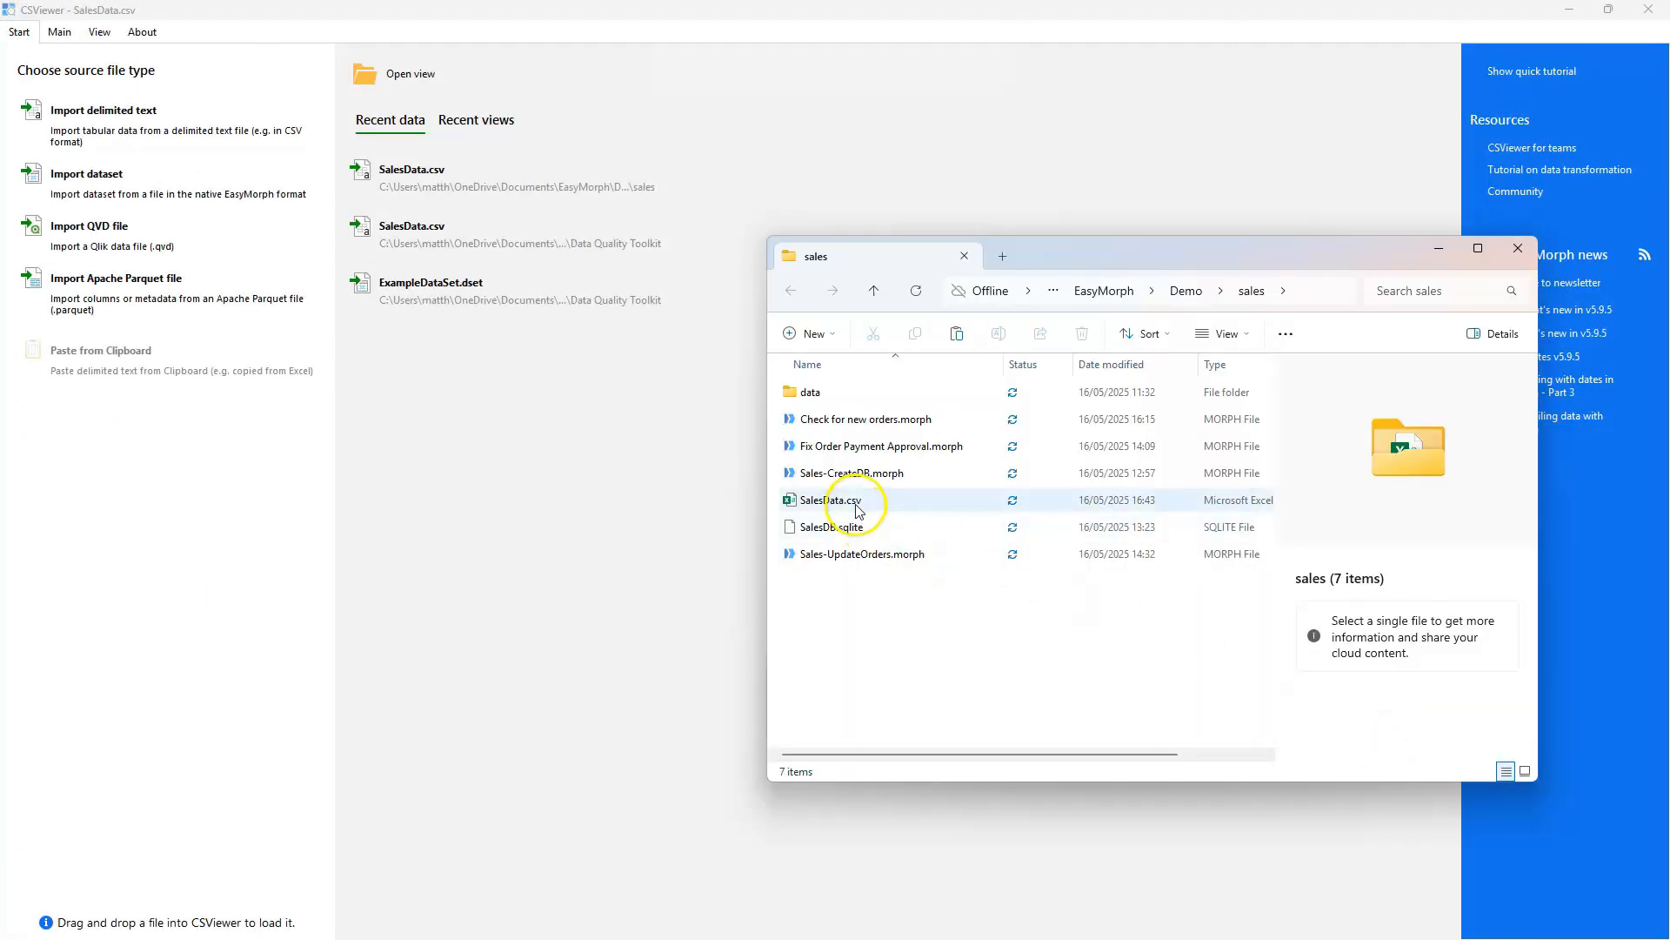
double_click(830, 499)
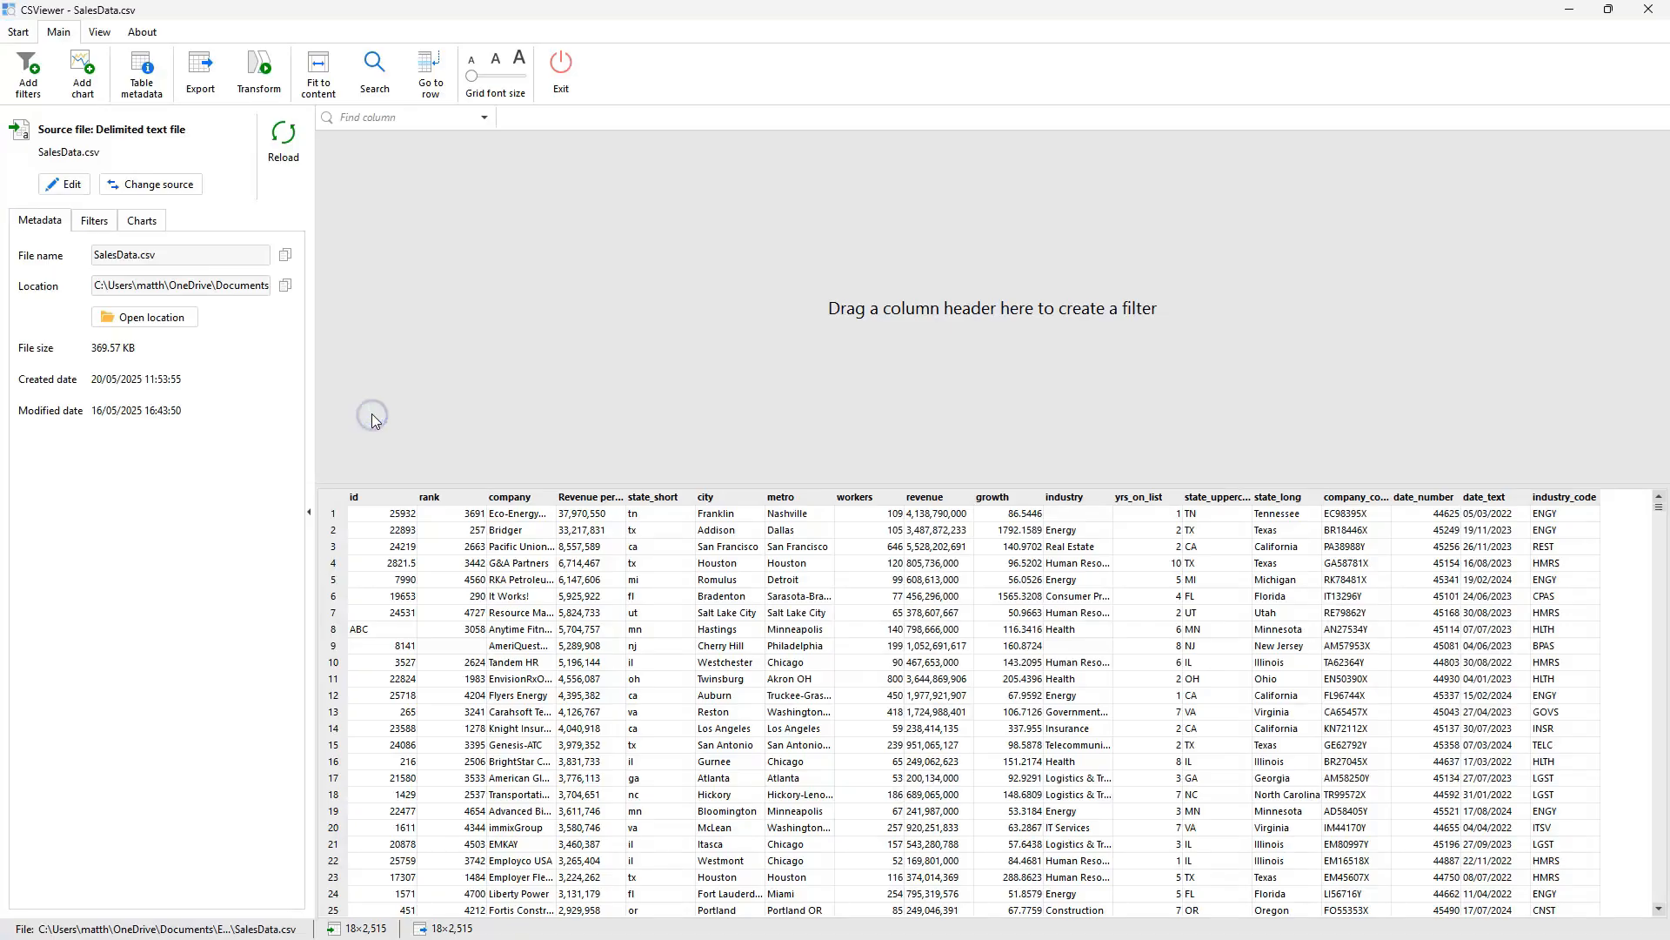
left_click(1063, 496)
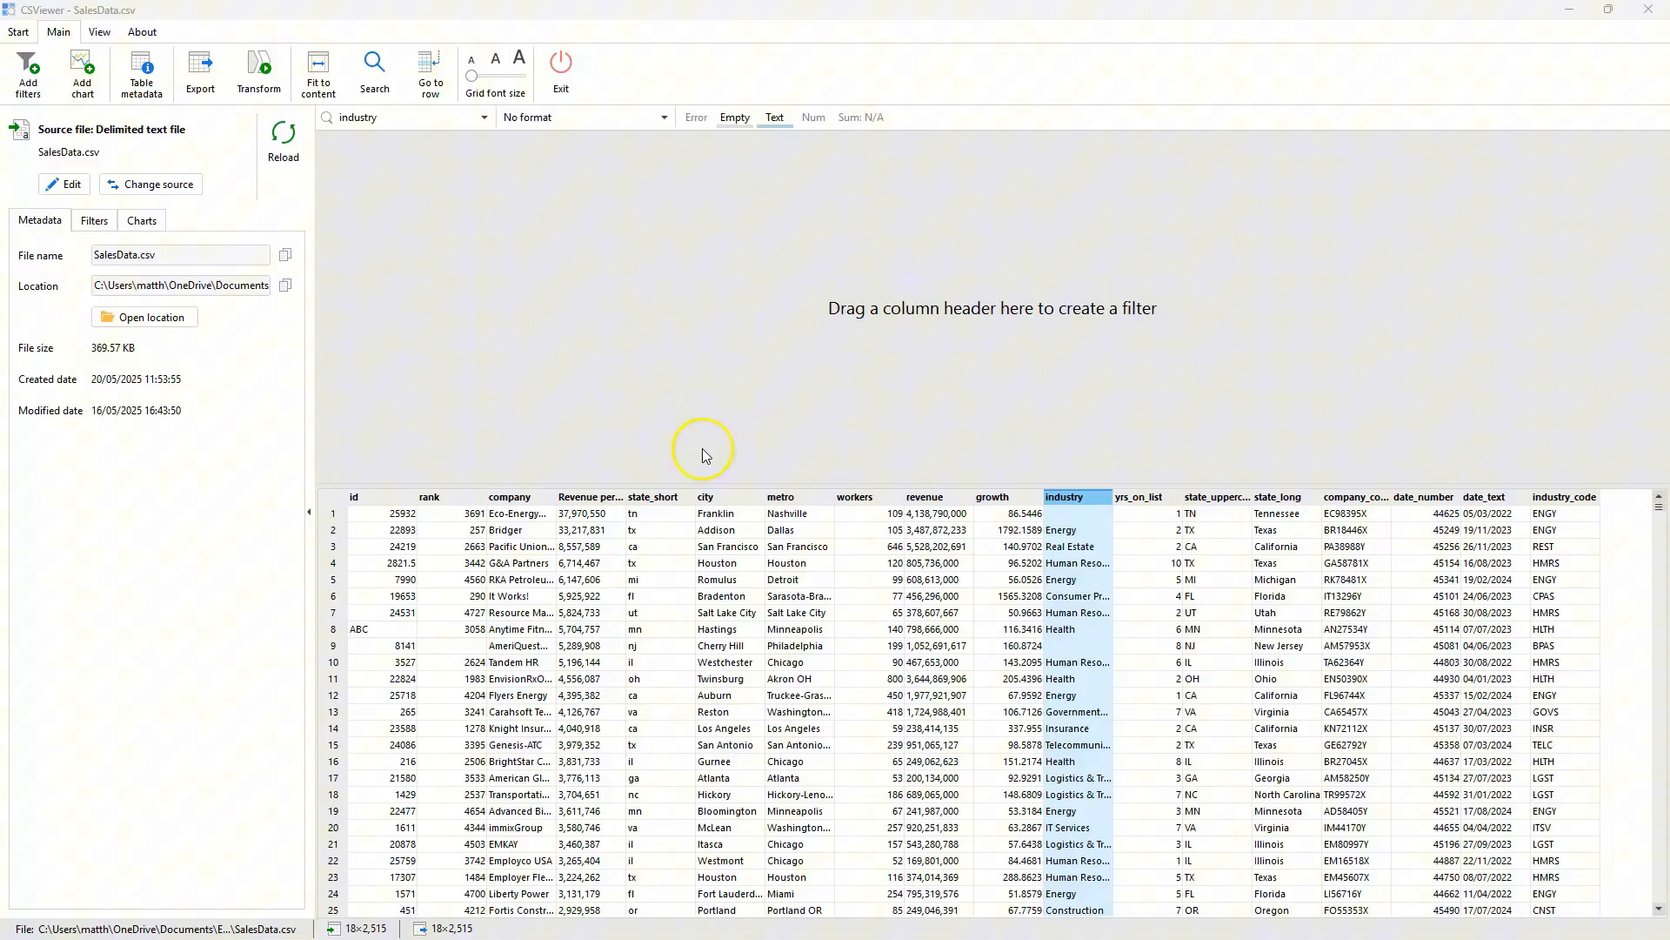
Step: Add value filters for the company, metro, industry and state_long columns
left_click(520, 495)
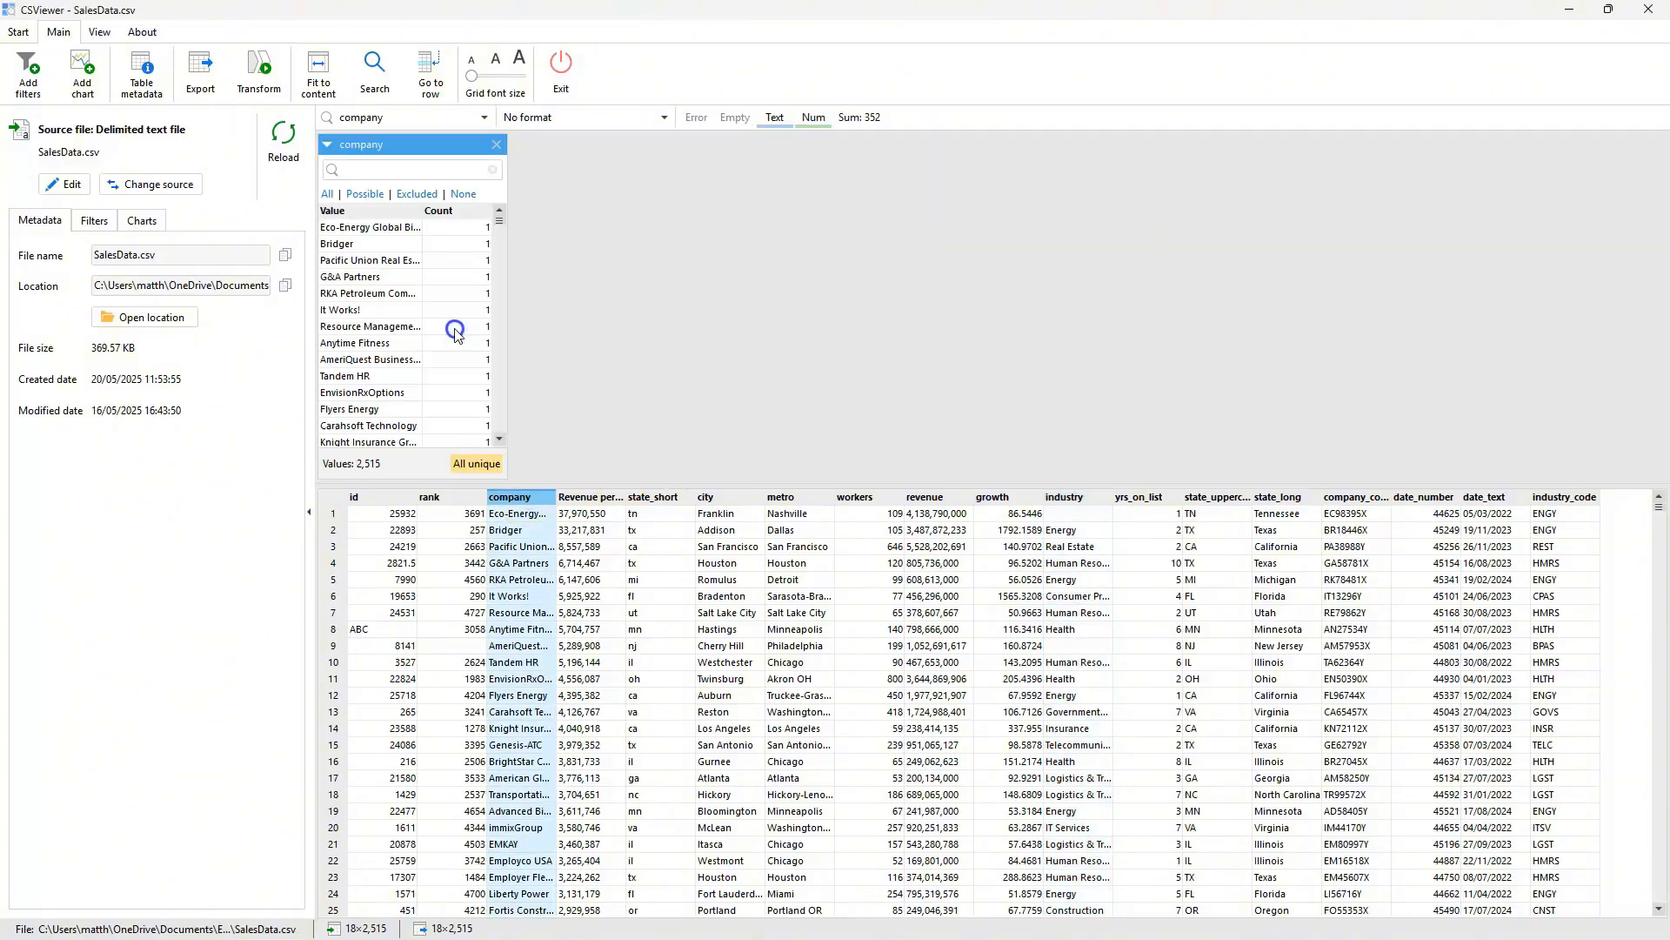
mouse_move(819, 494)
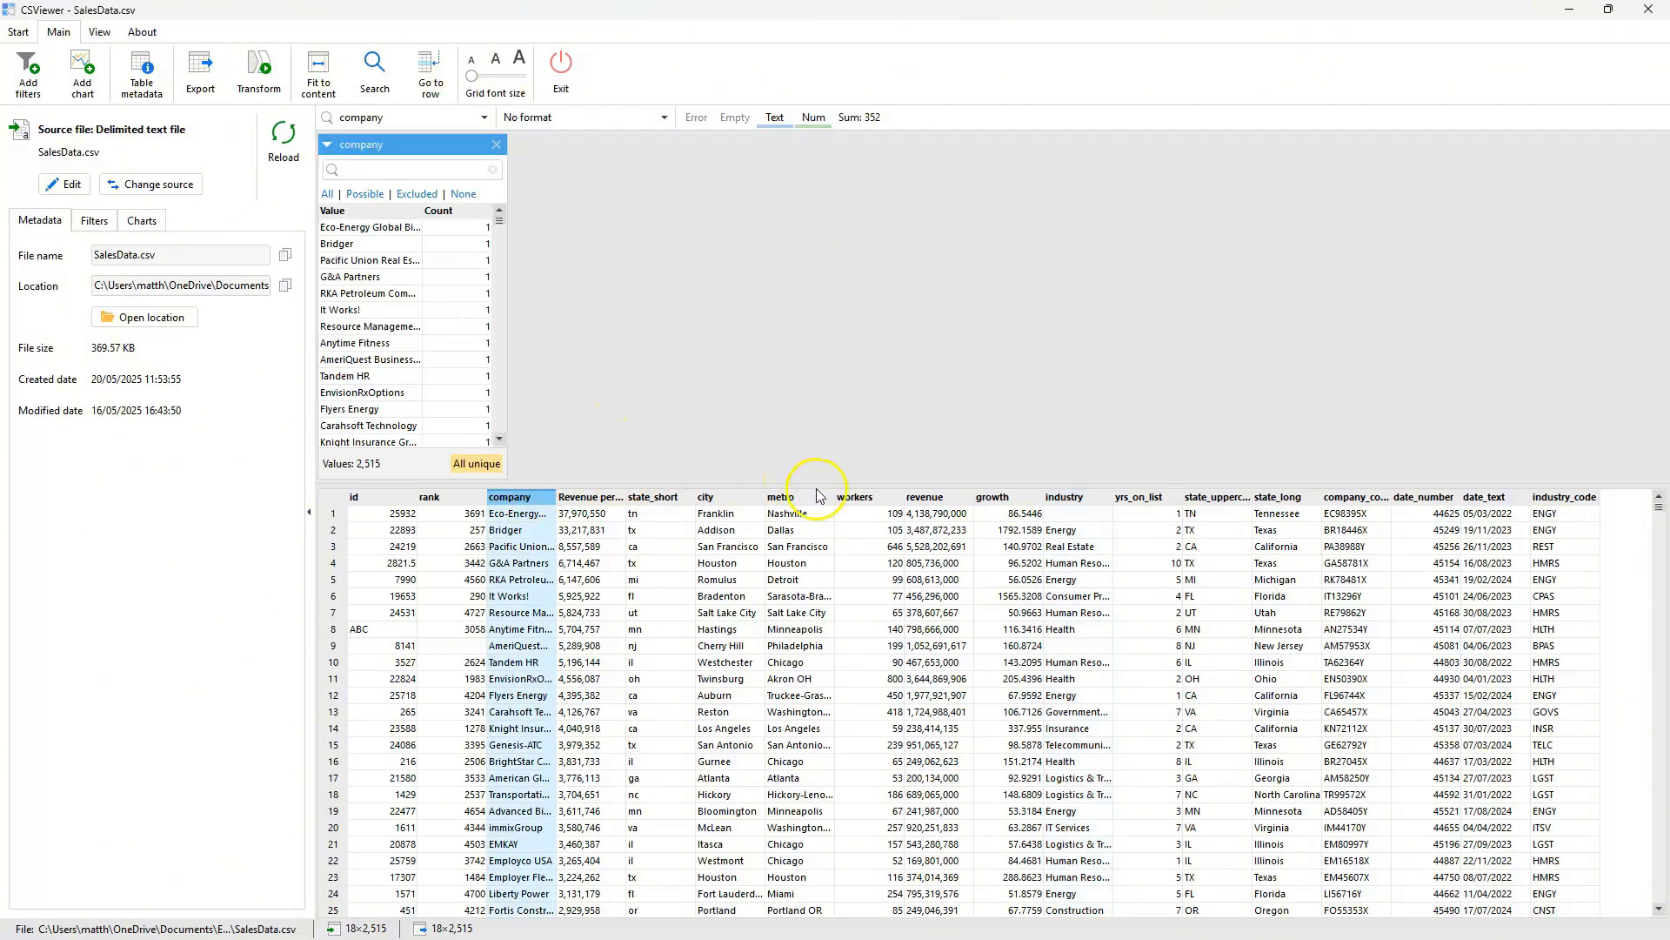
mouse_move(782, 507)
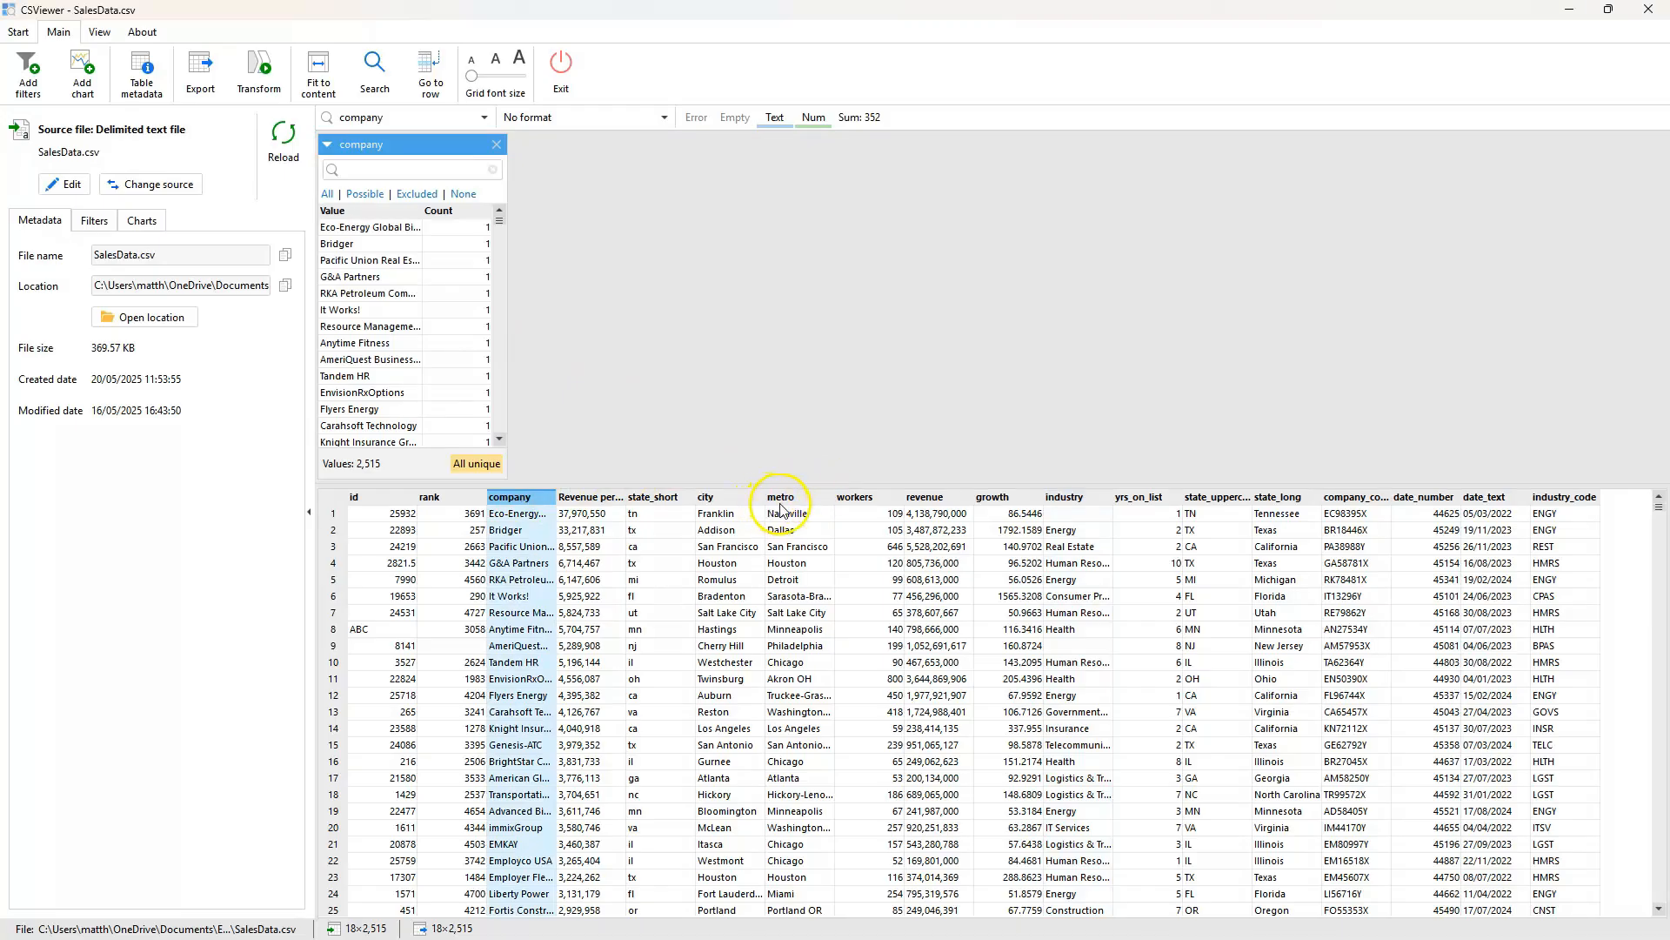
left_click(779, 496)
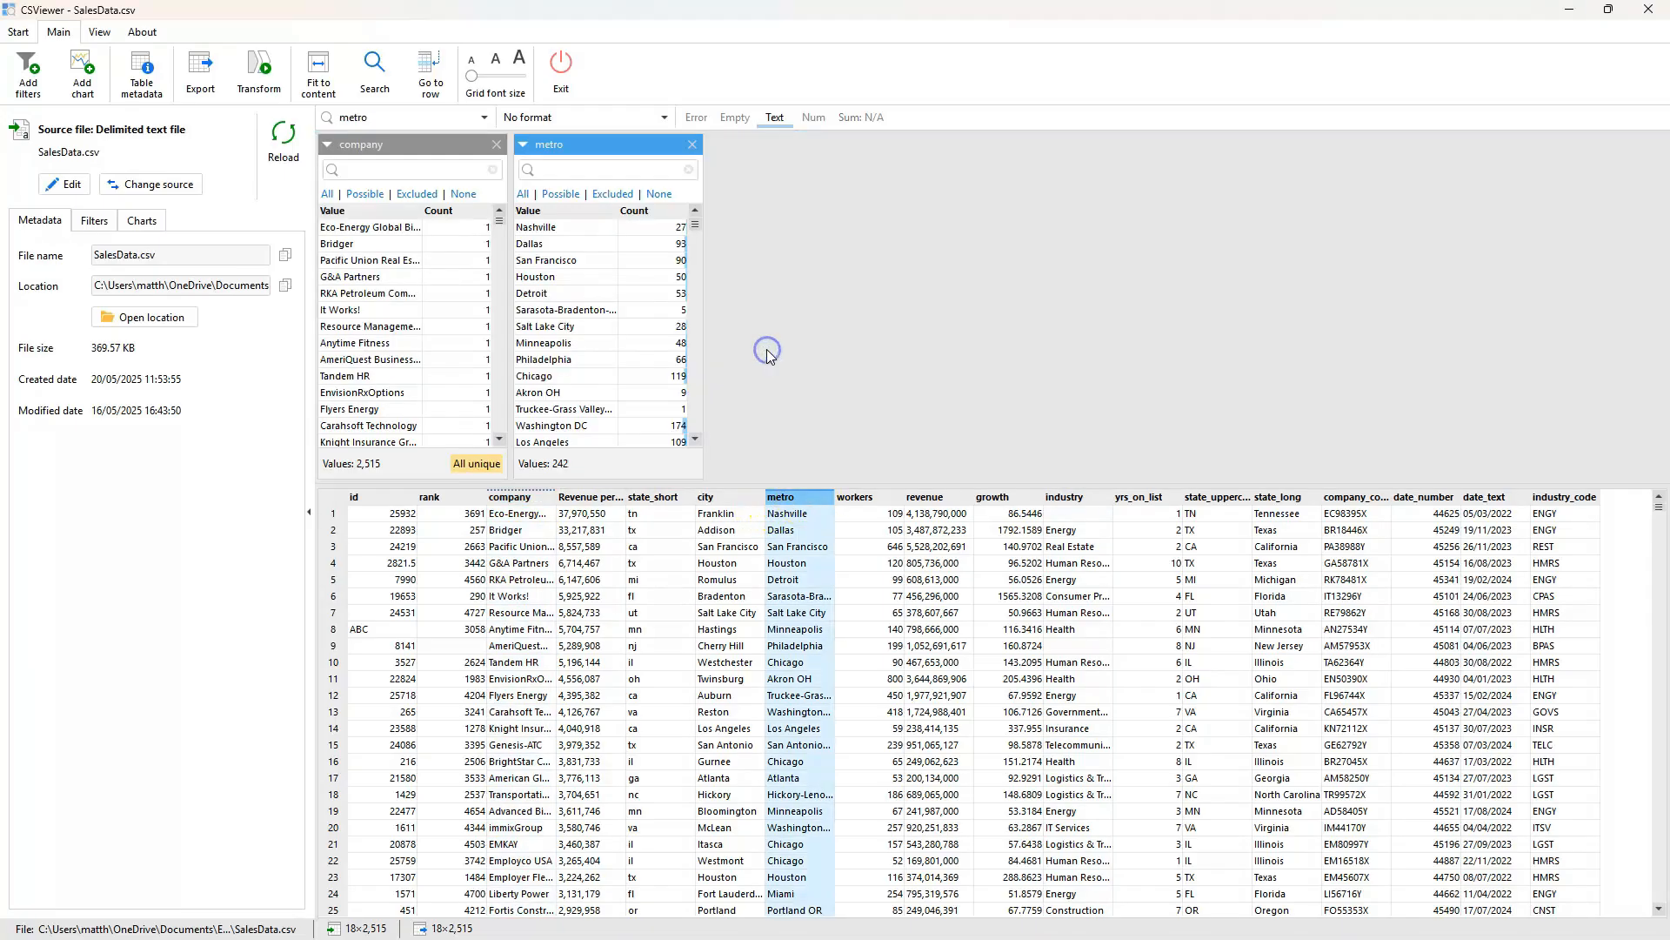
left_click(1076, 496)
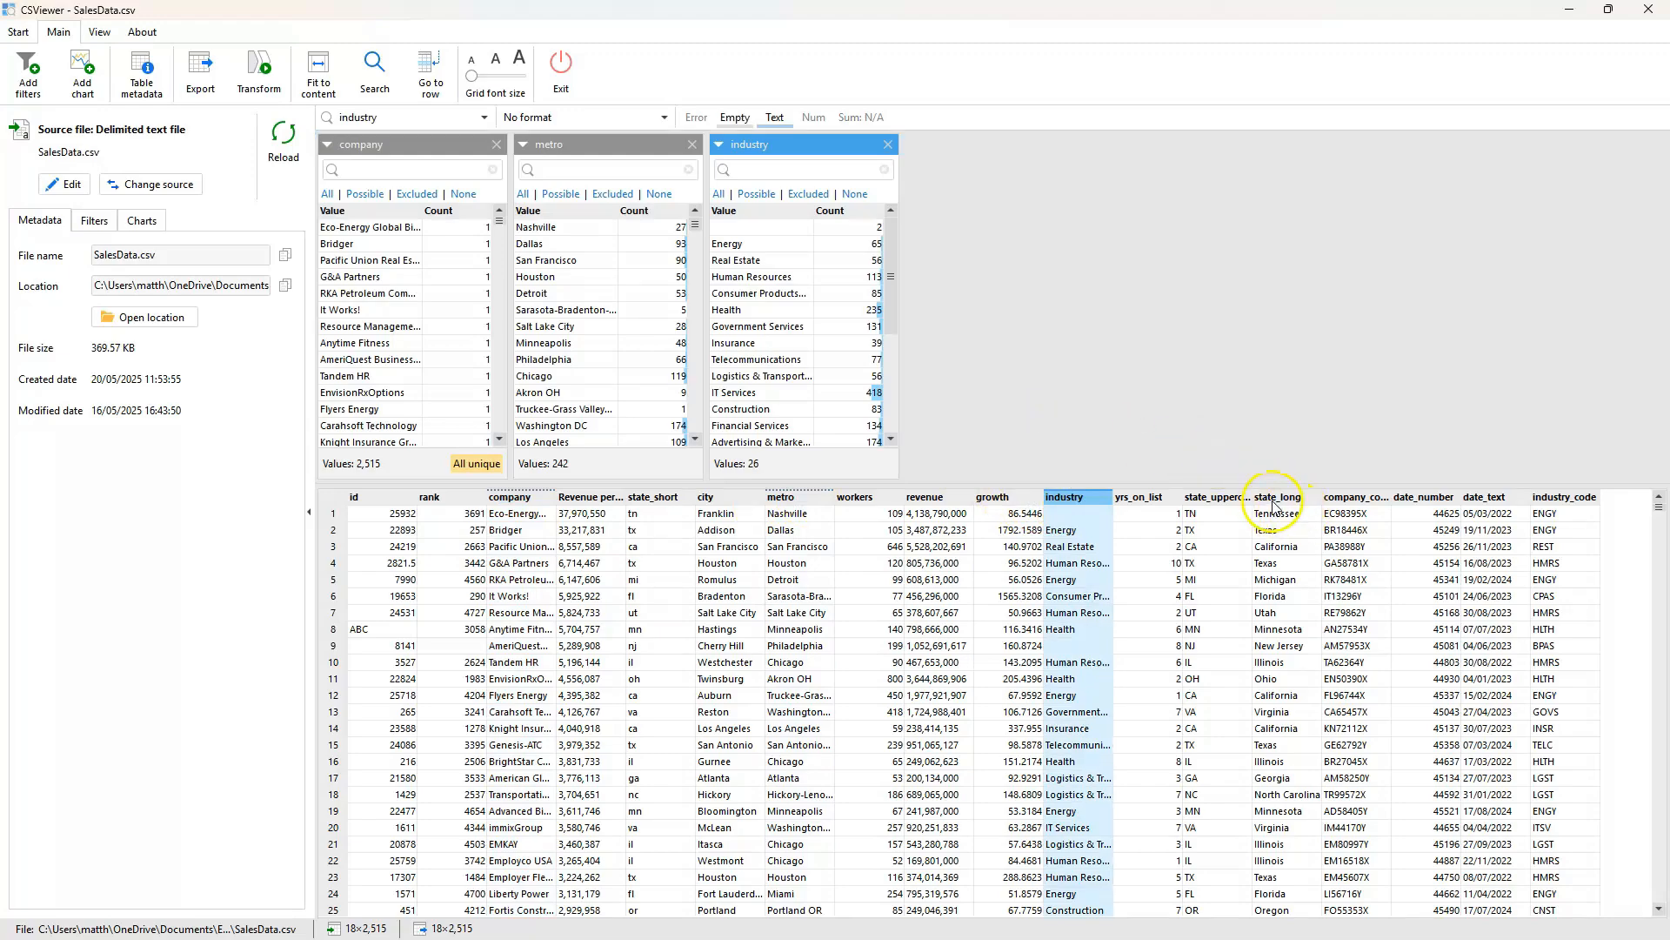
left_click(1273, 496)
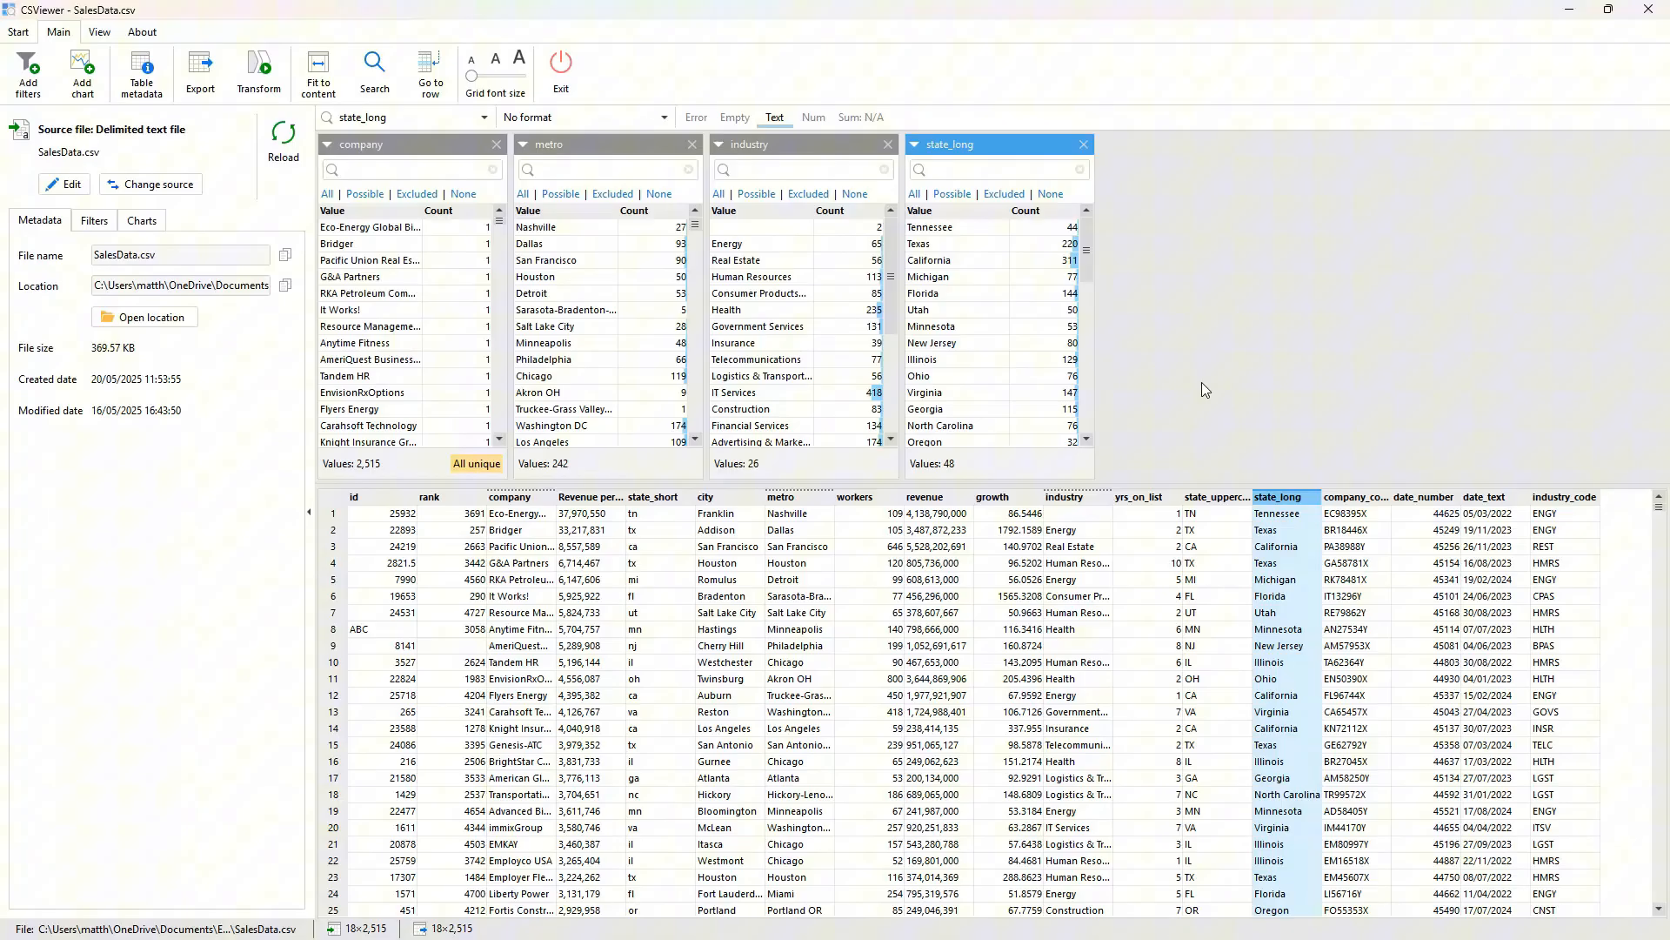
mouse_move(367, 226)
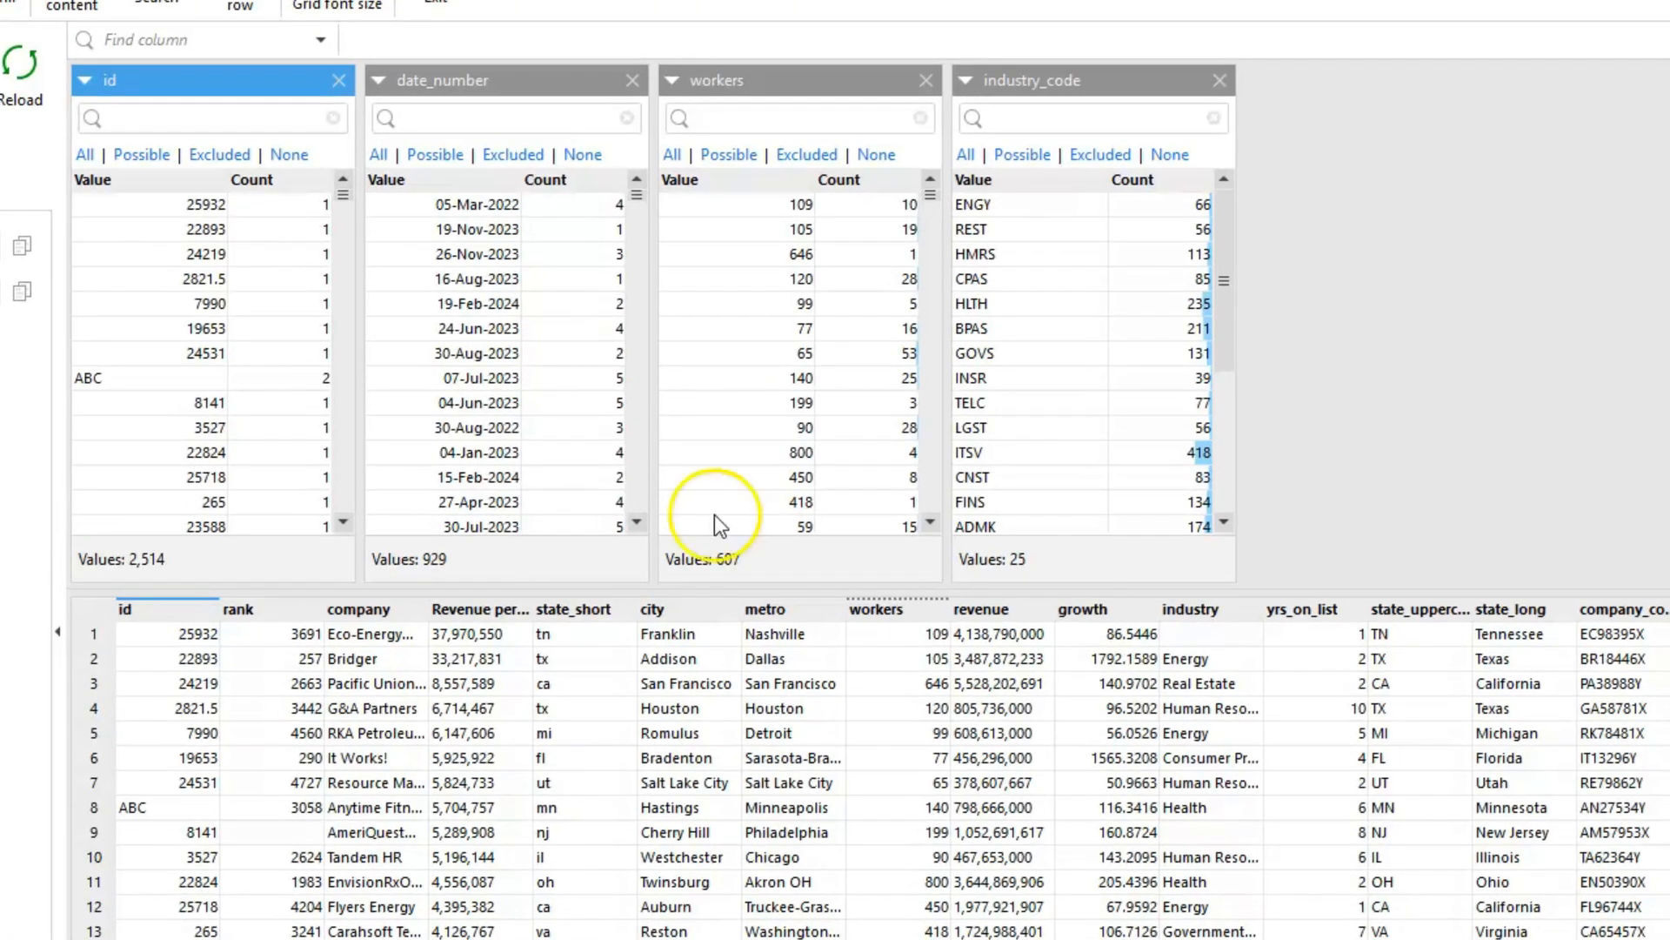
mouse_move(95, 91)
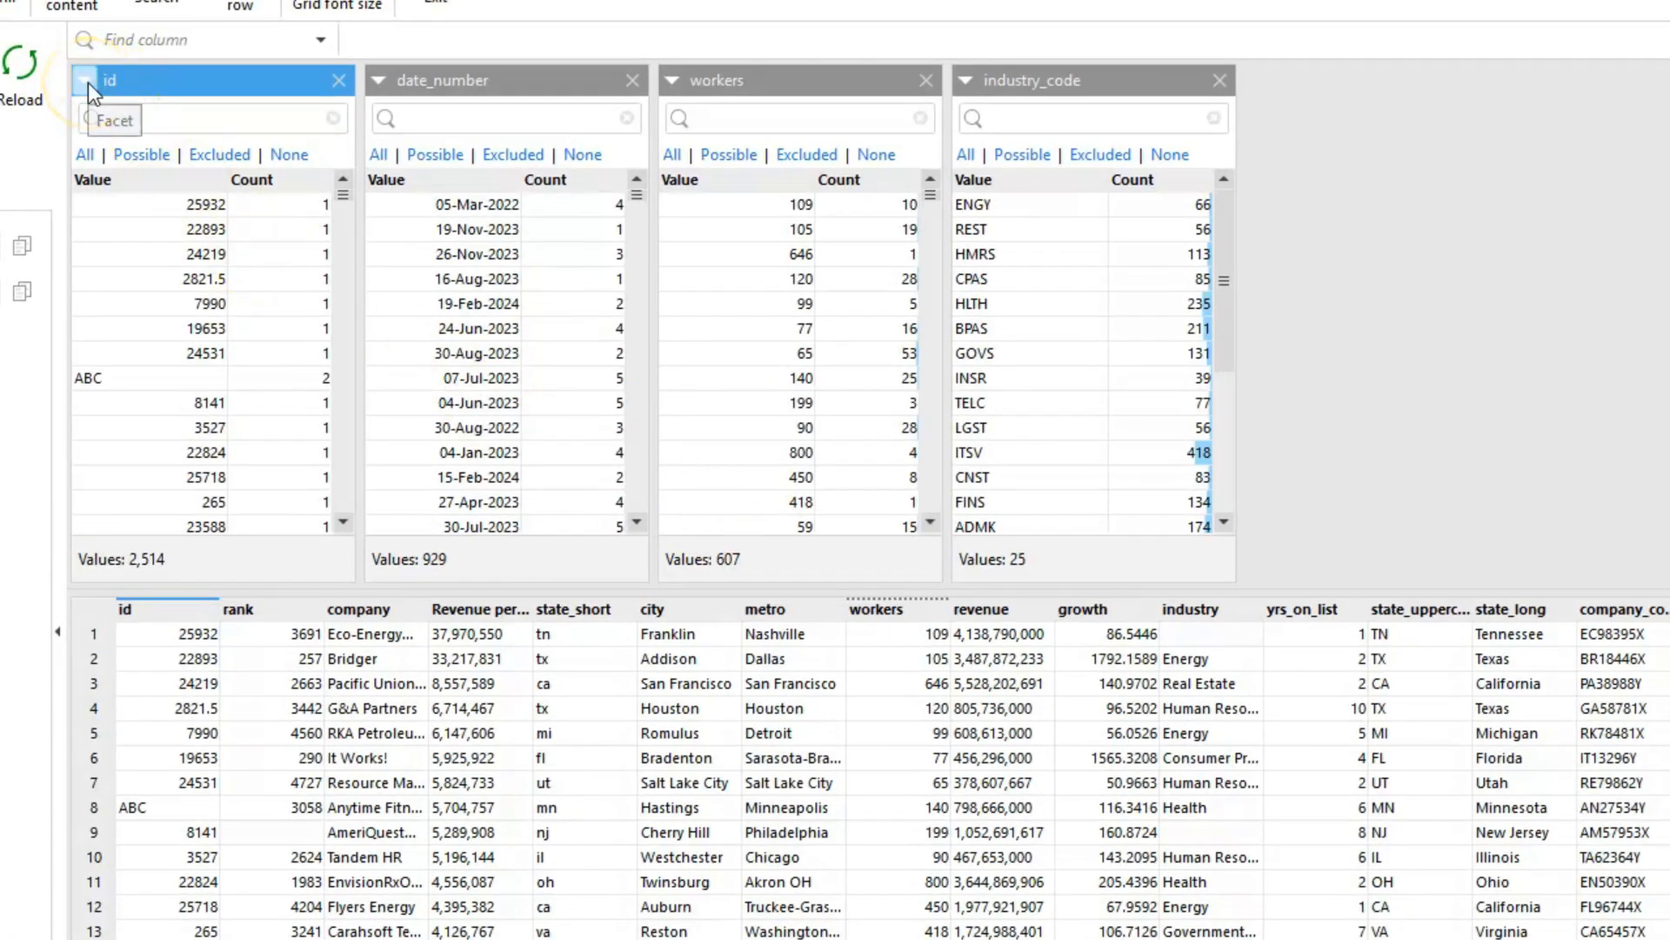
Step: Filter the id column to text values only, leaving the two ABC rows
left_click(84, 80)
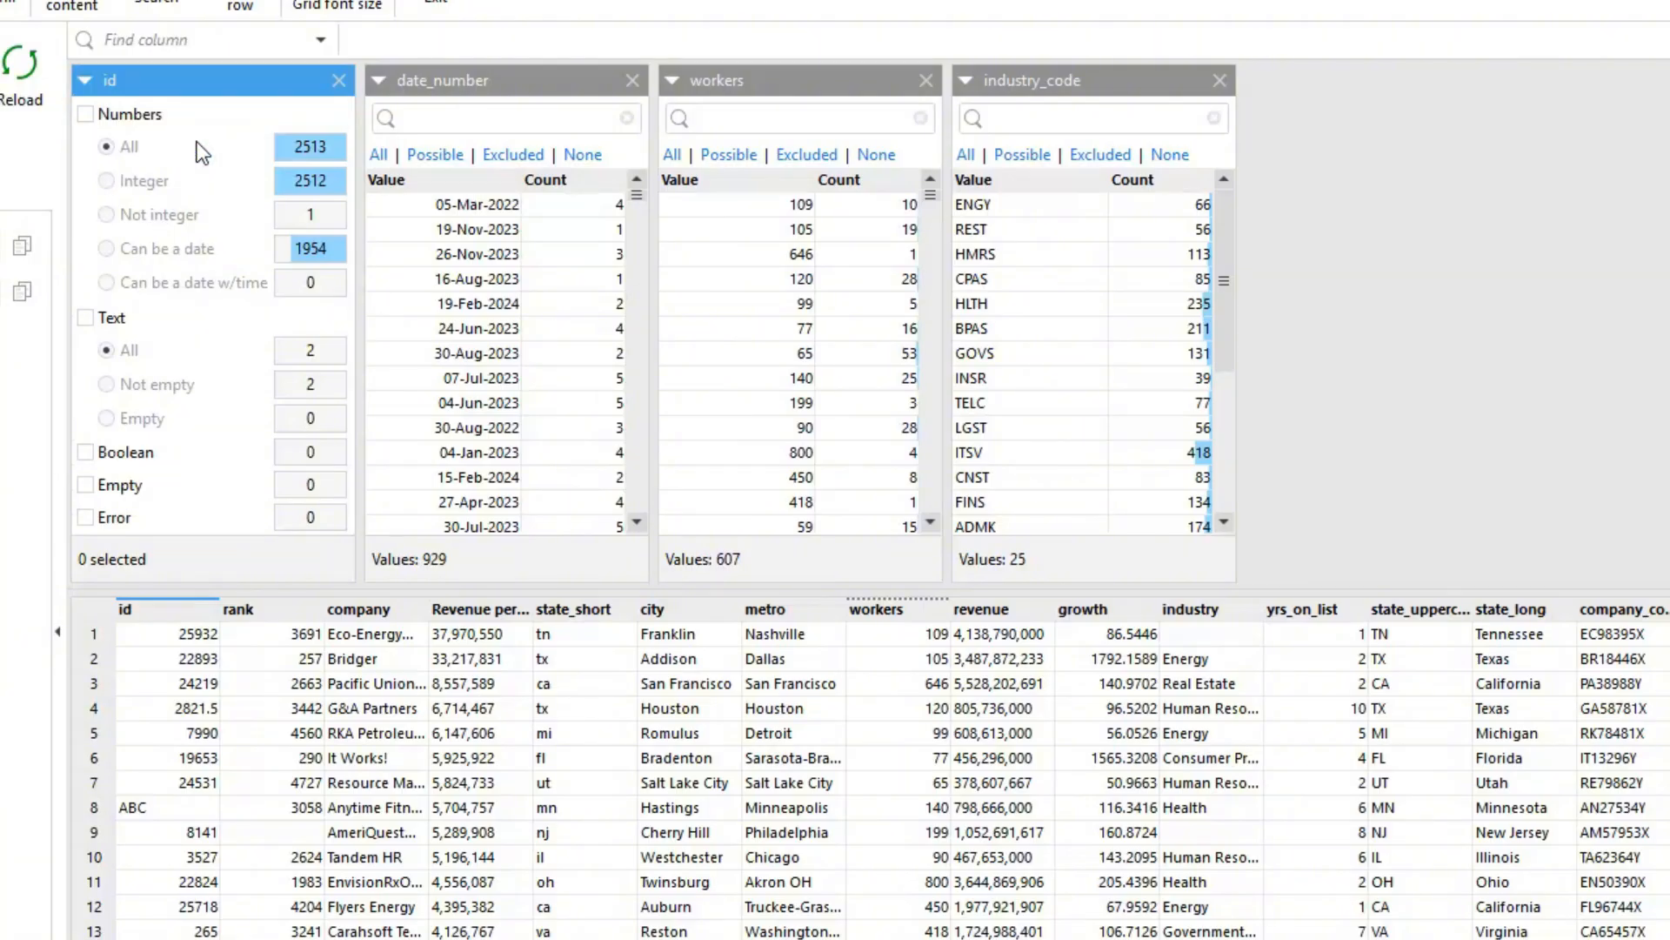
mouse_move(202, 212)
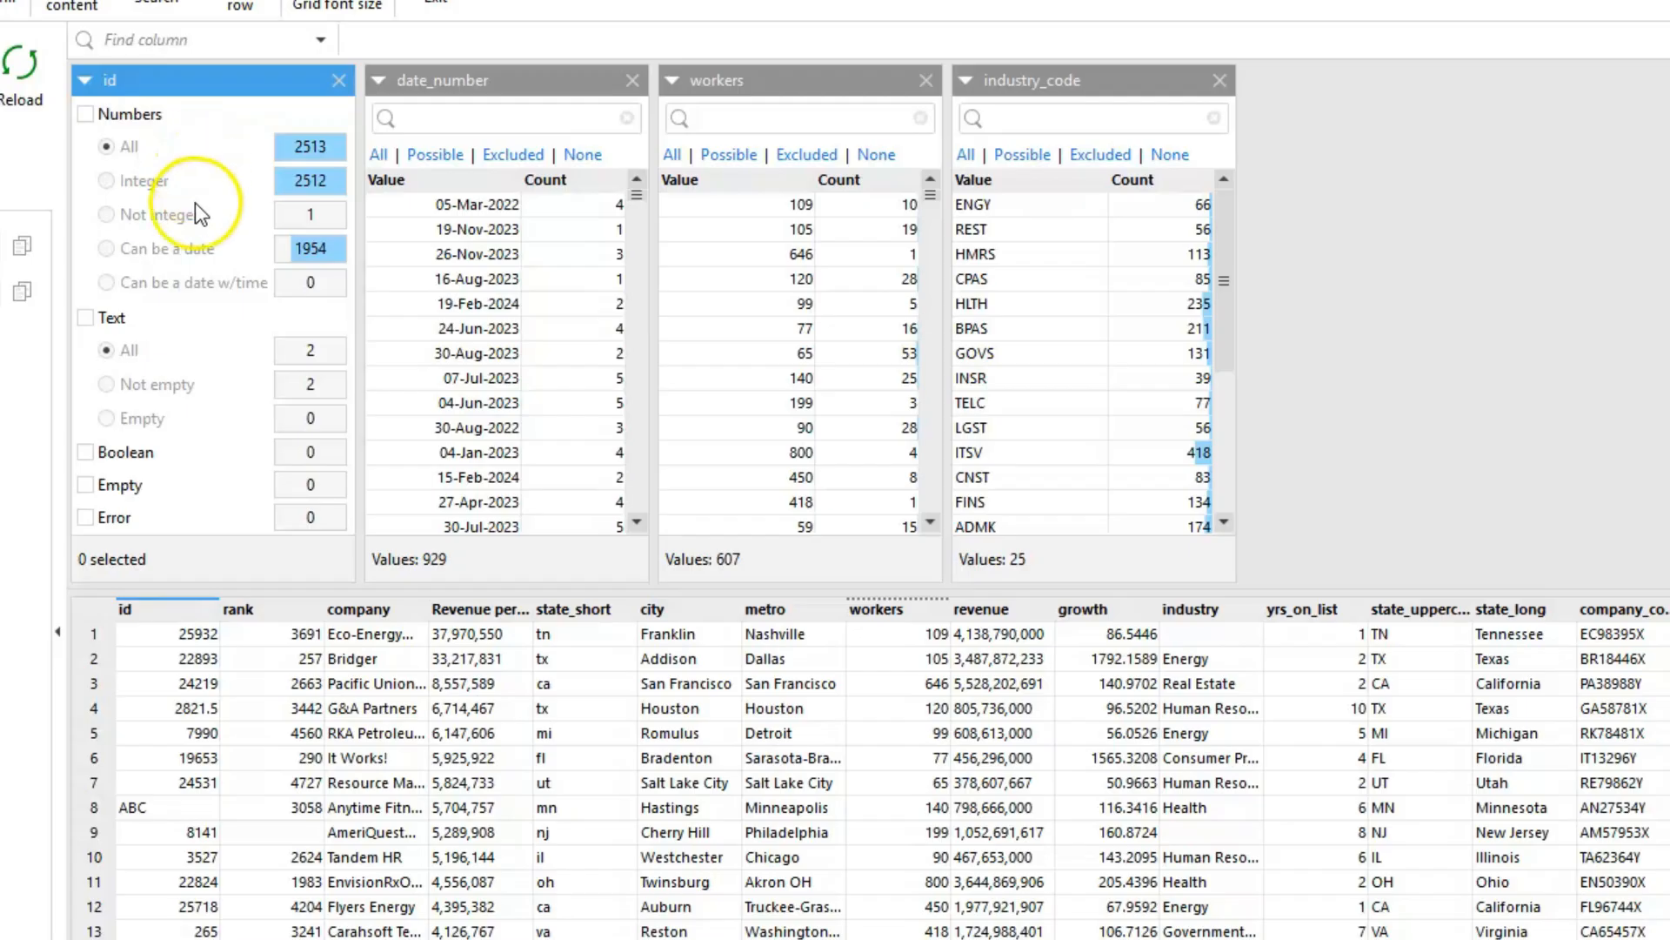
mouse_move(329, 367)
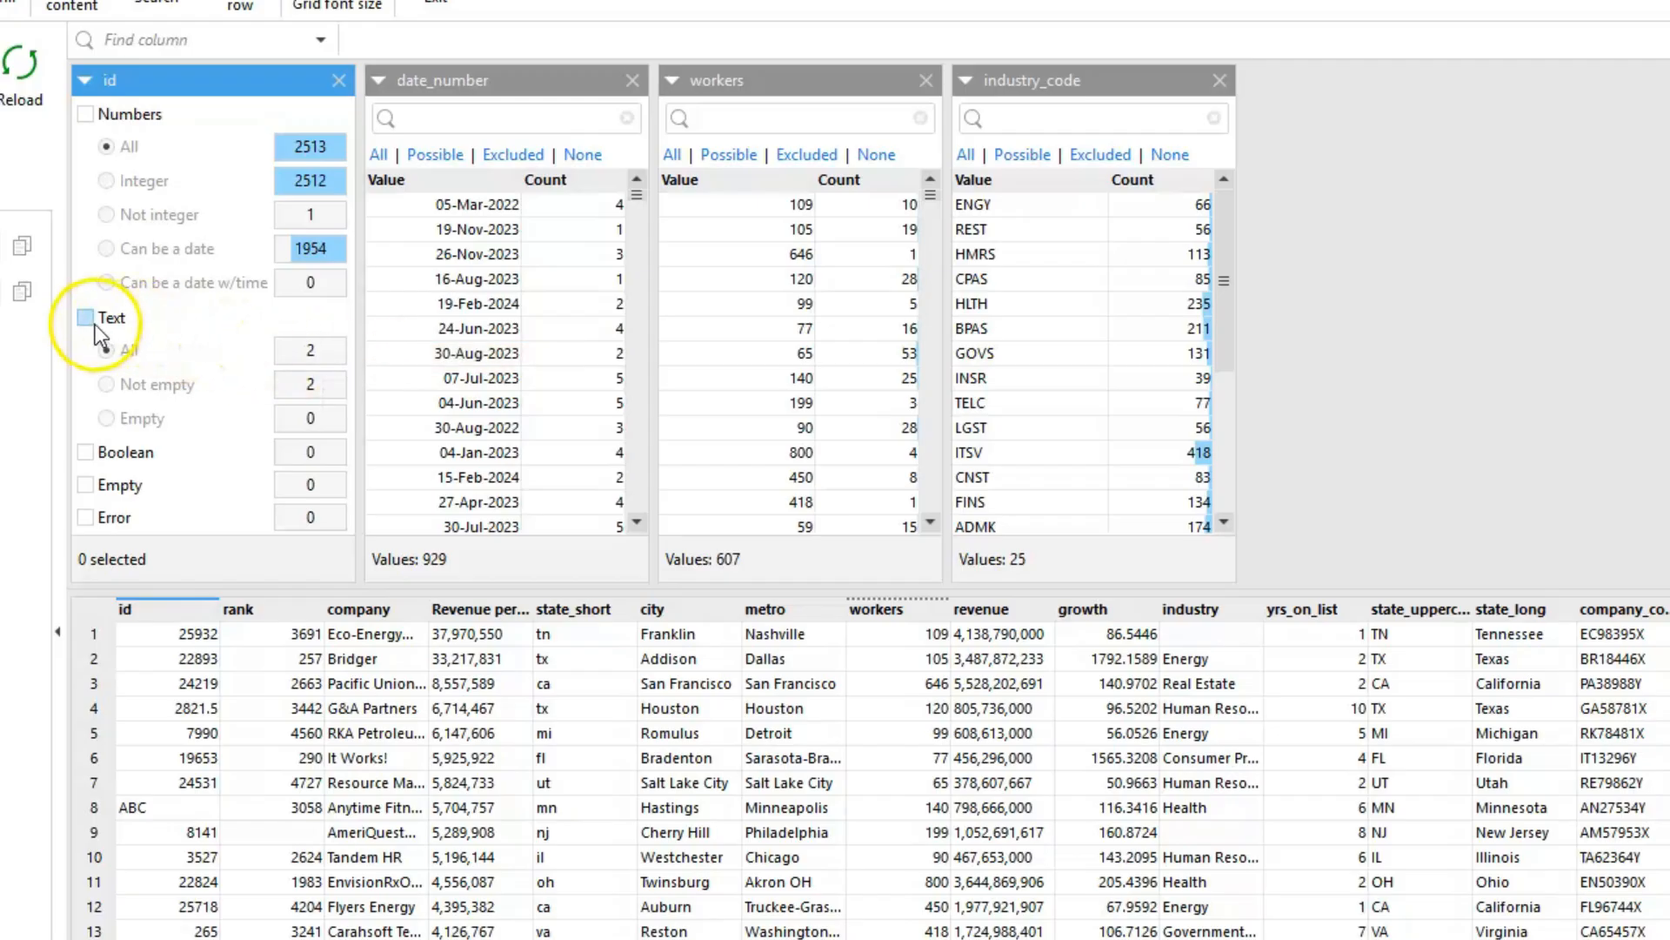
left_click(85, 317)
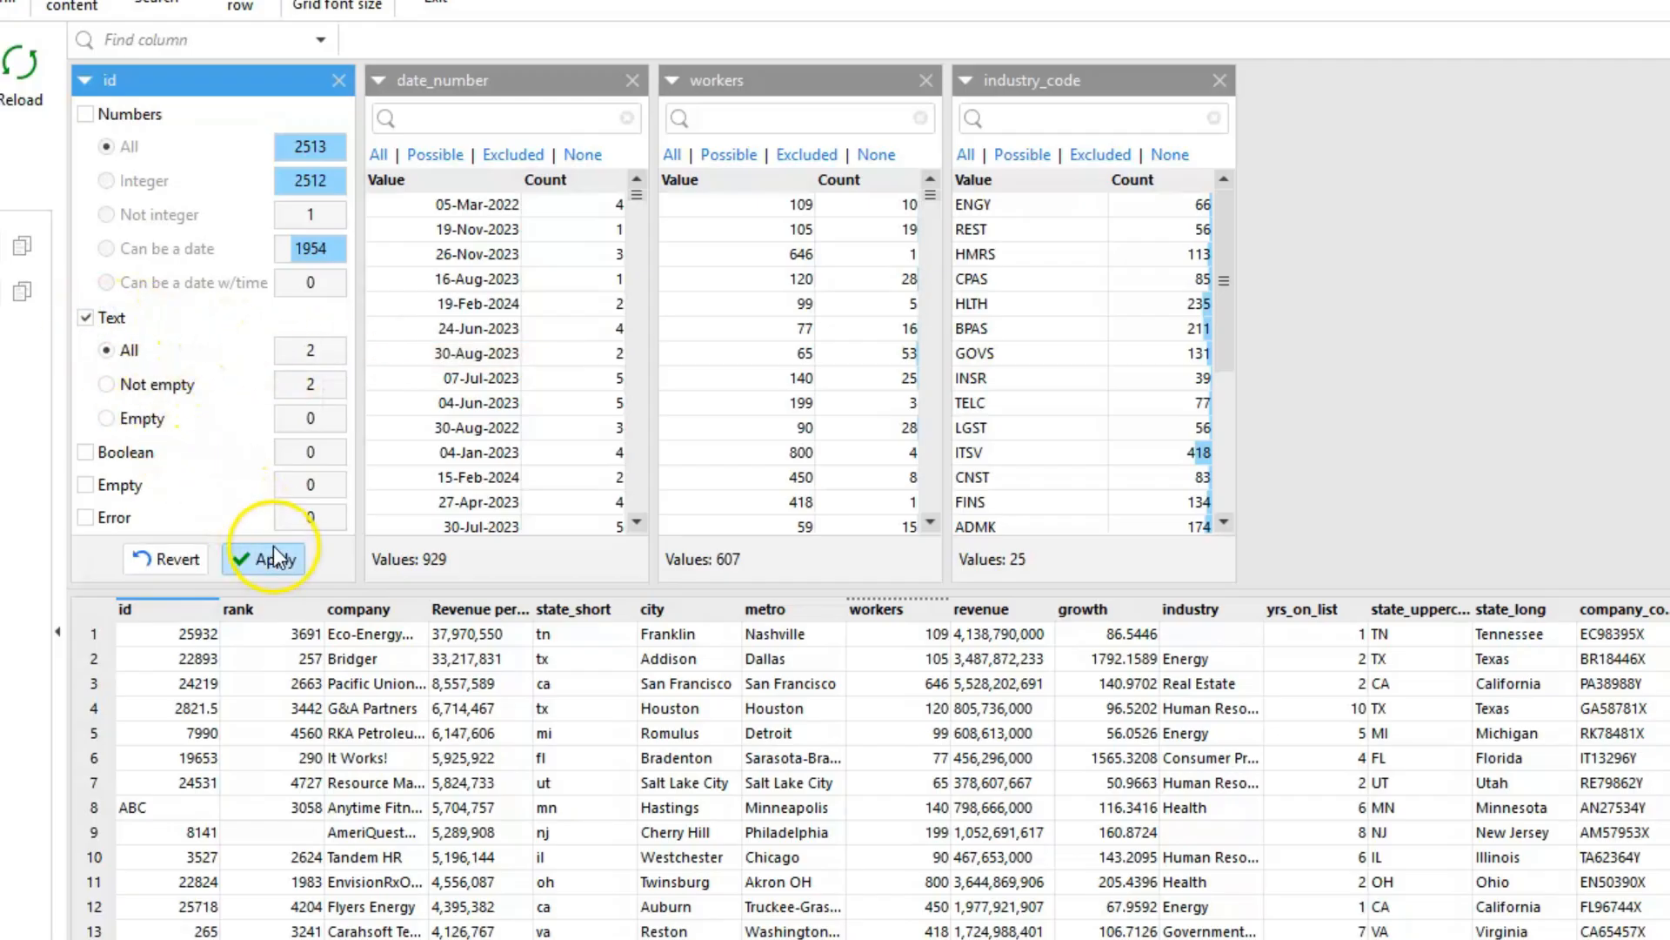
left_click(263, 558)
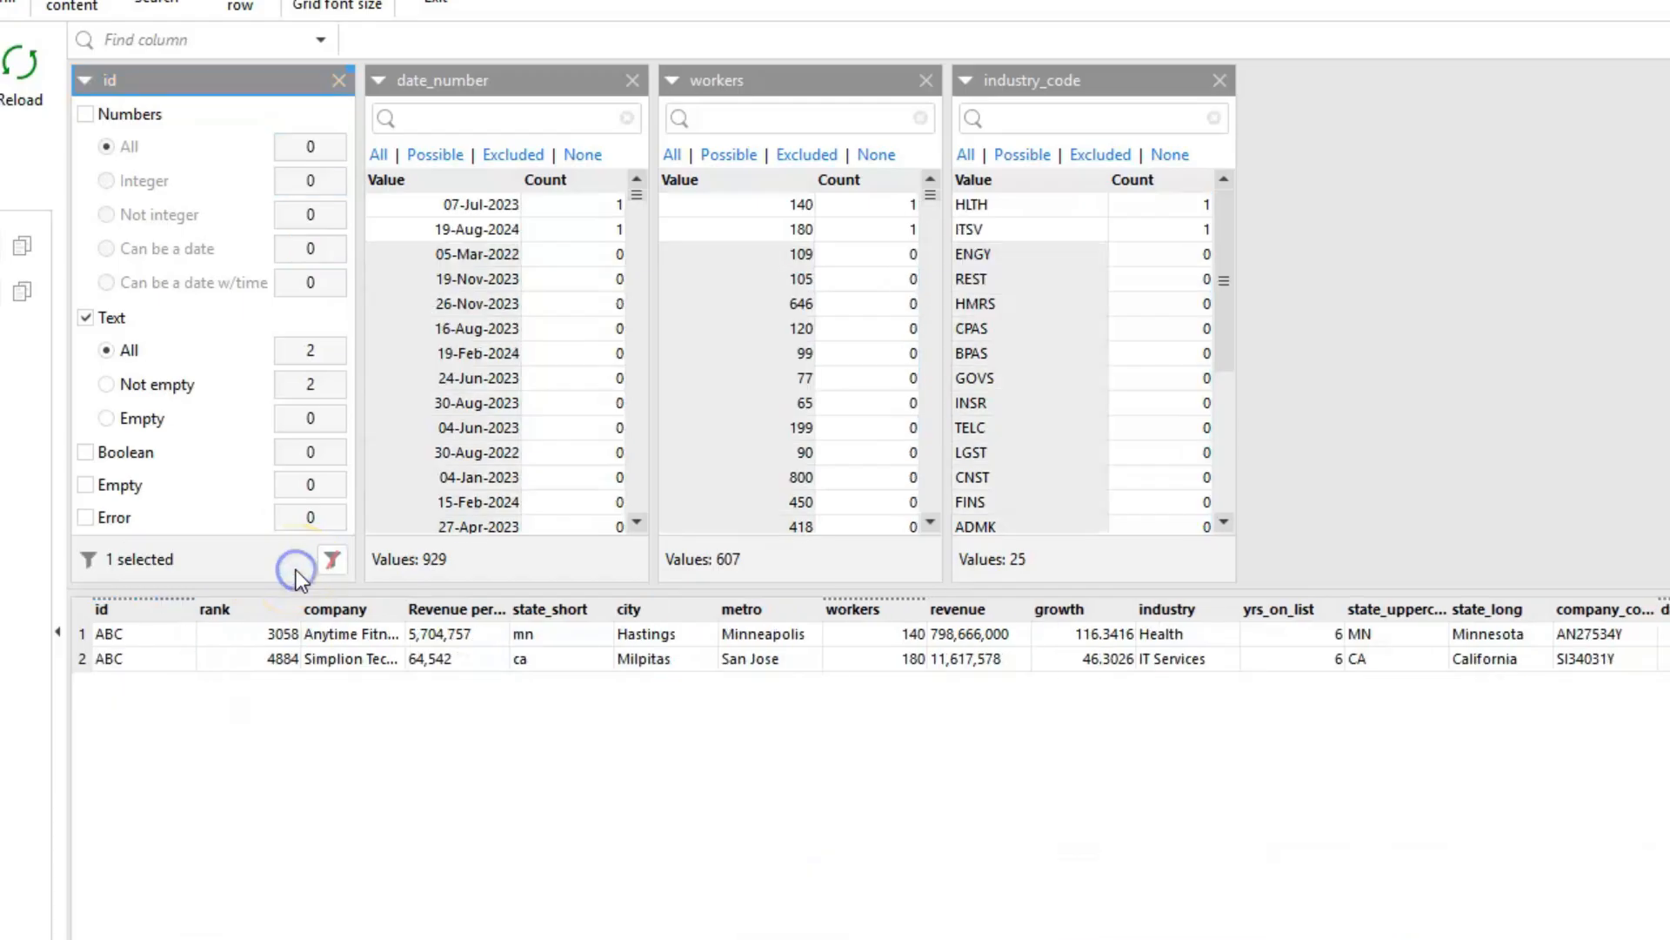
mouse_move(145, 649)
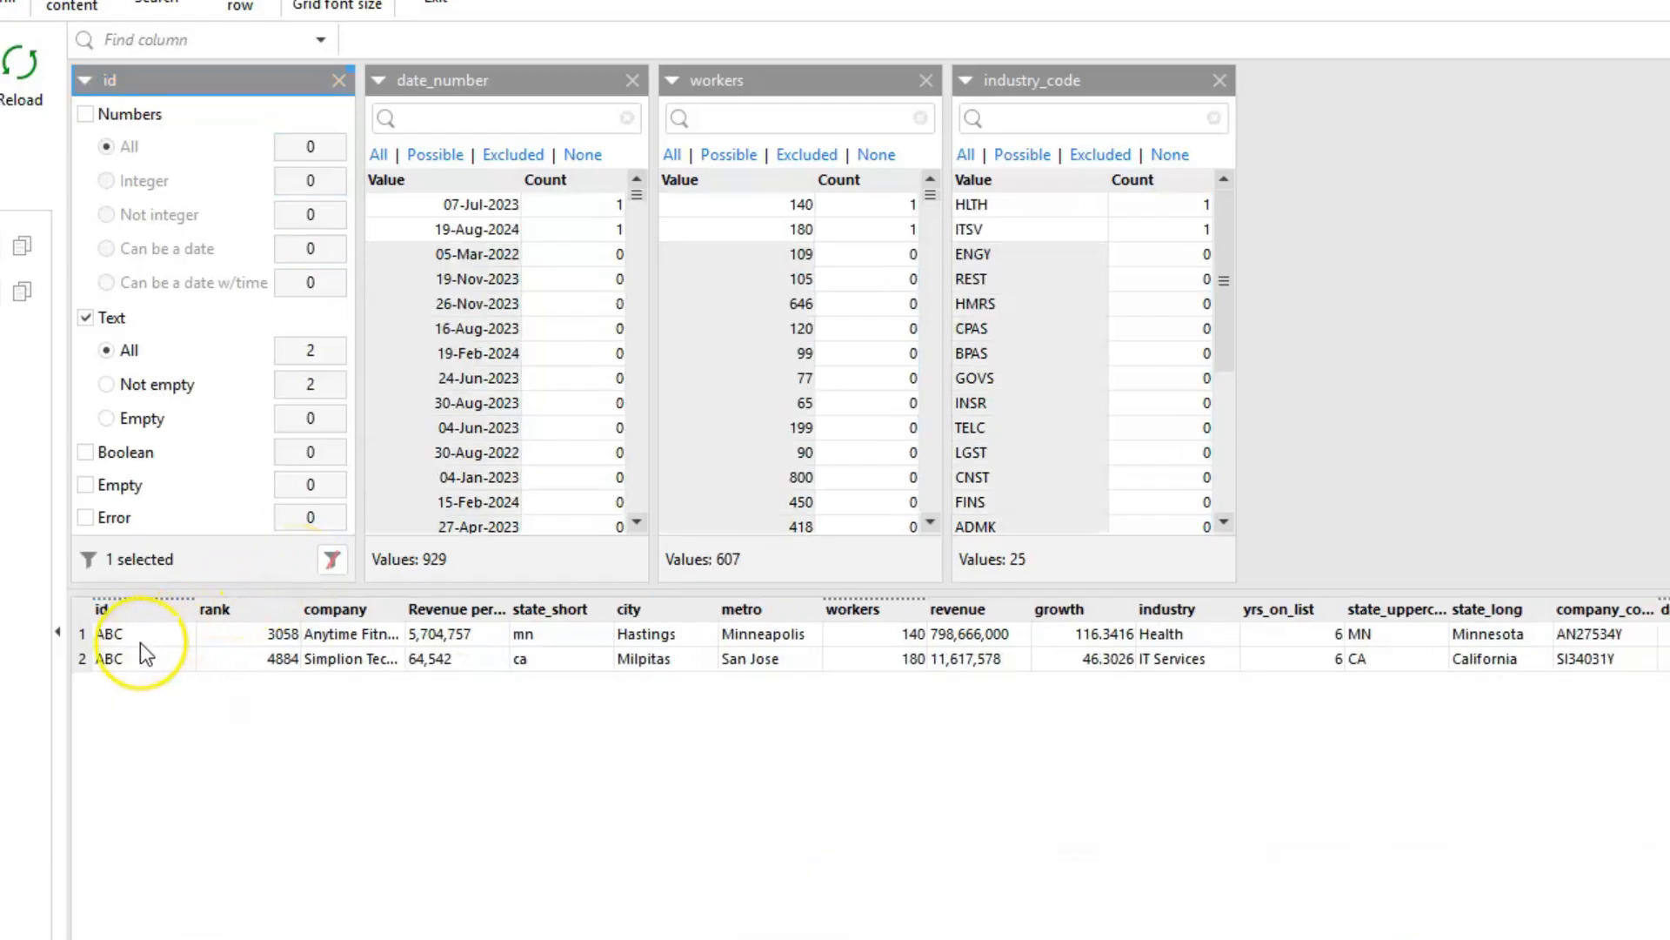
left_click(330, 558)
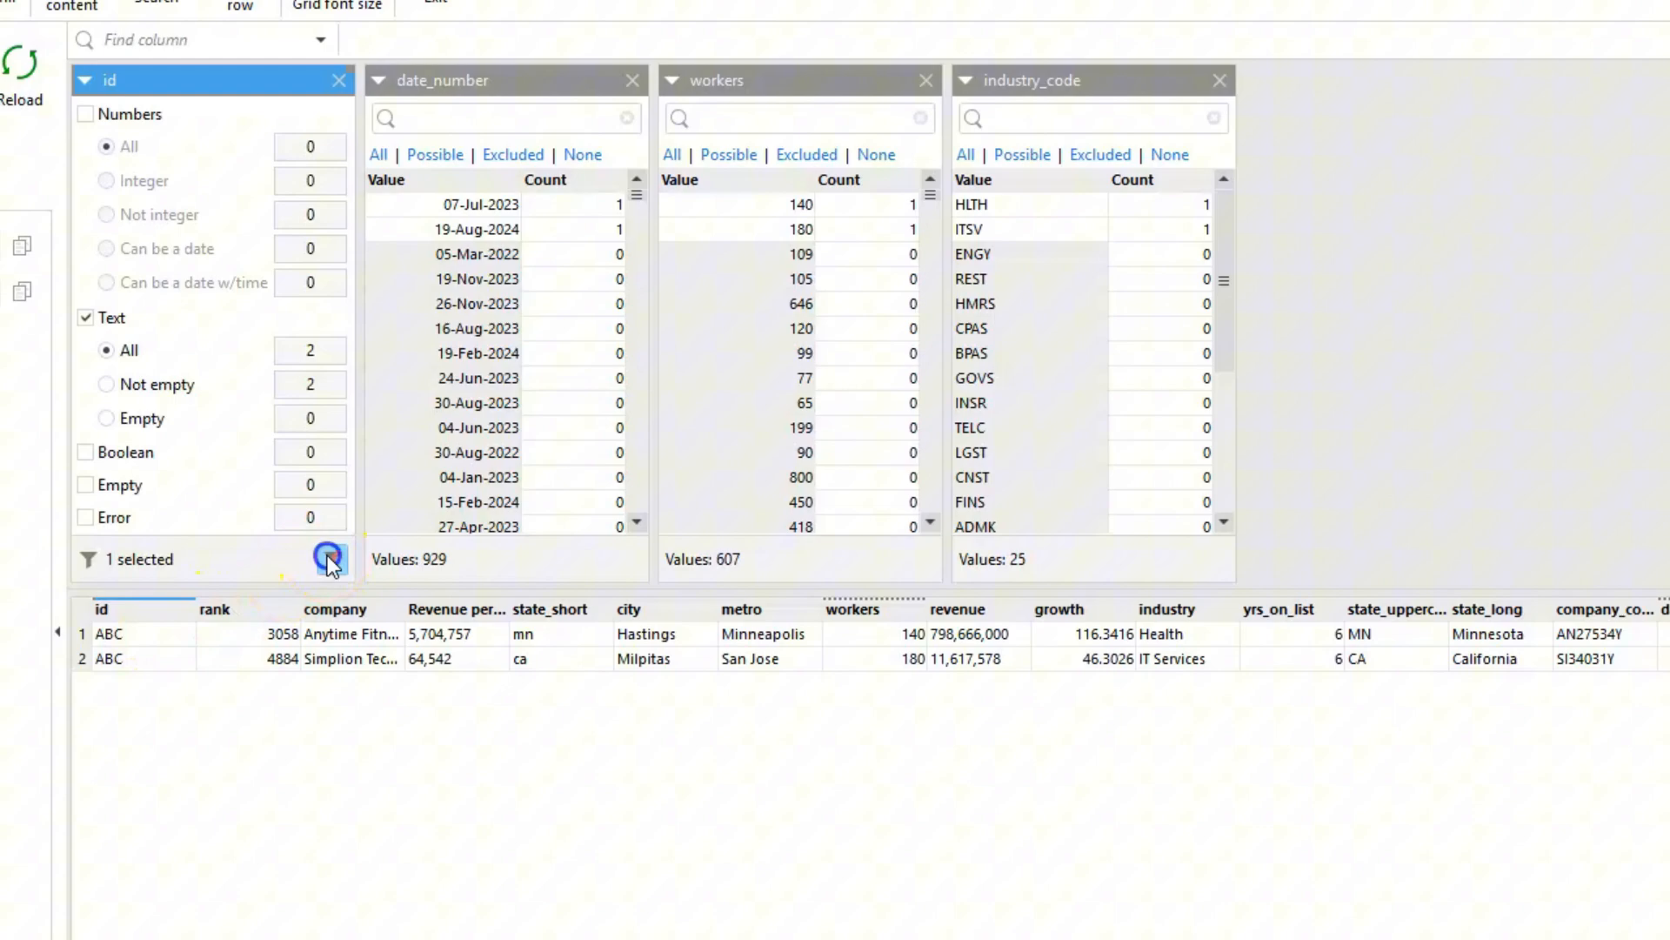
Step: Clear the id filter and group date_number by year-month, briefly filtering 2022-01 to 2022-03 then removing it
left_click(331, 558)
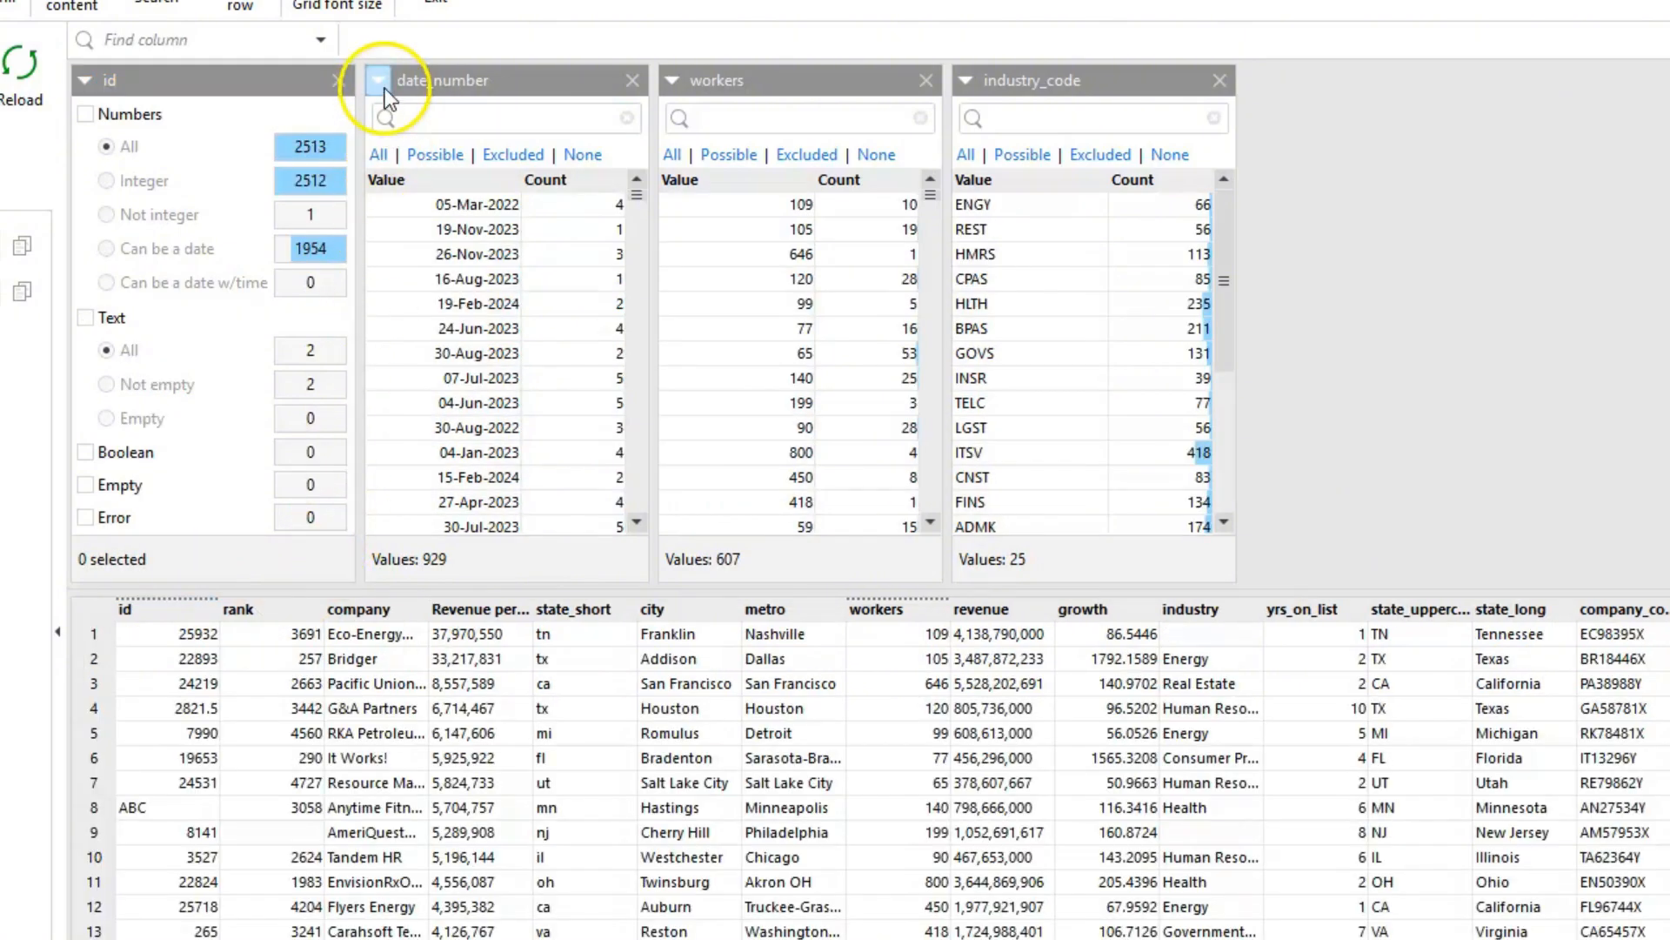
left_click(374, 80)
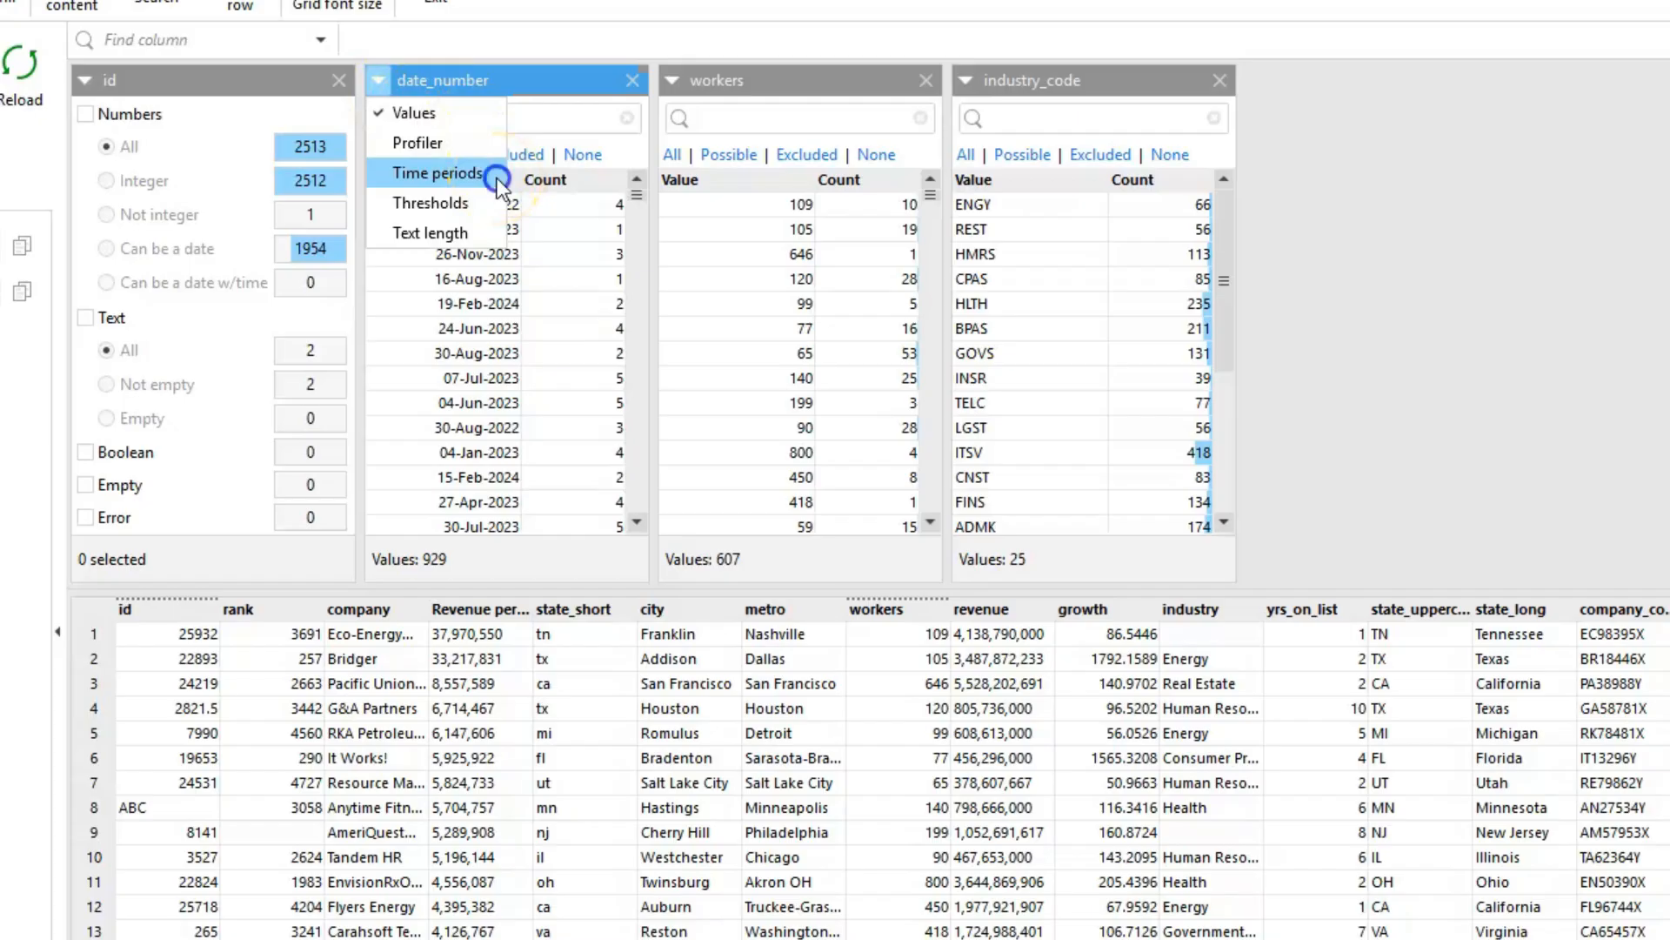
left_click(436, 172)
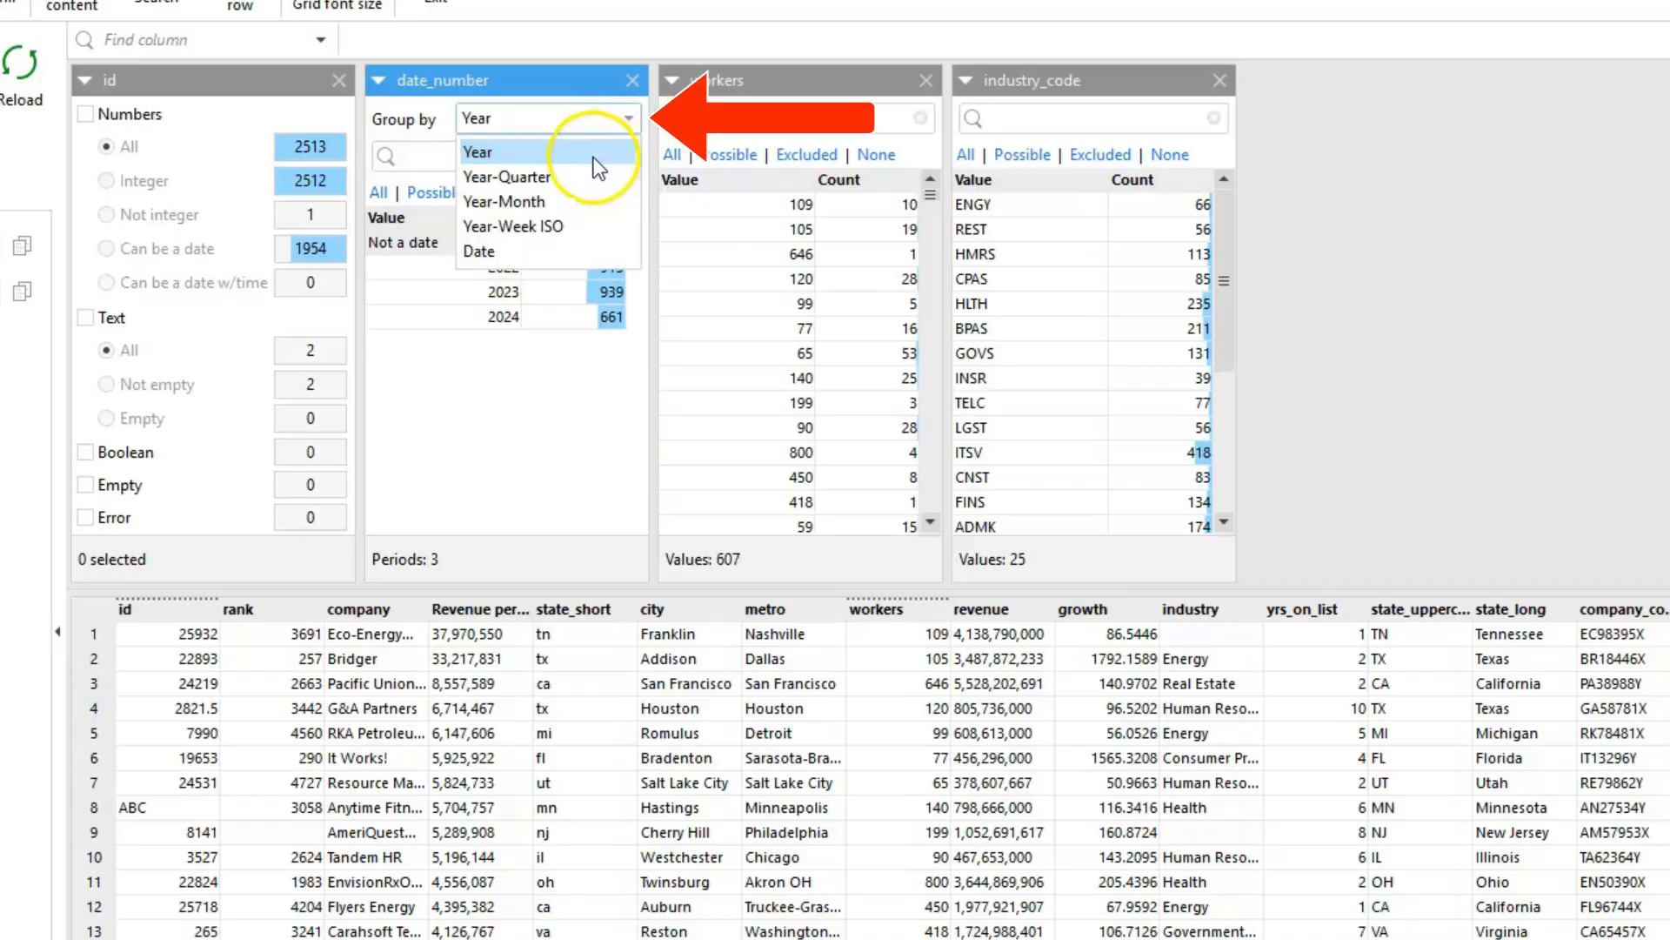
left_click(505, 202)
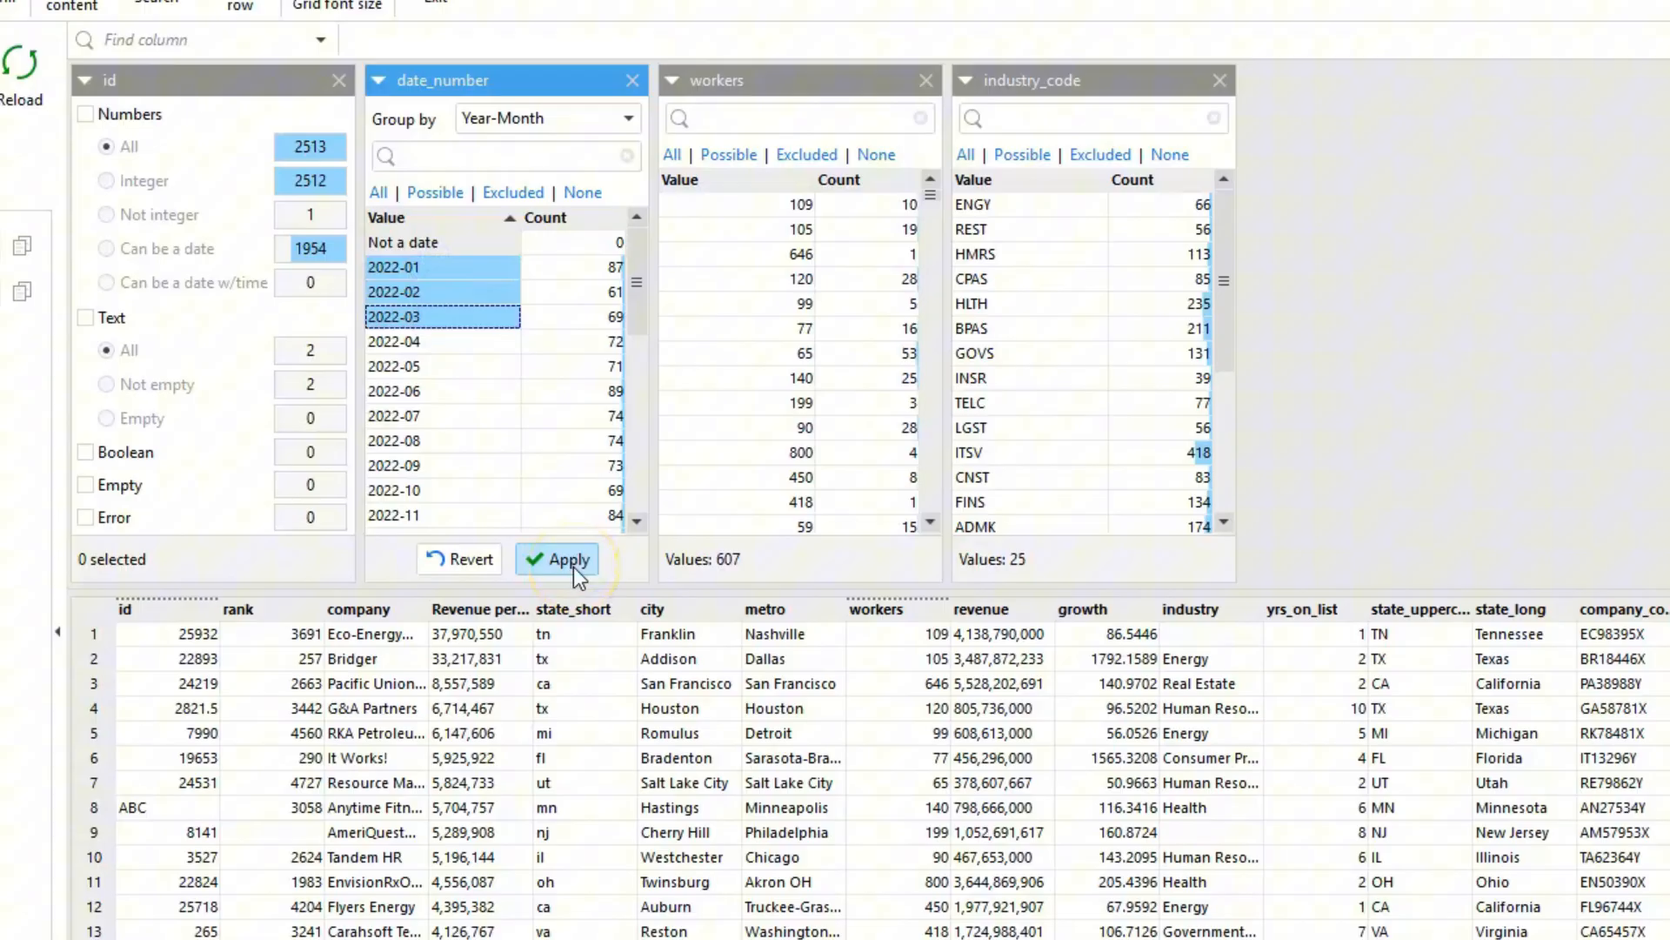
left_click(556, 559)
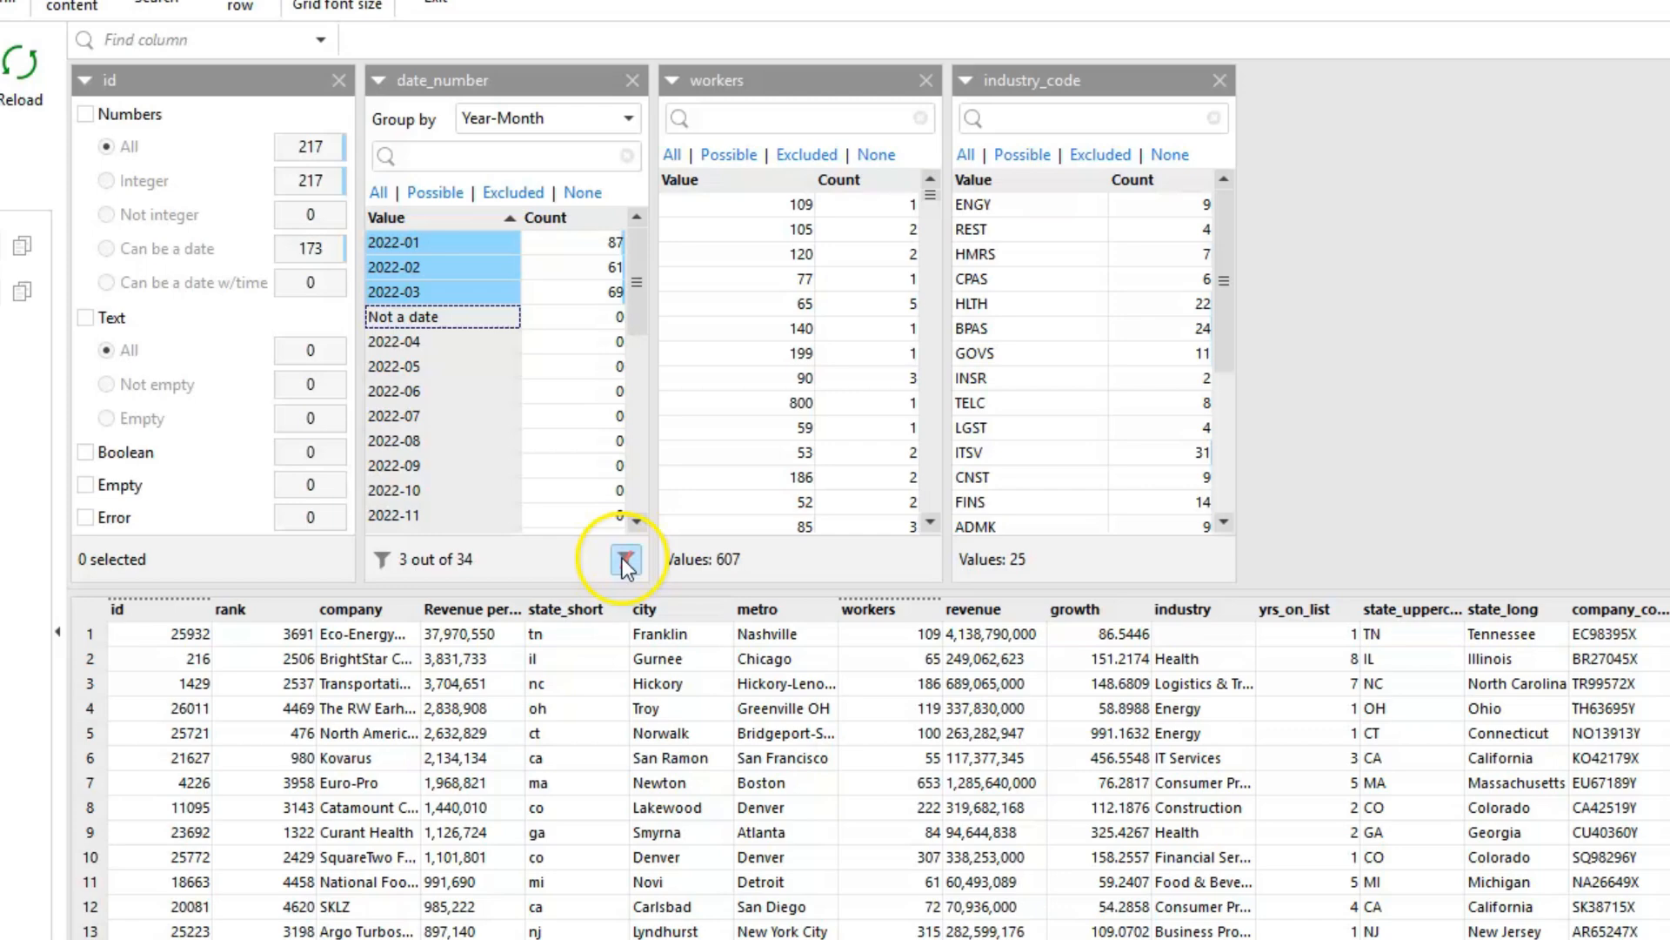
left_click(624, 559)
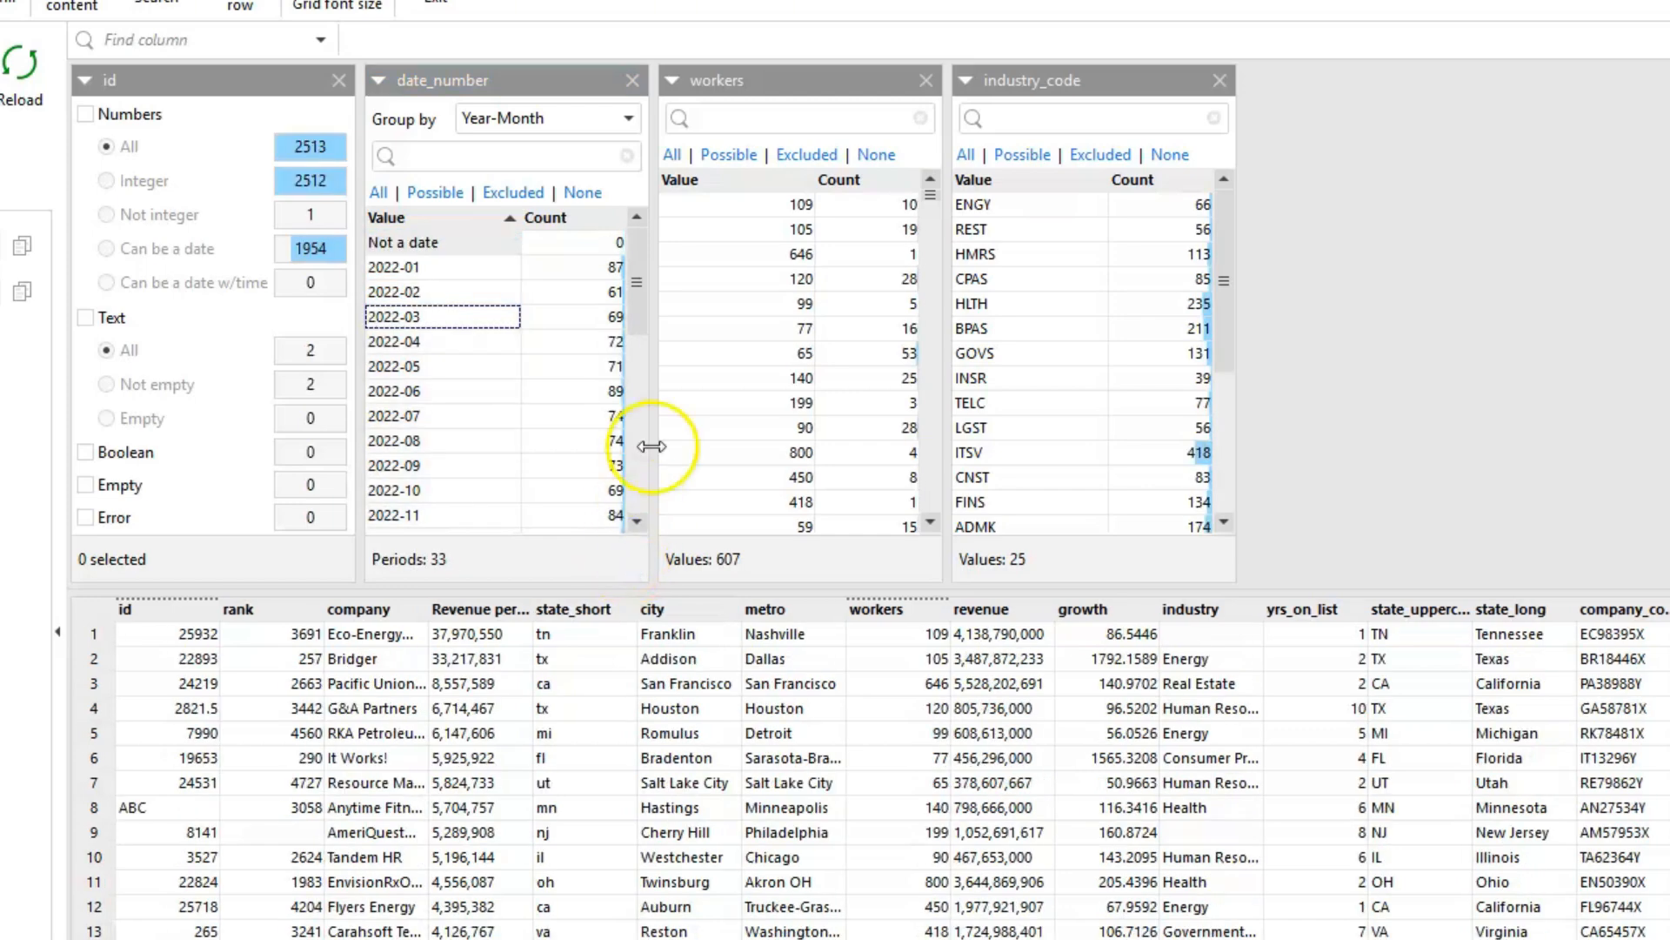
Step: Show workers as threshold ranges split at 0, 100, 300 and 500 and apply them
left_click(672, 80)
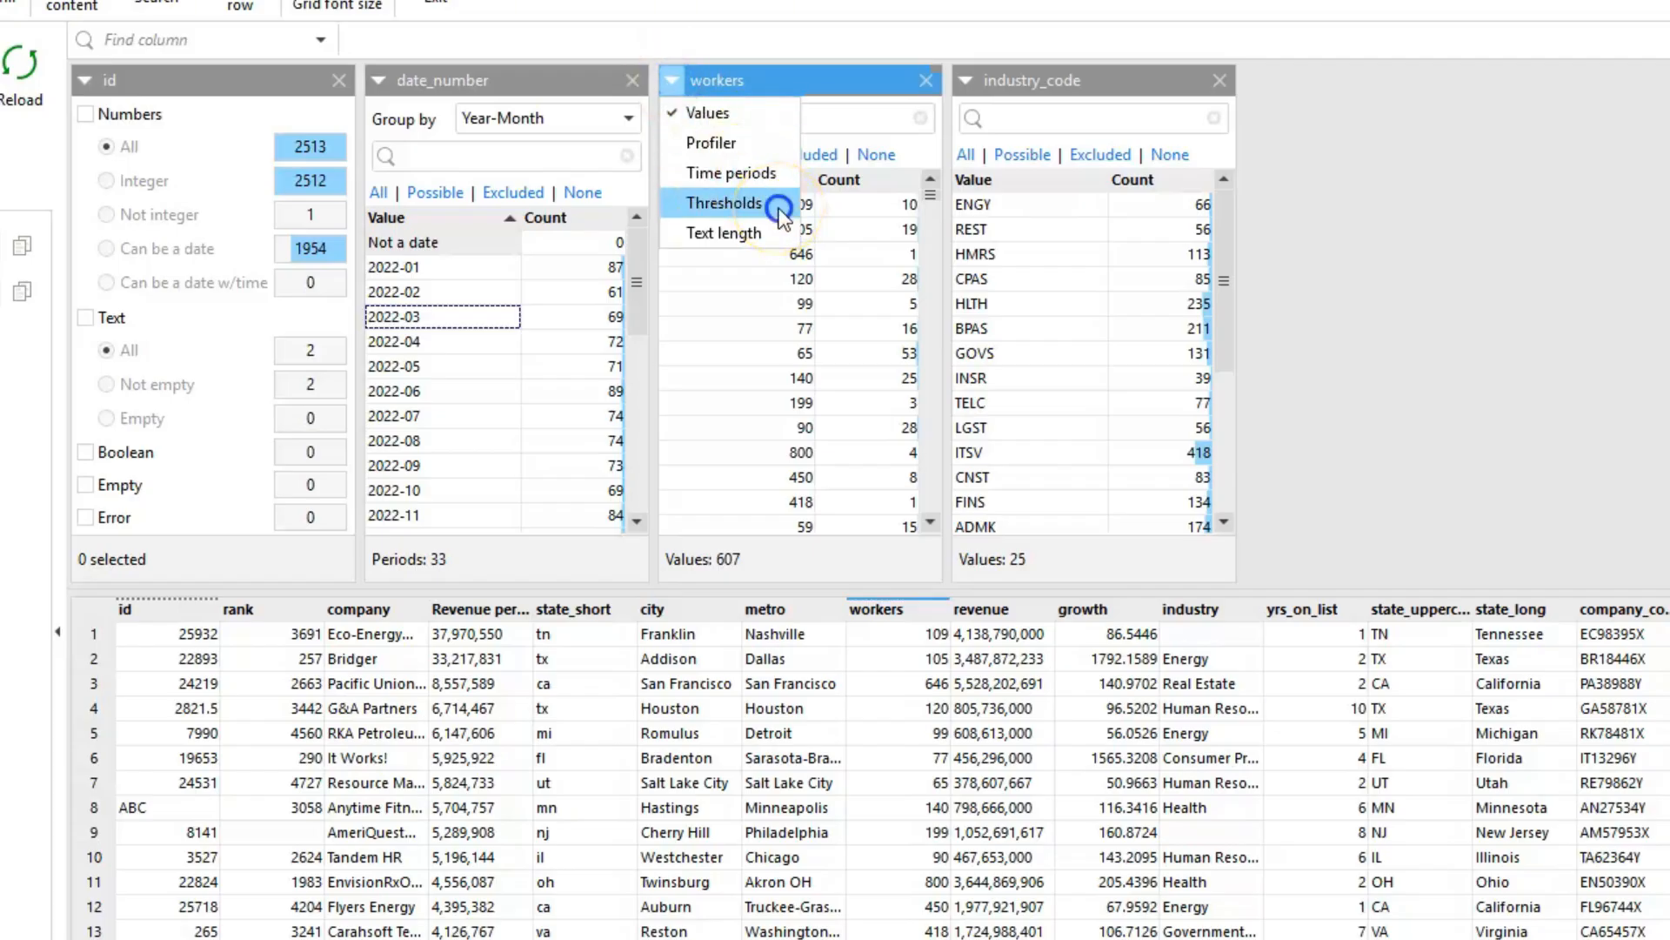
left_click(729, 204)
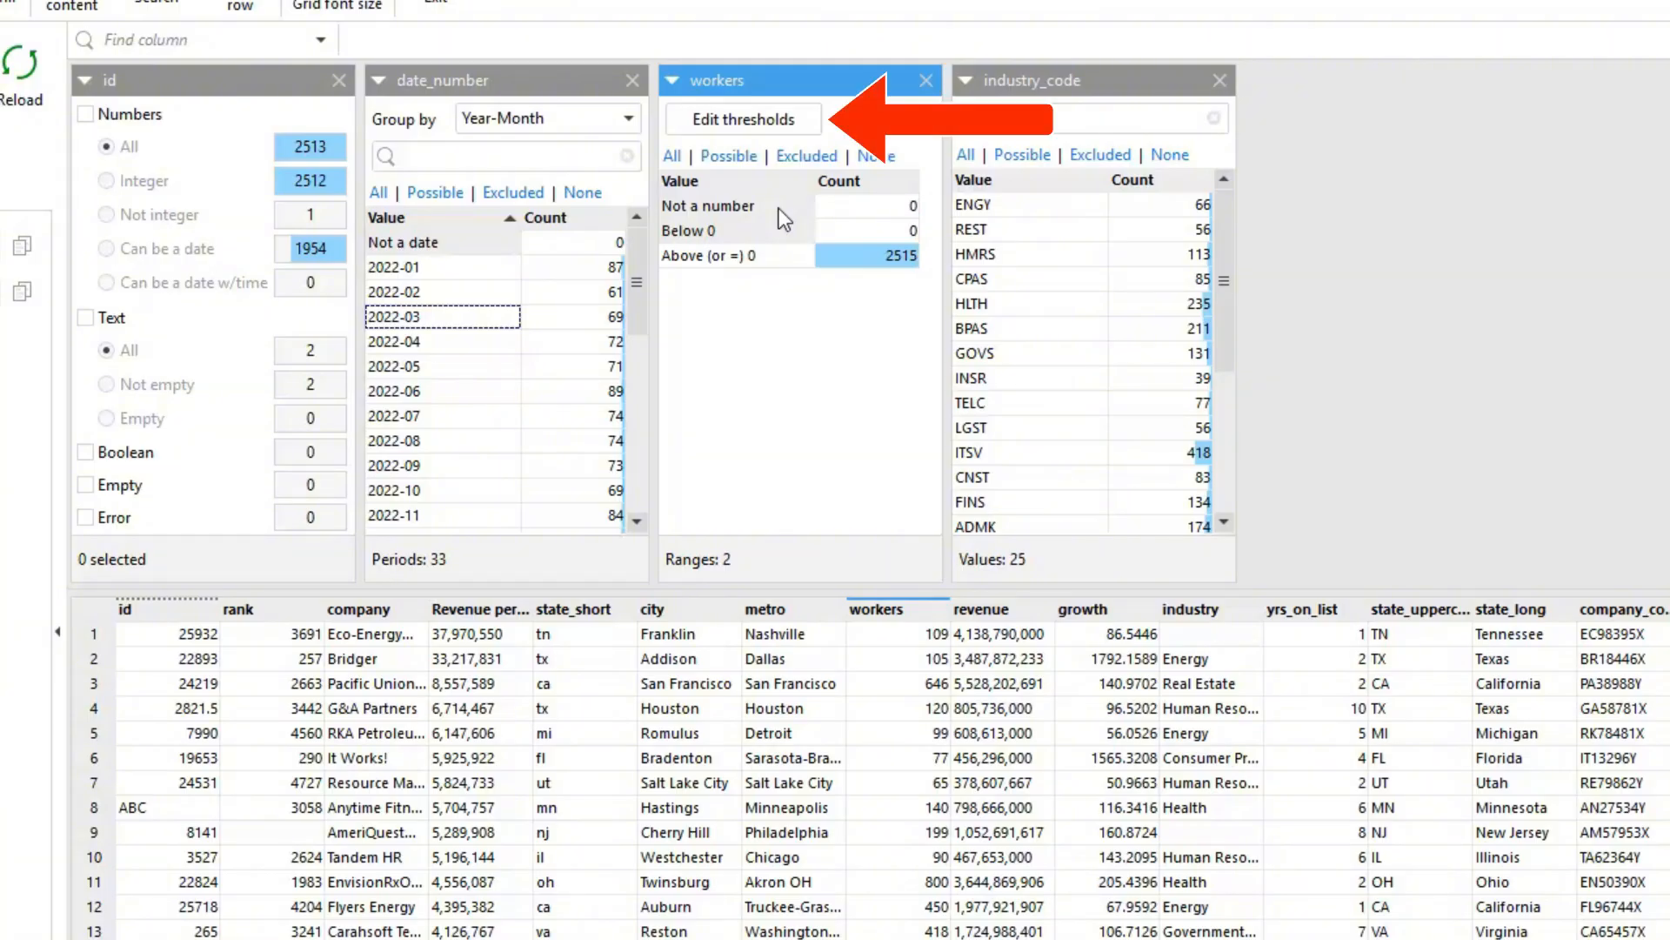
left_click(743, 118)
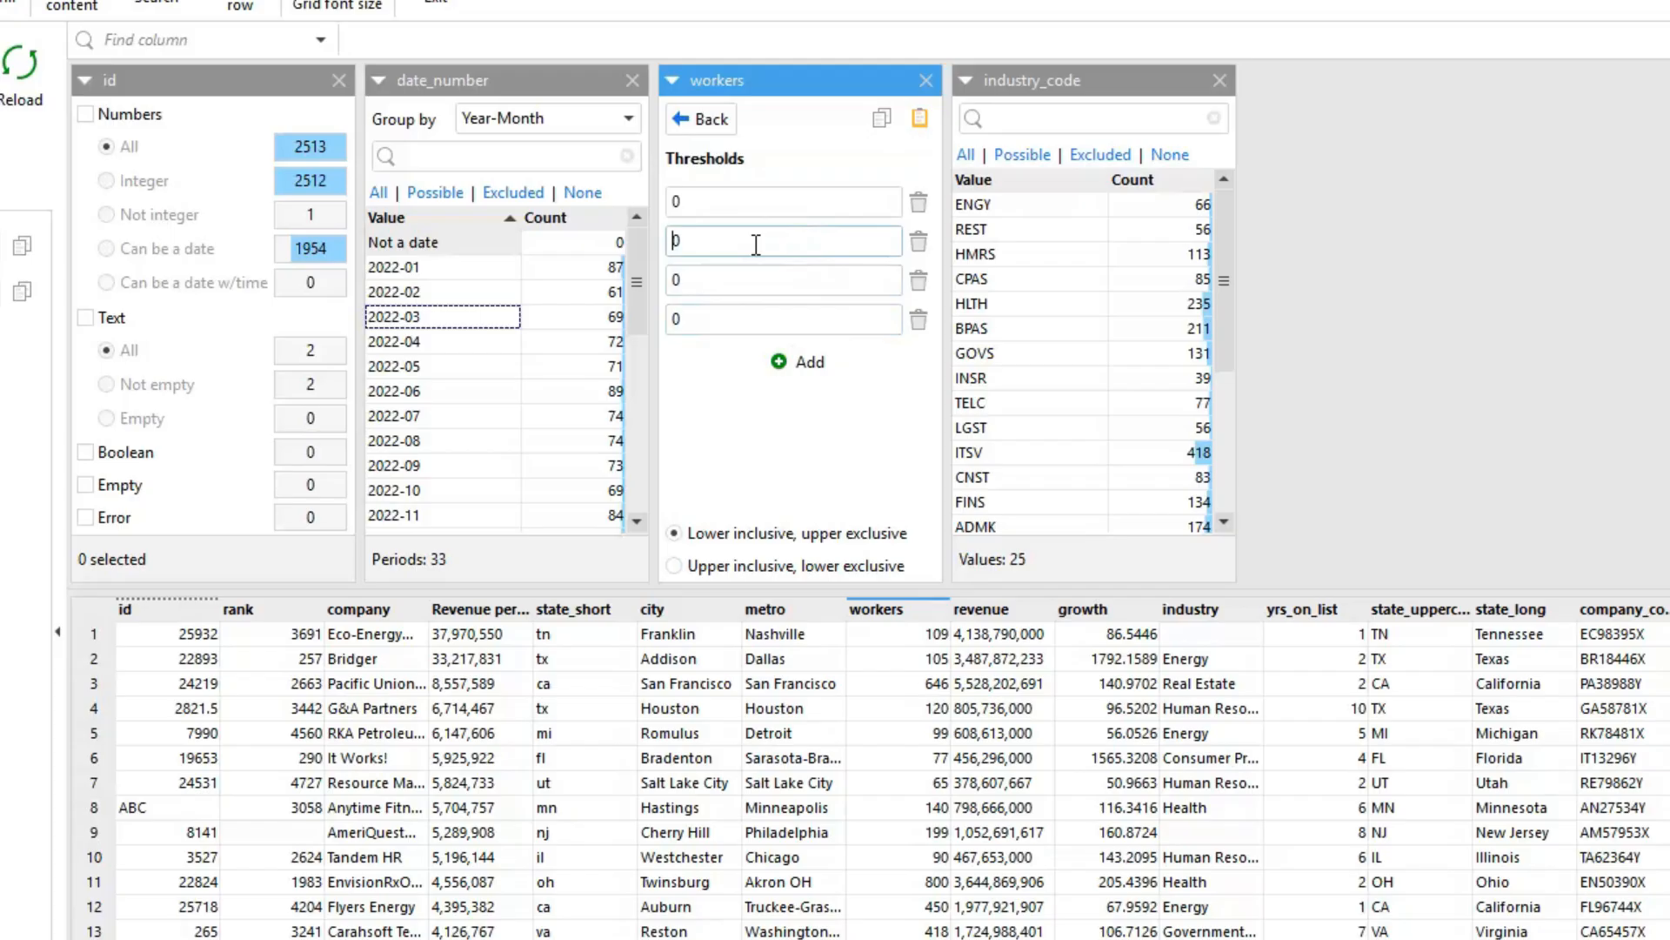
type("100")
left_click(783, 280)
type("300")
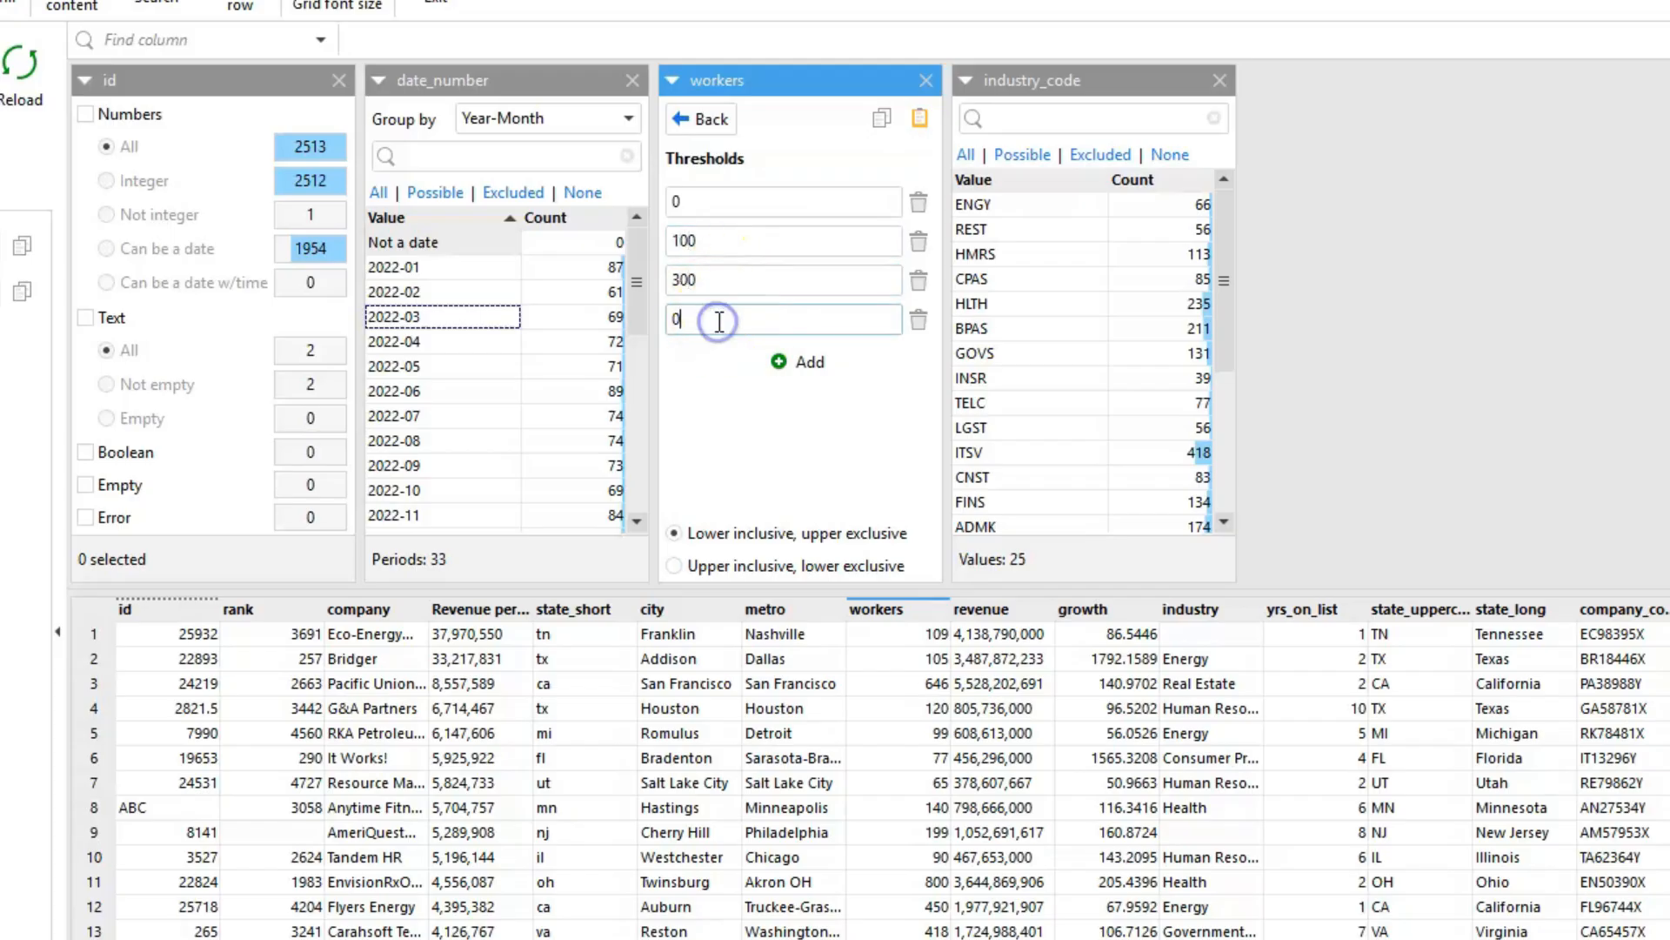
type("500")
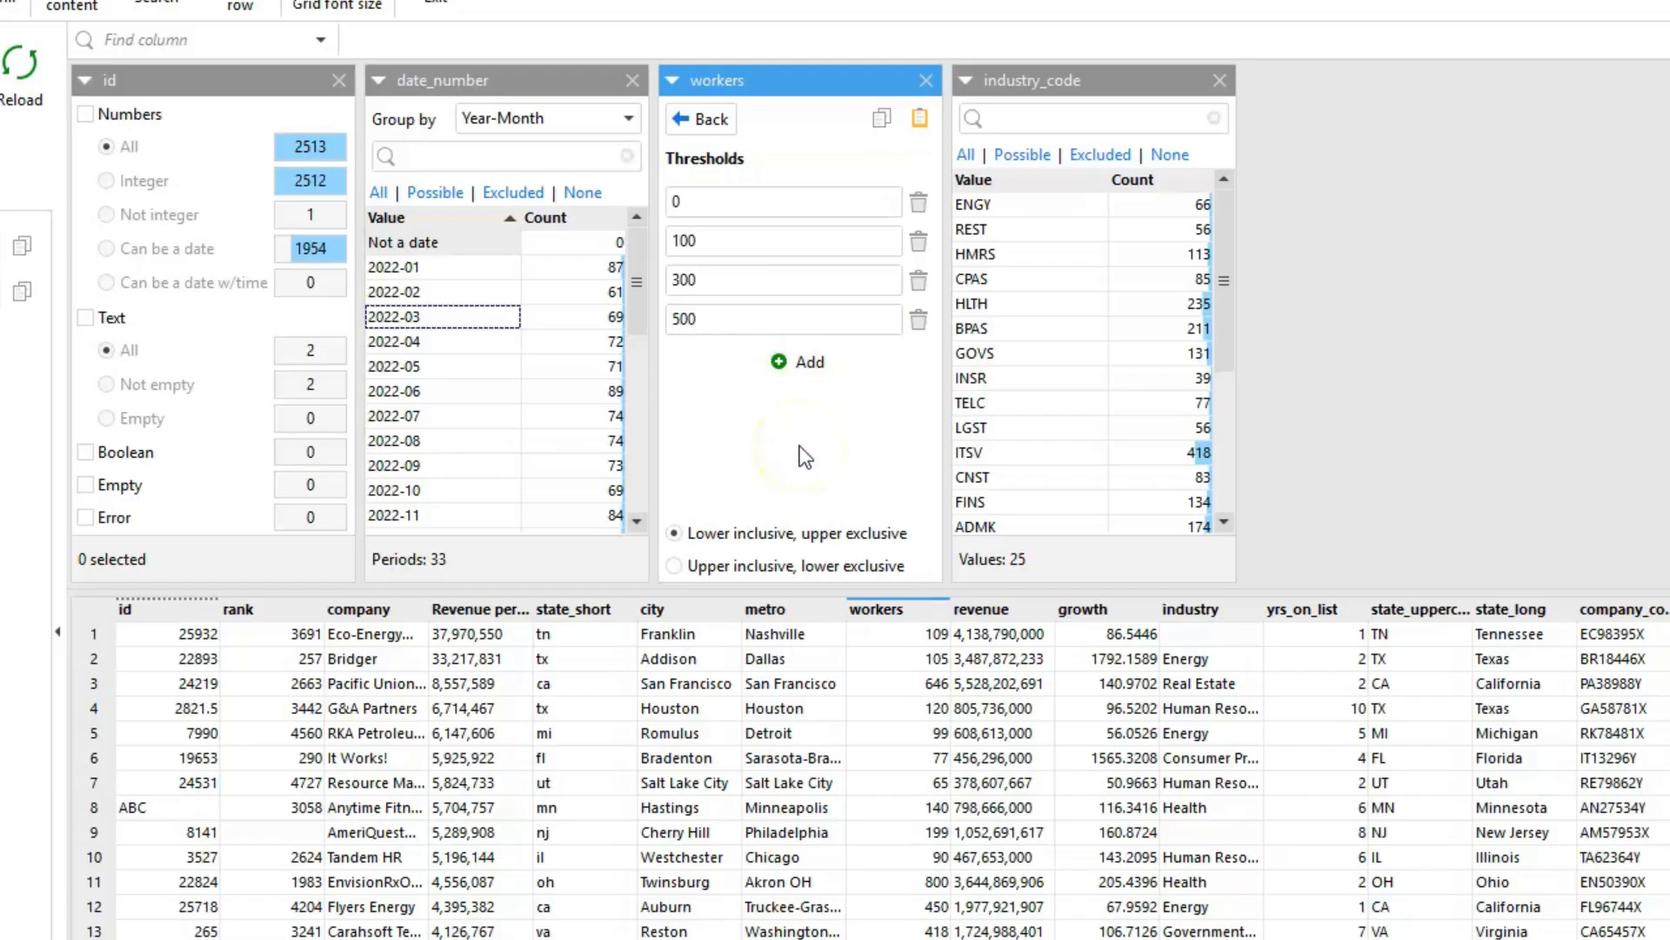
left_click(699, 119)
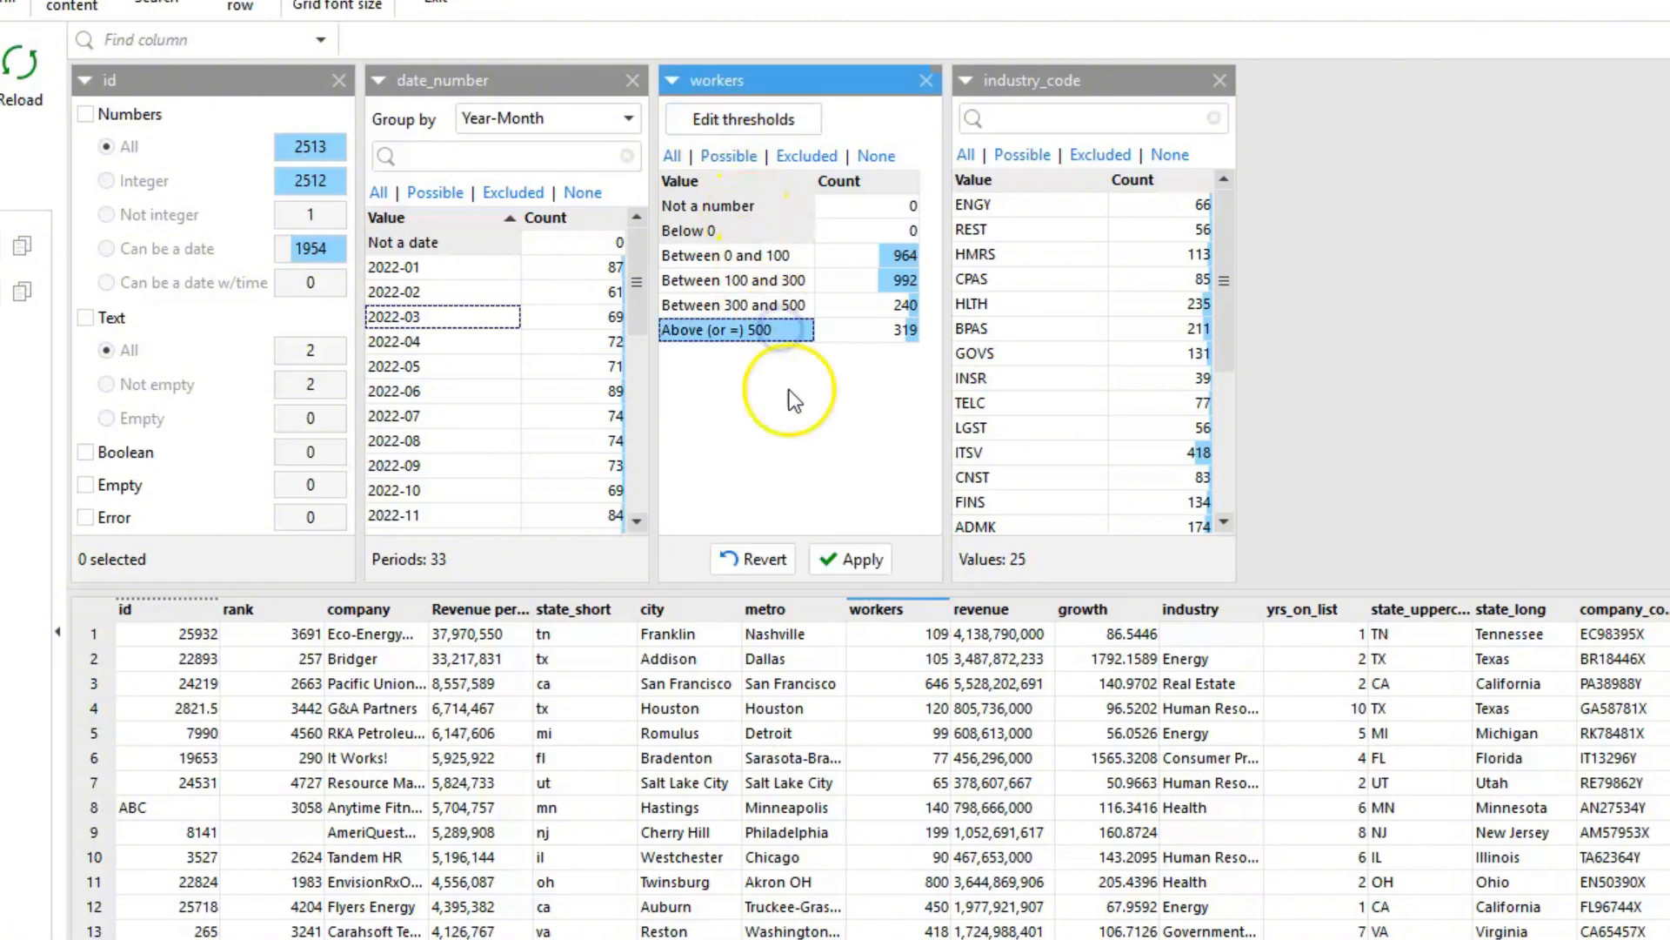
left_click(849, 558)
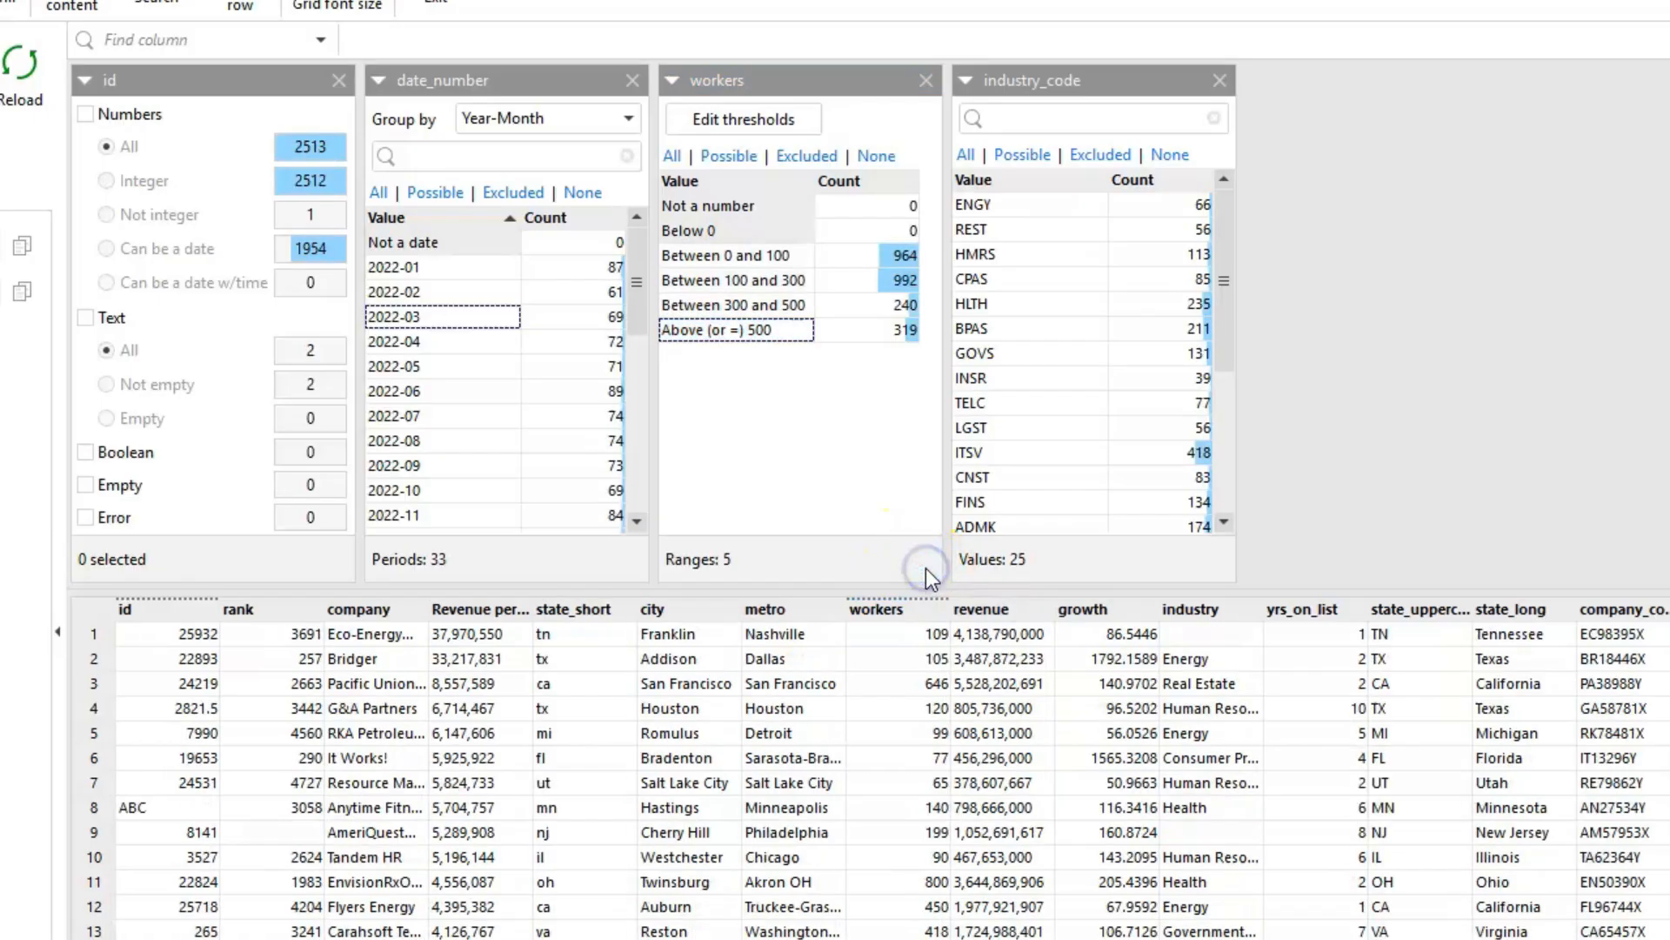
Step: Group industry_code by text length, filter to length-2 codes, then clear that filter
left_click(966, 80)
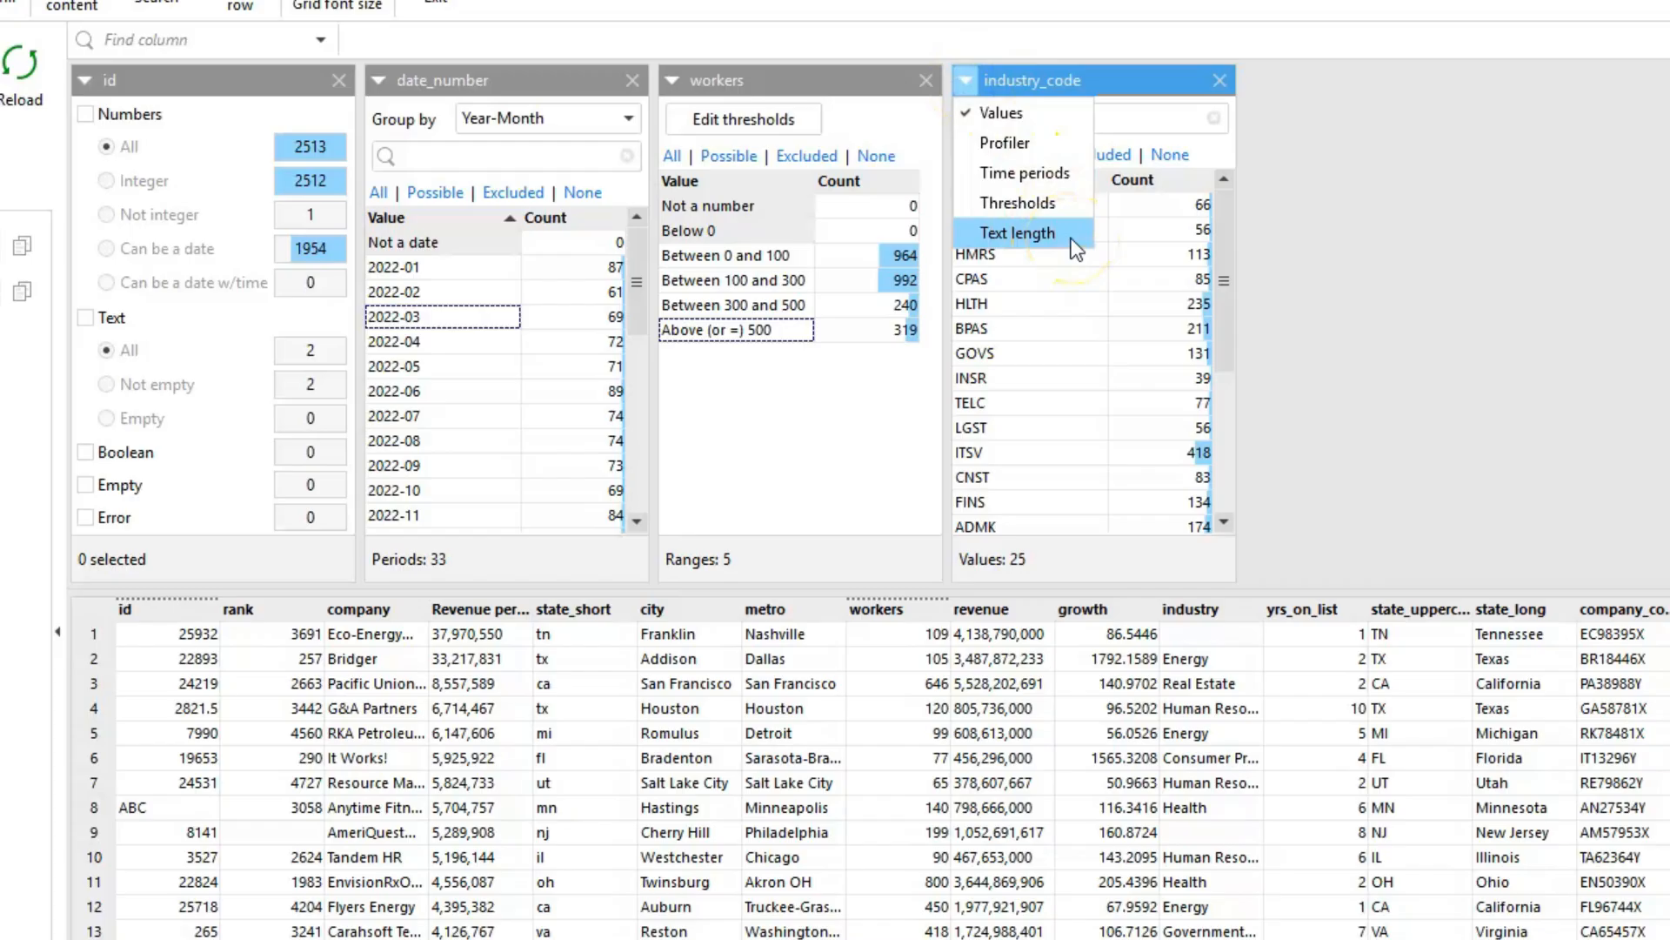
left_click(1016, 233)
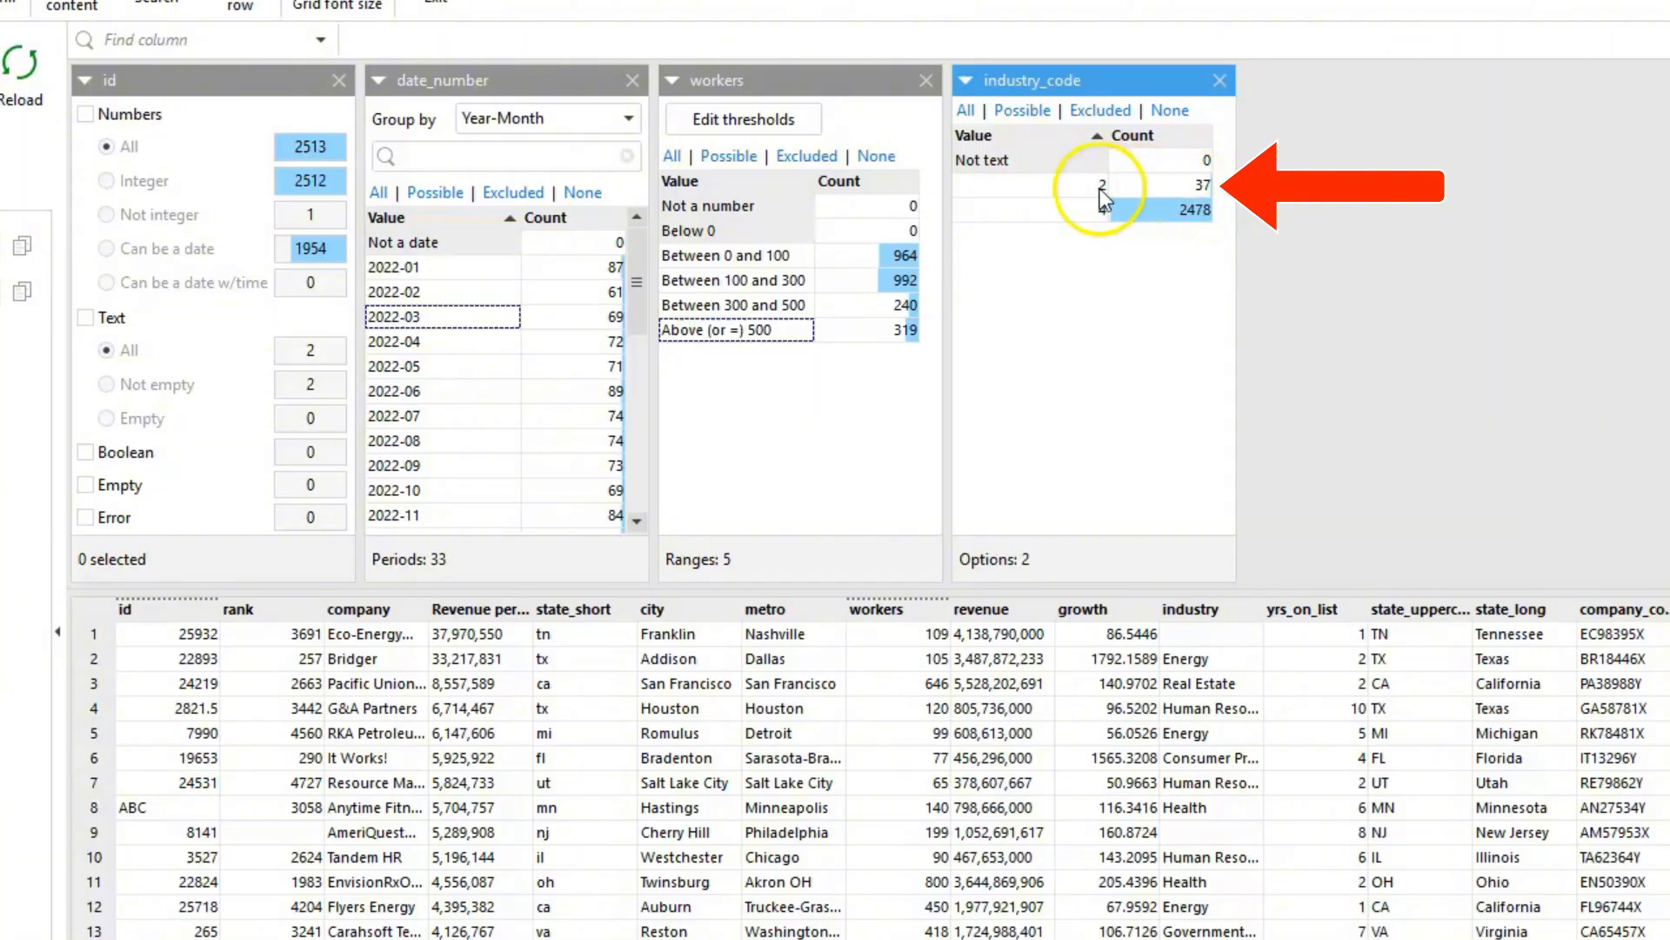
left_click(1086, 186)
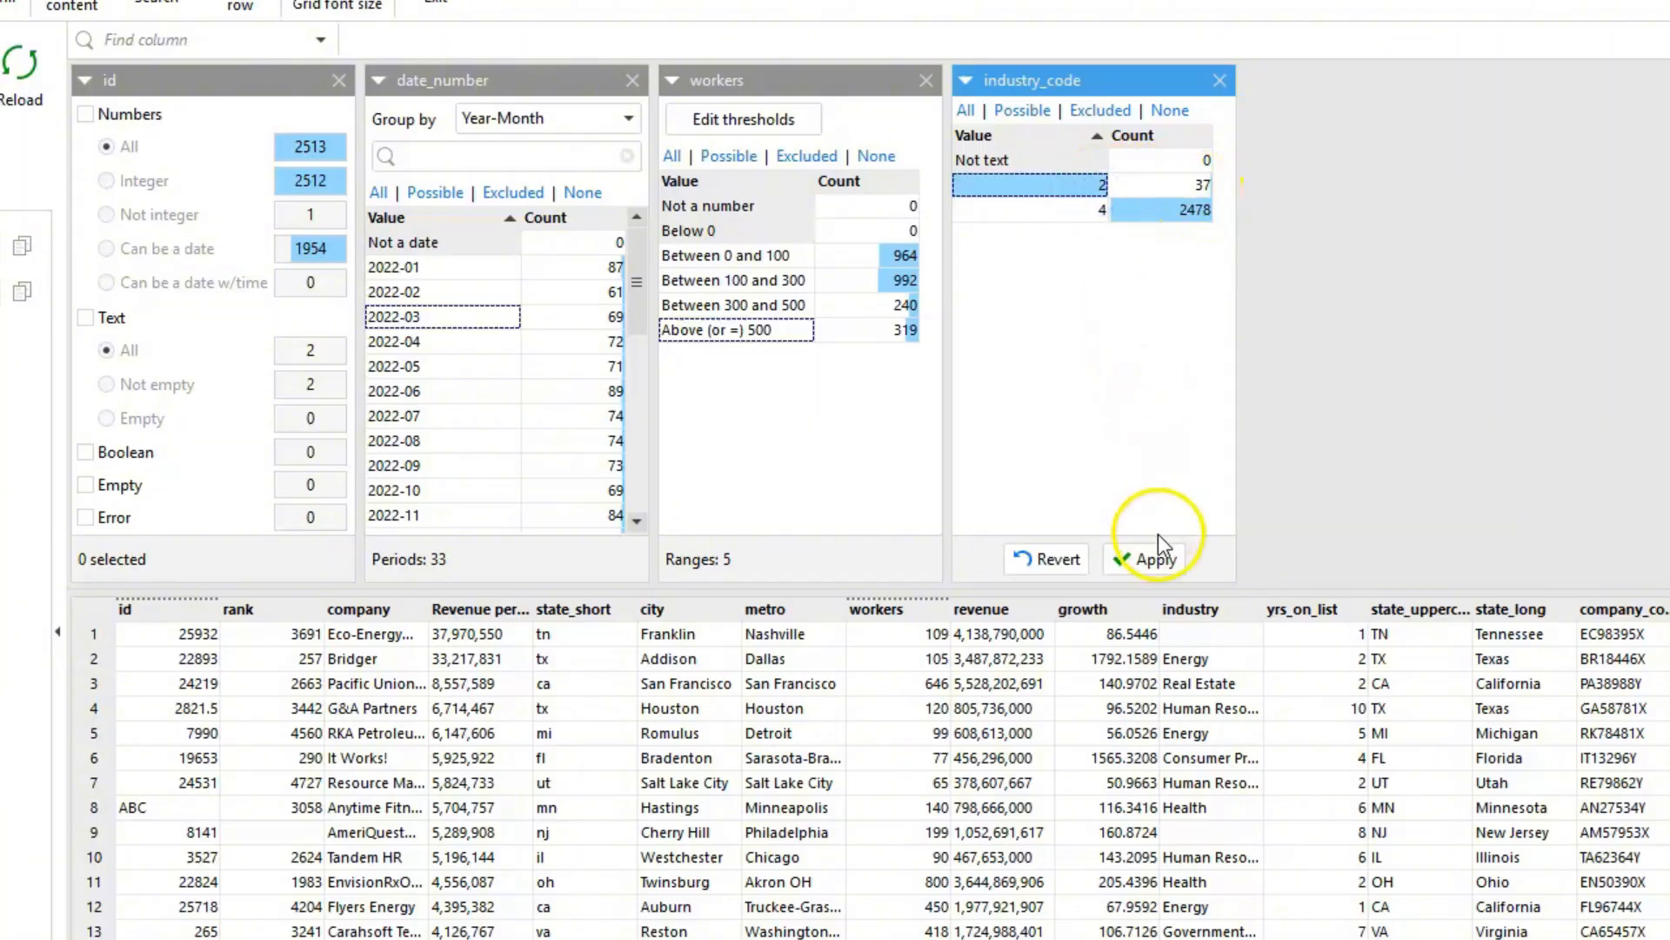
left_click(1155, 559)
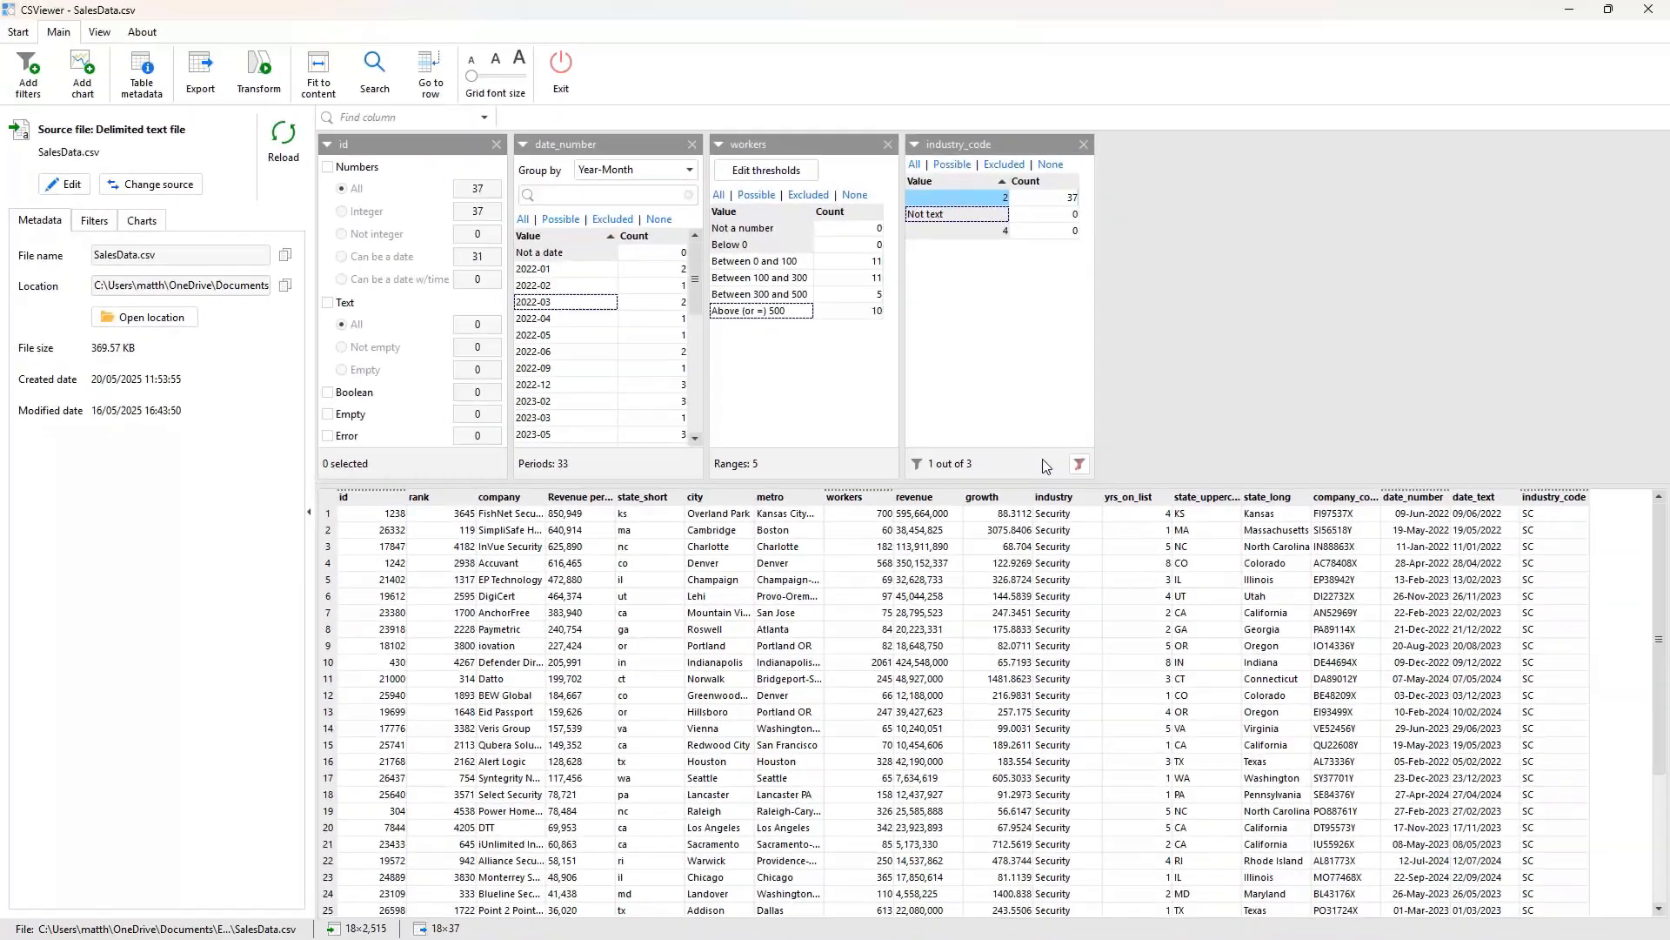
mouse_move(1539, 549)
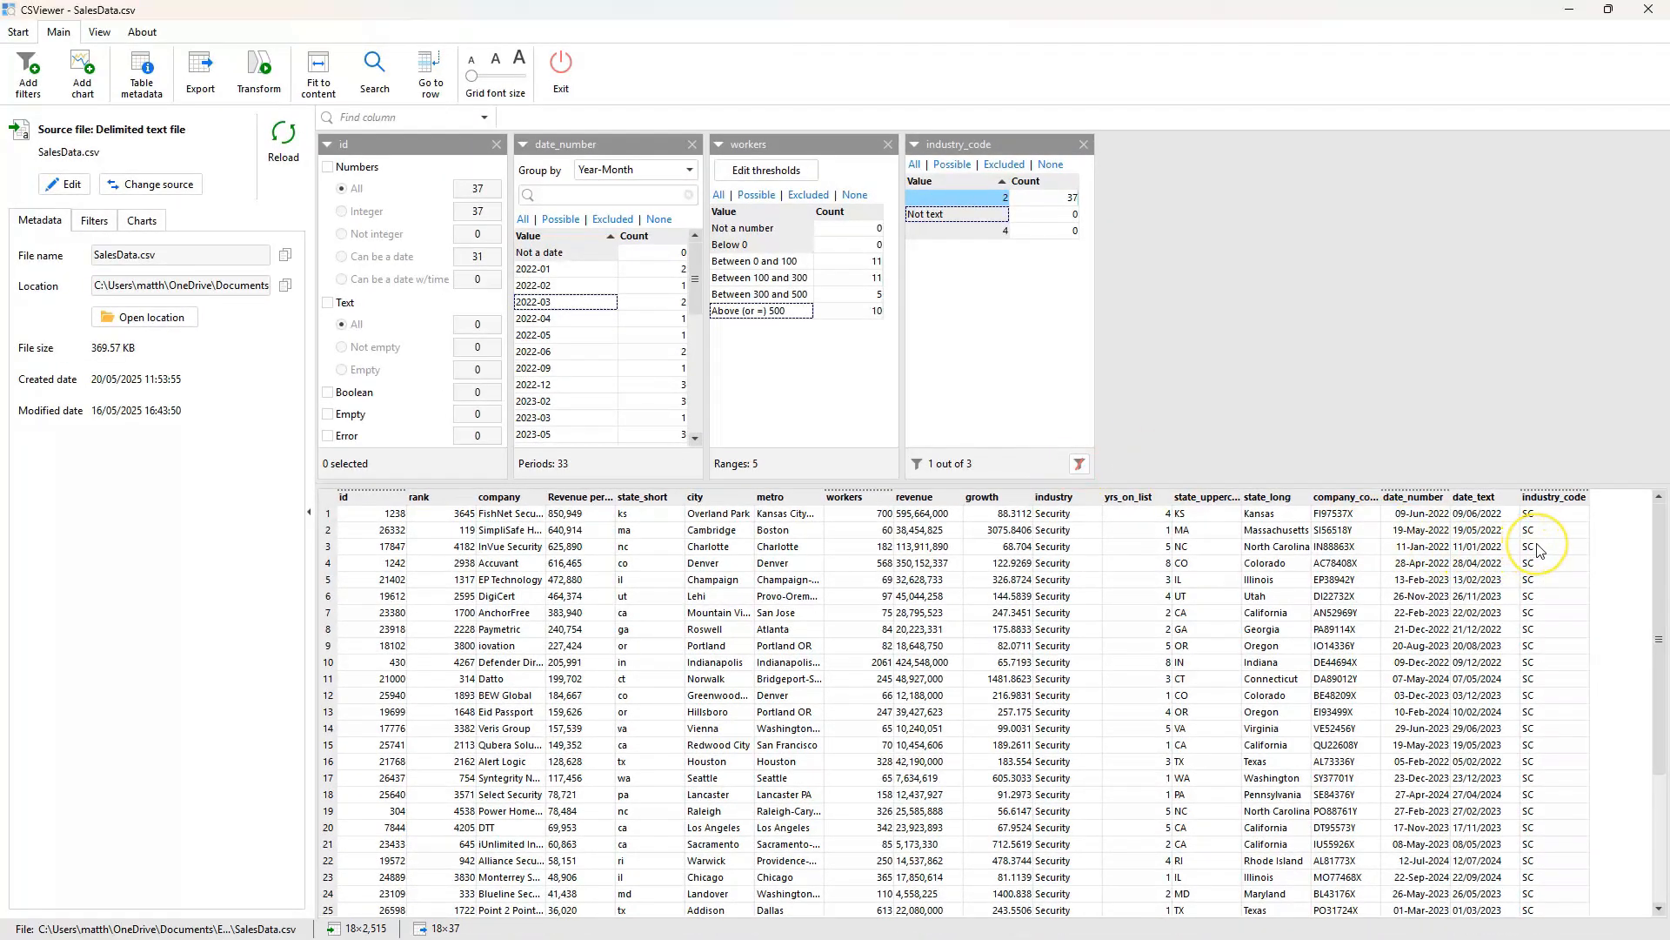
mouse_move(1080, 462)
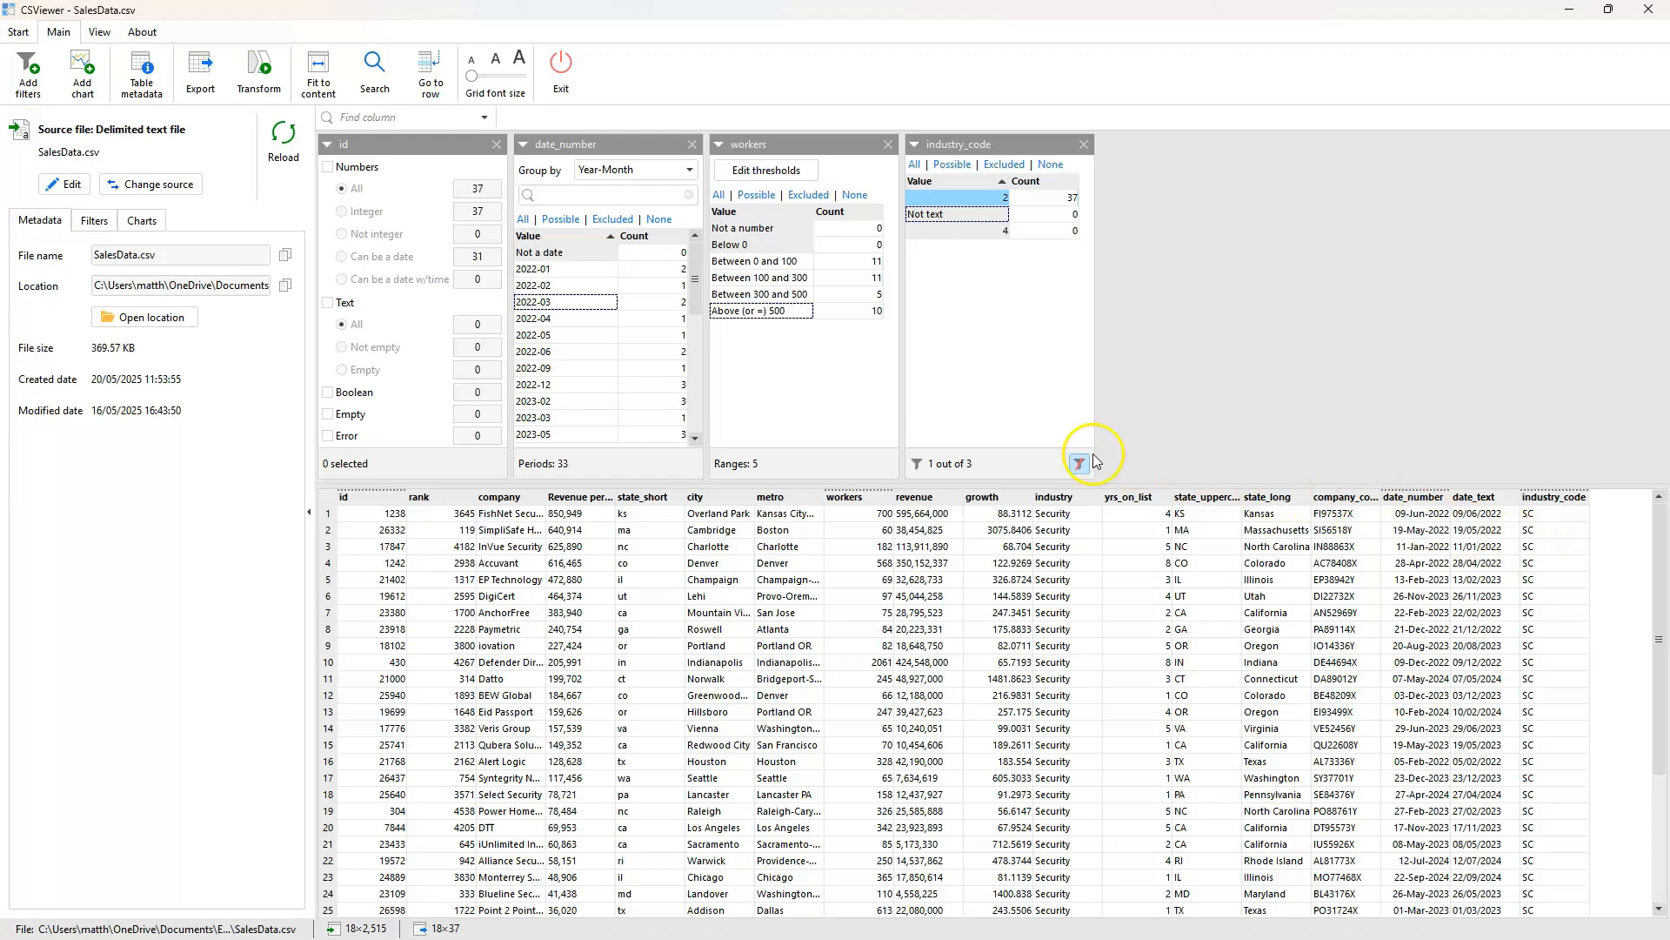
left_click(1080, 462)
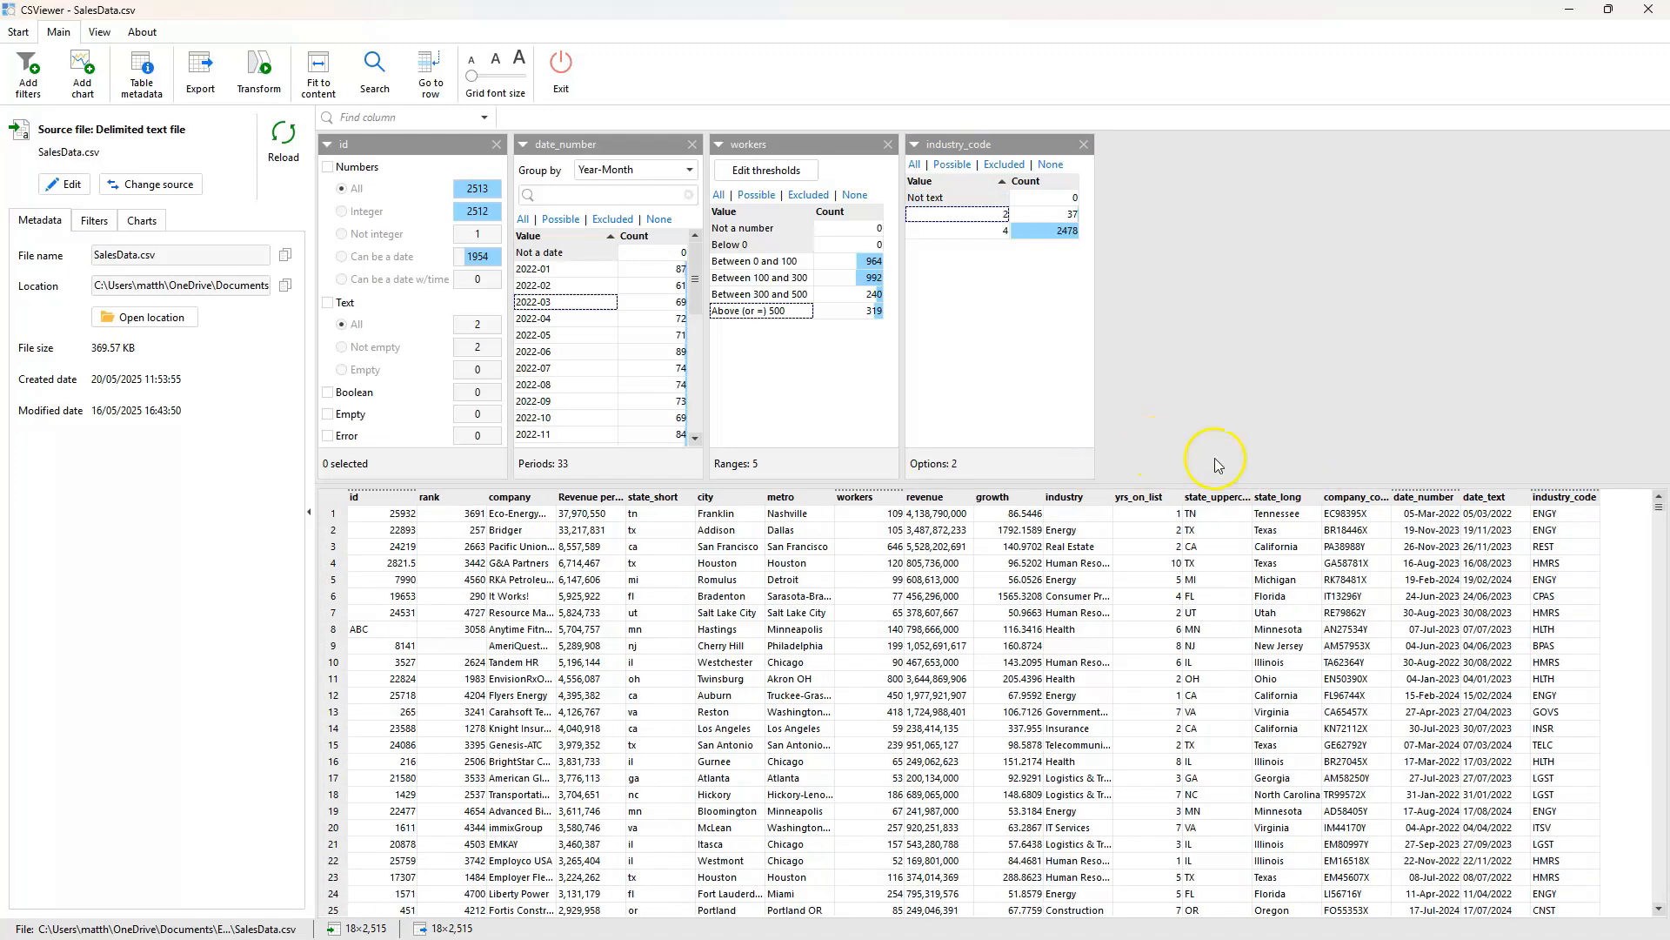
Step: Add a second industry_code filter keeping only ENGY, REST and HMRS (235 rows)
left_click(1565, 496)
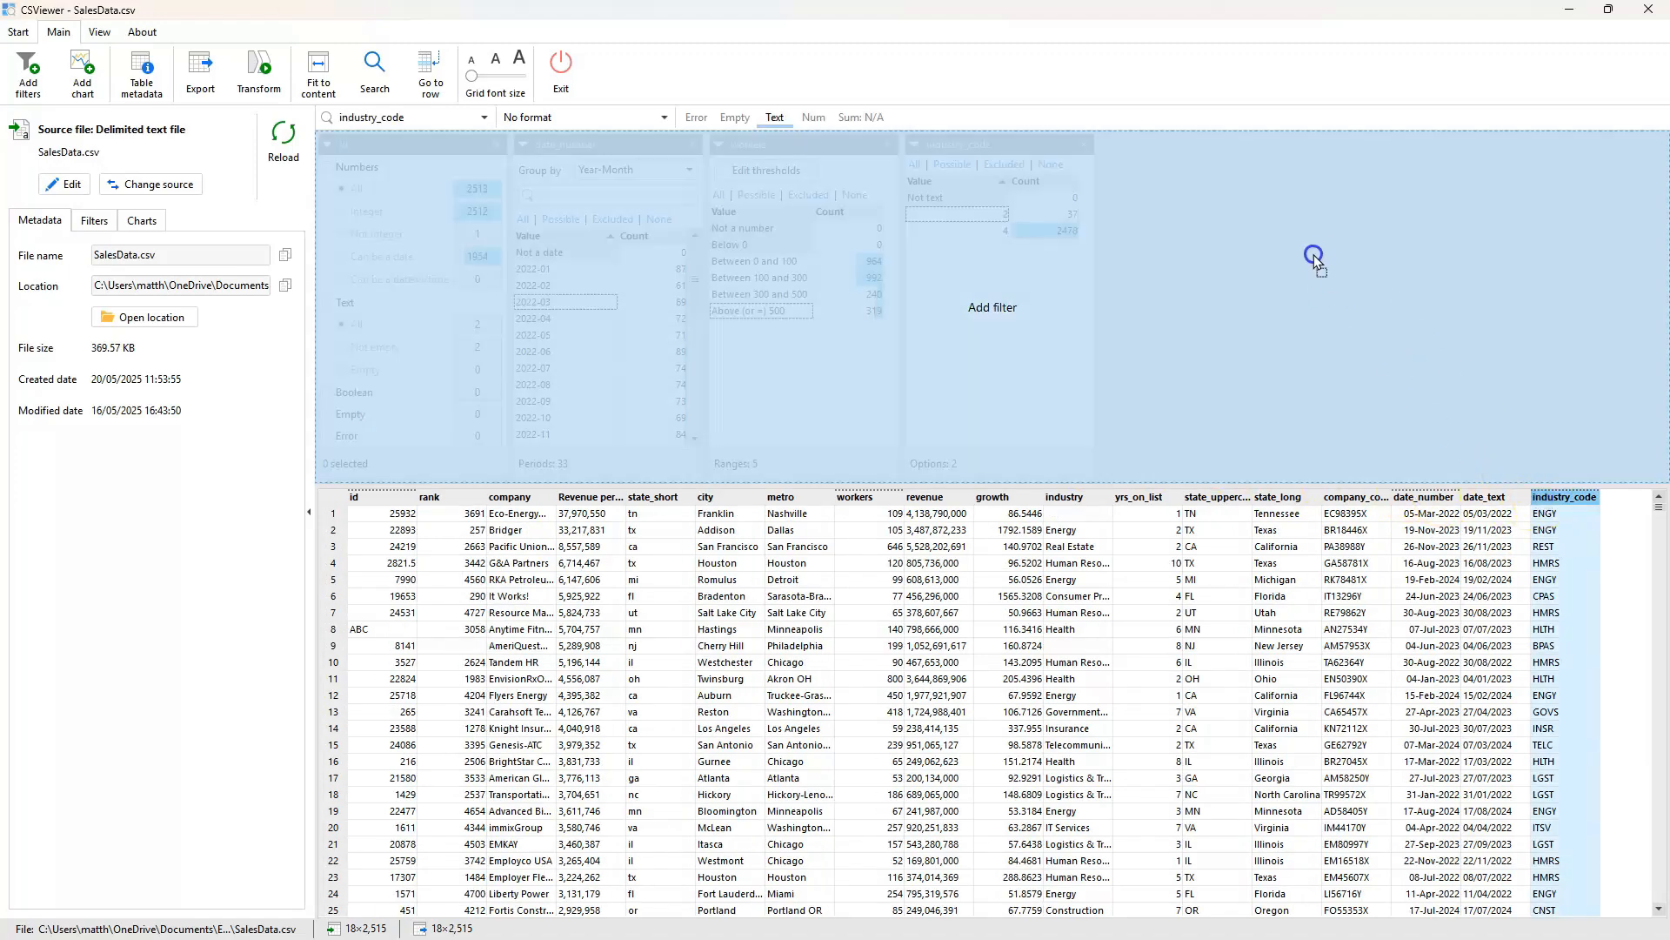
left_click(990, 306)
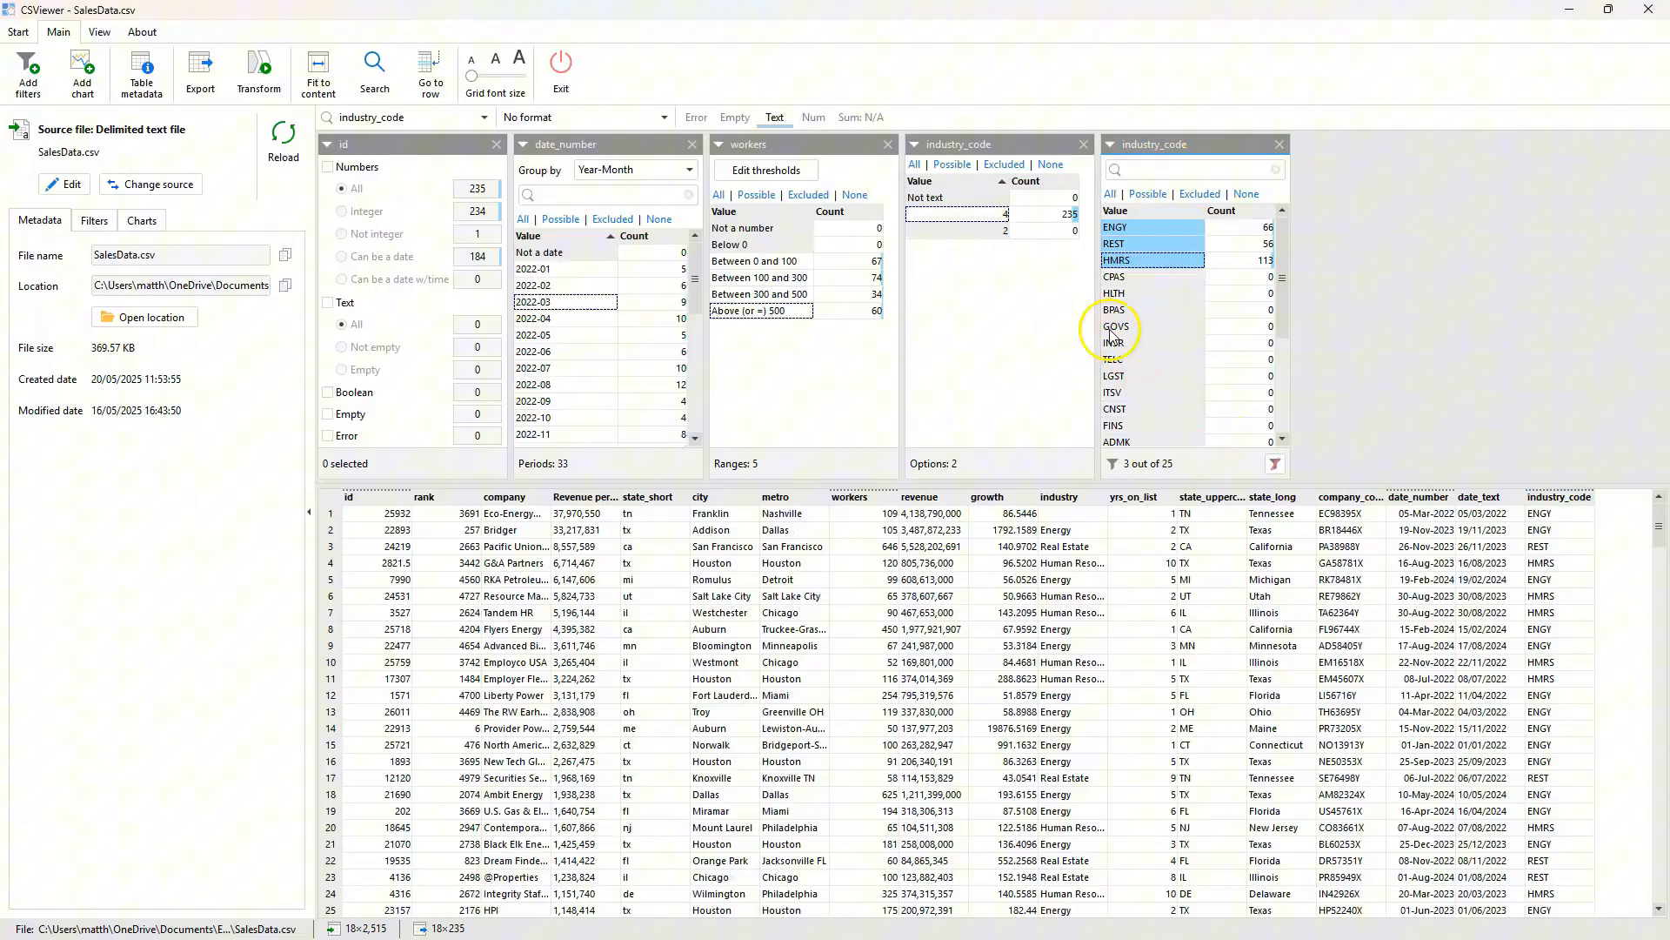
left_click(959, 212)
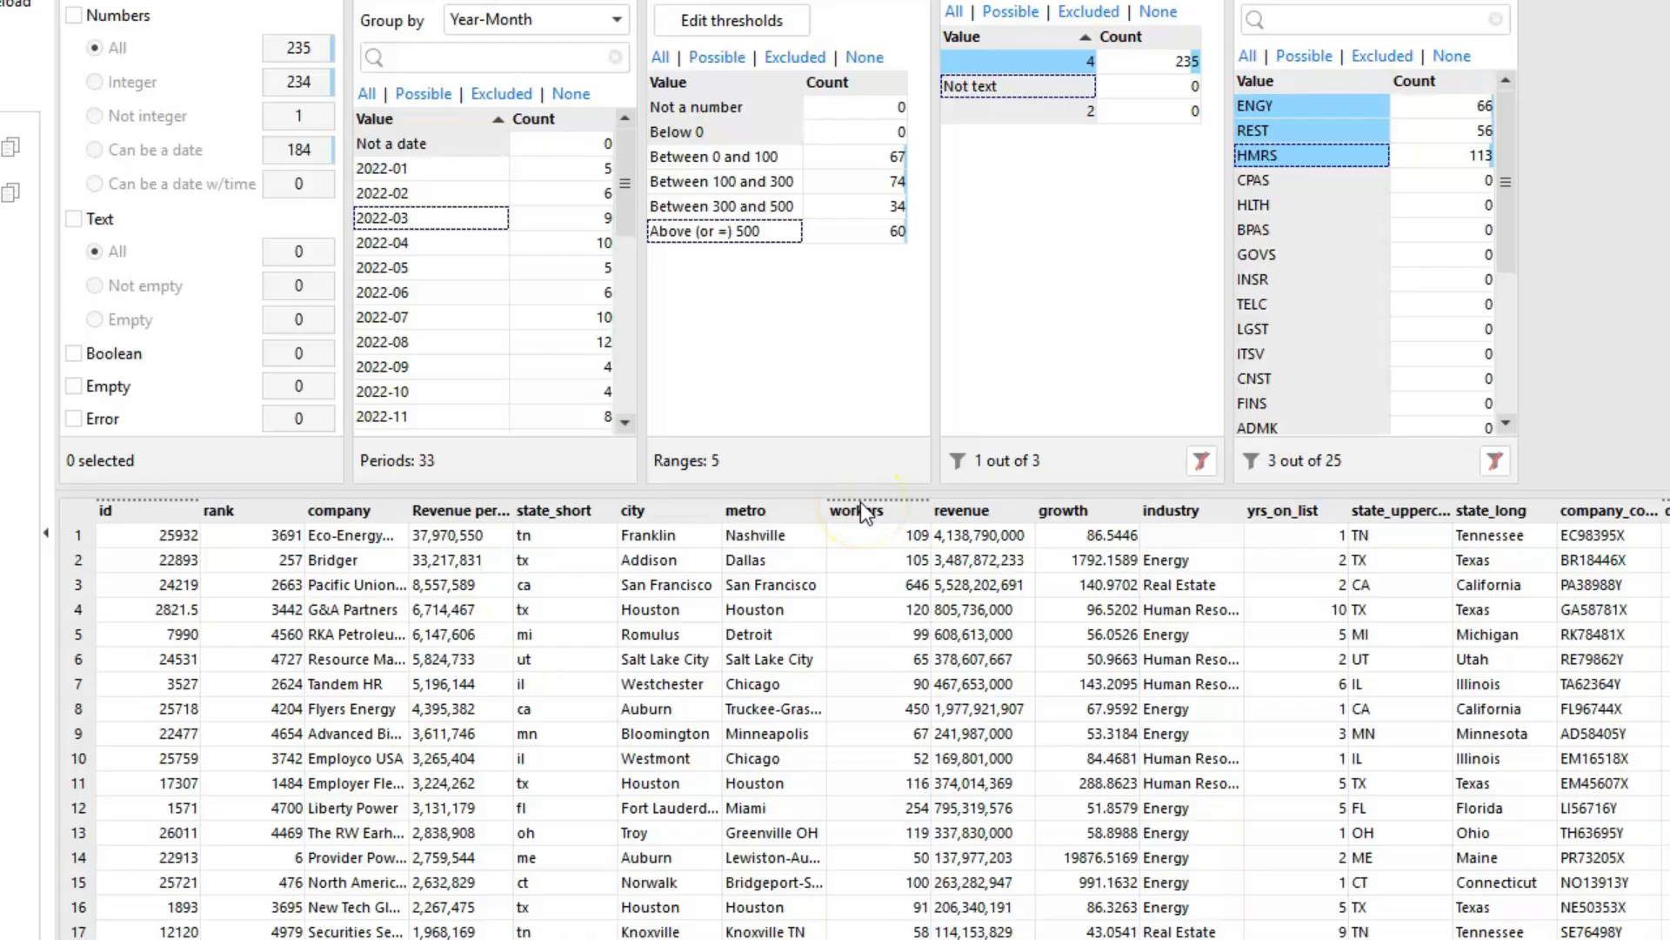
right_click(971, 584)
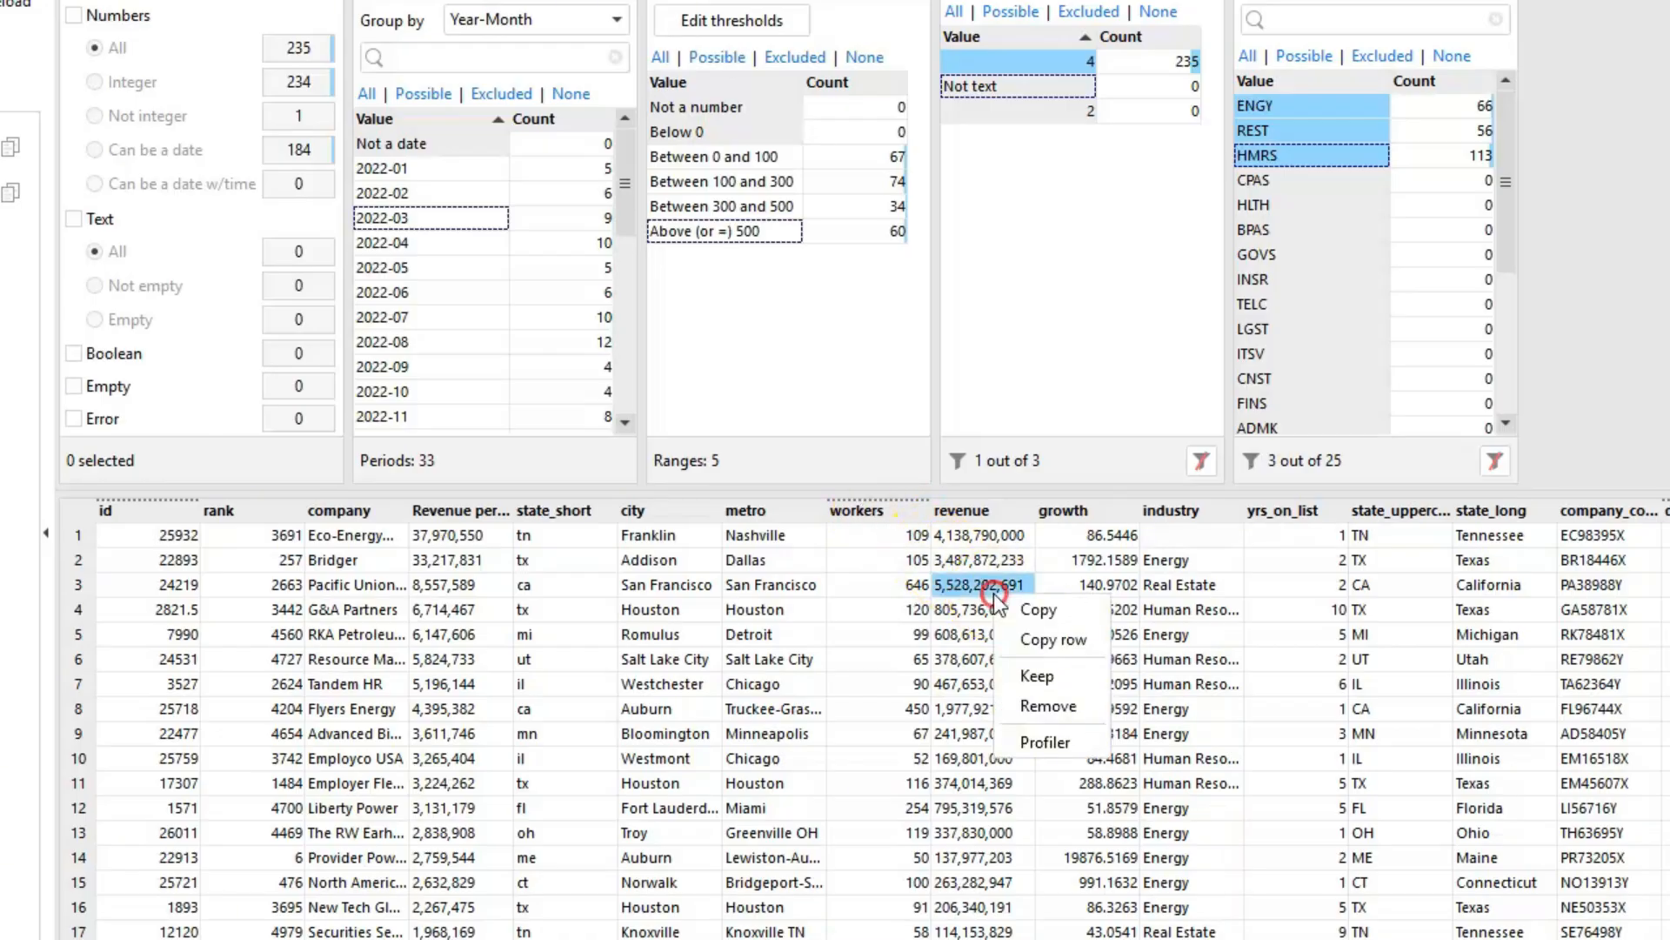
mouse_move(1047, 743)
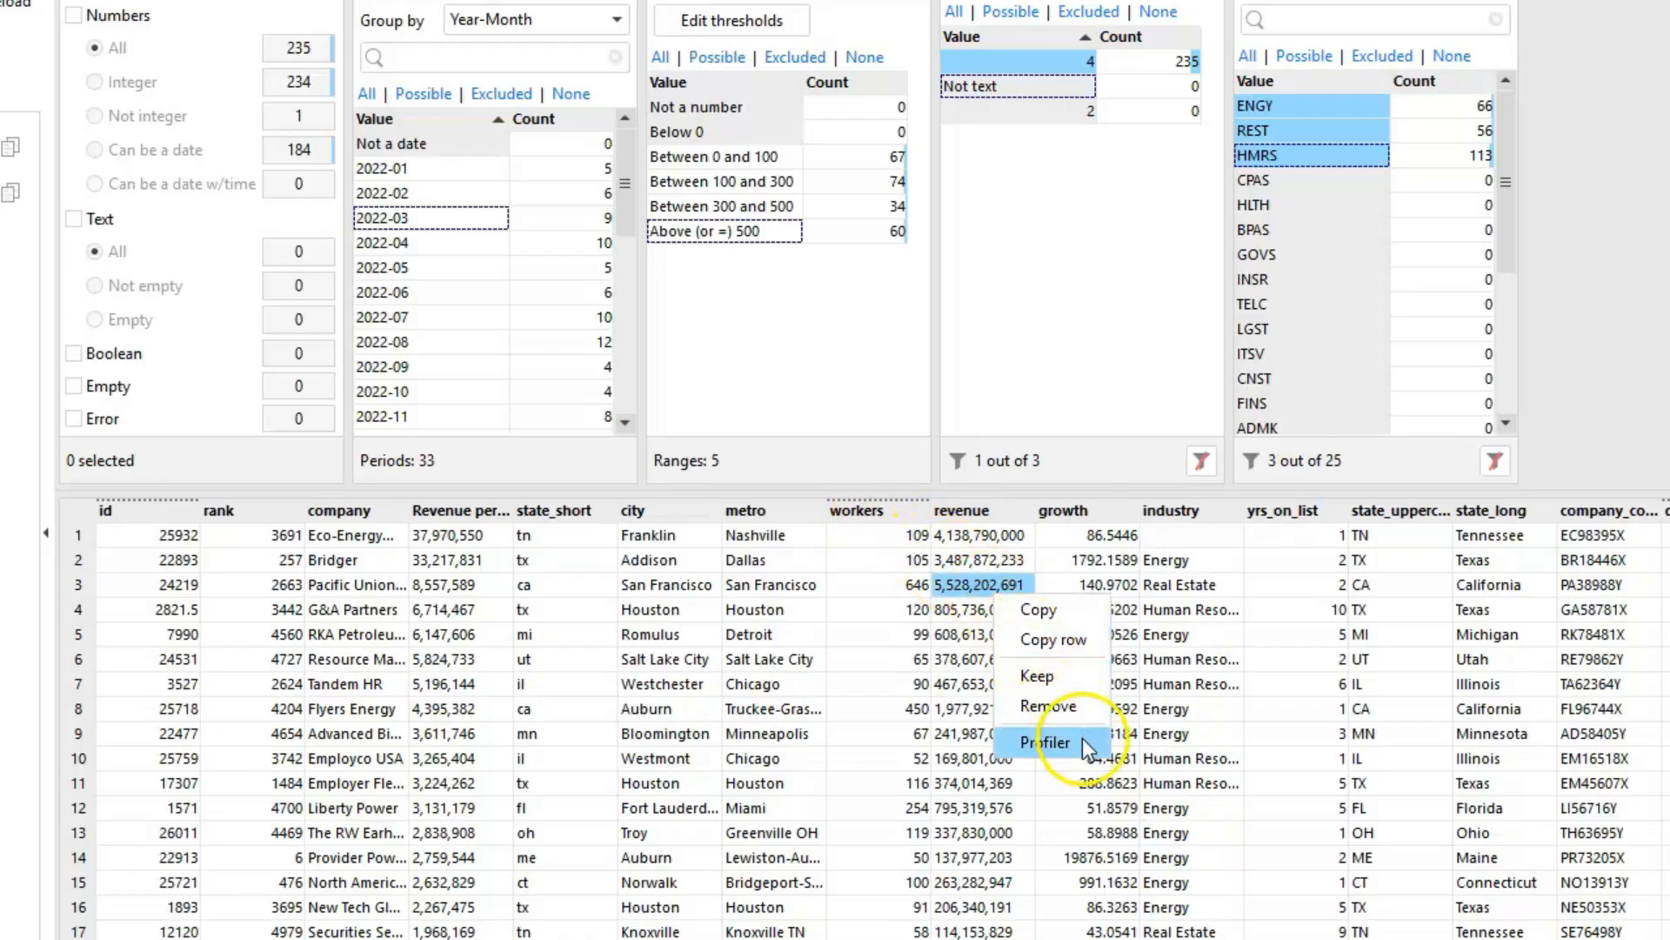
left_click(1048, 743)
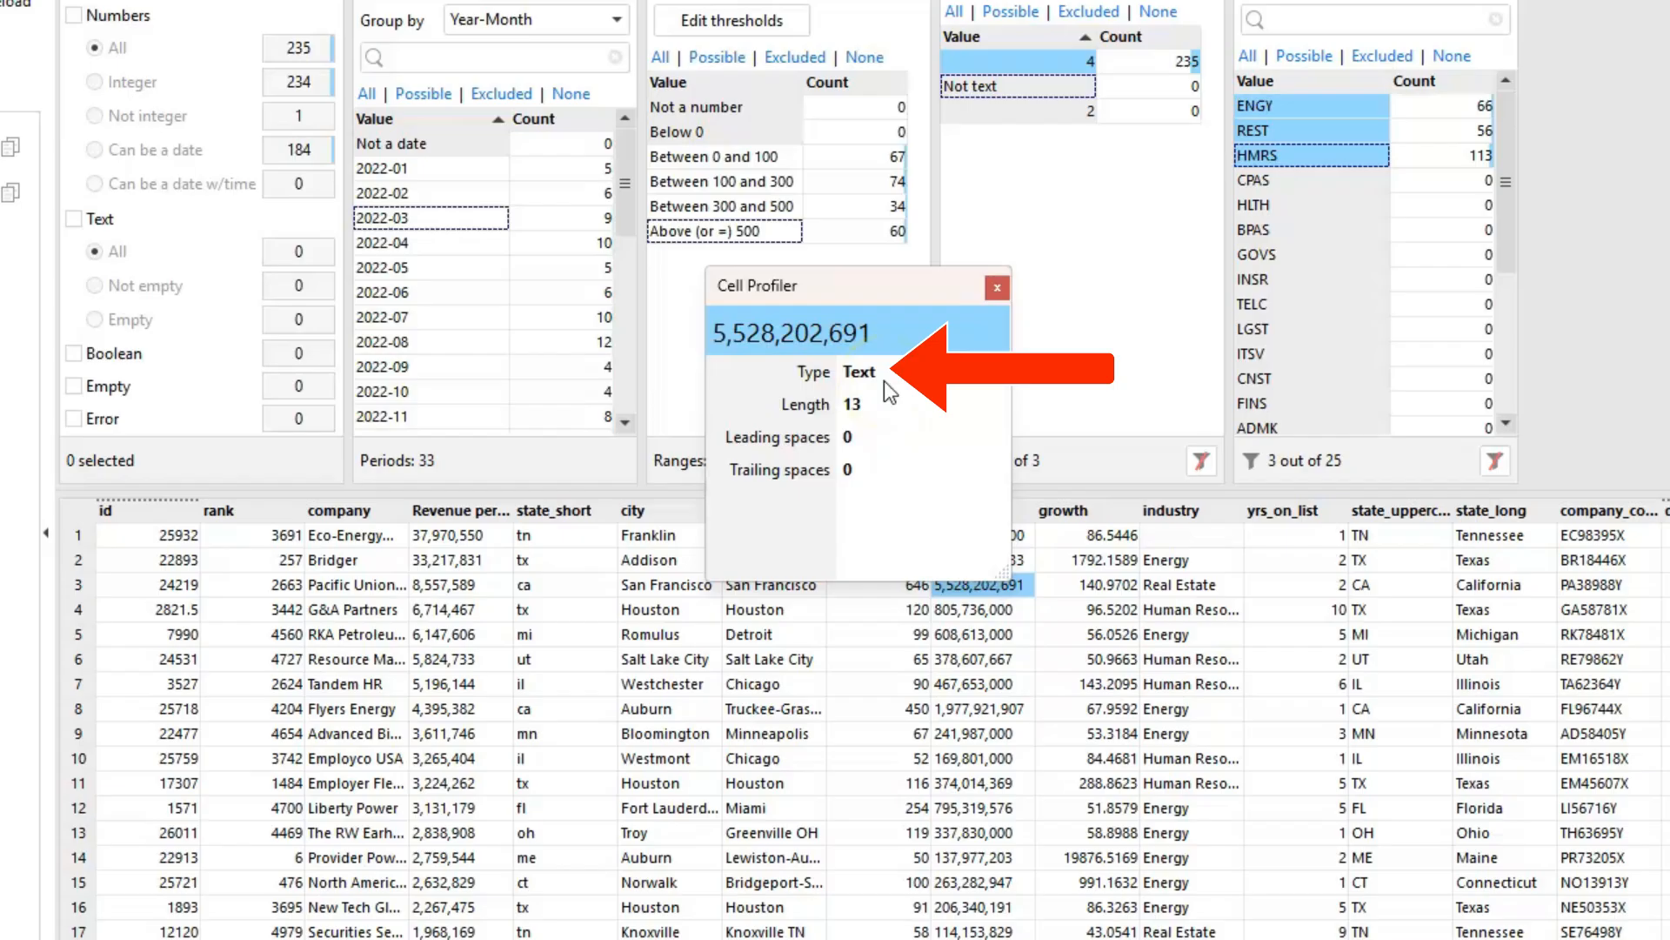
left_click(1085, 609)
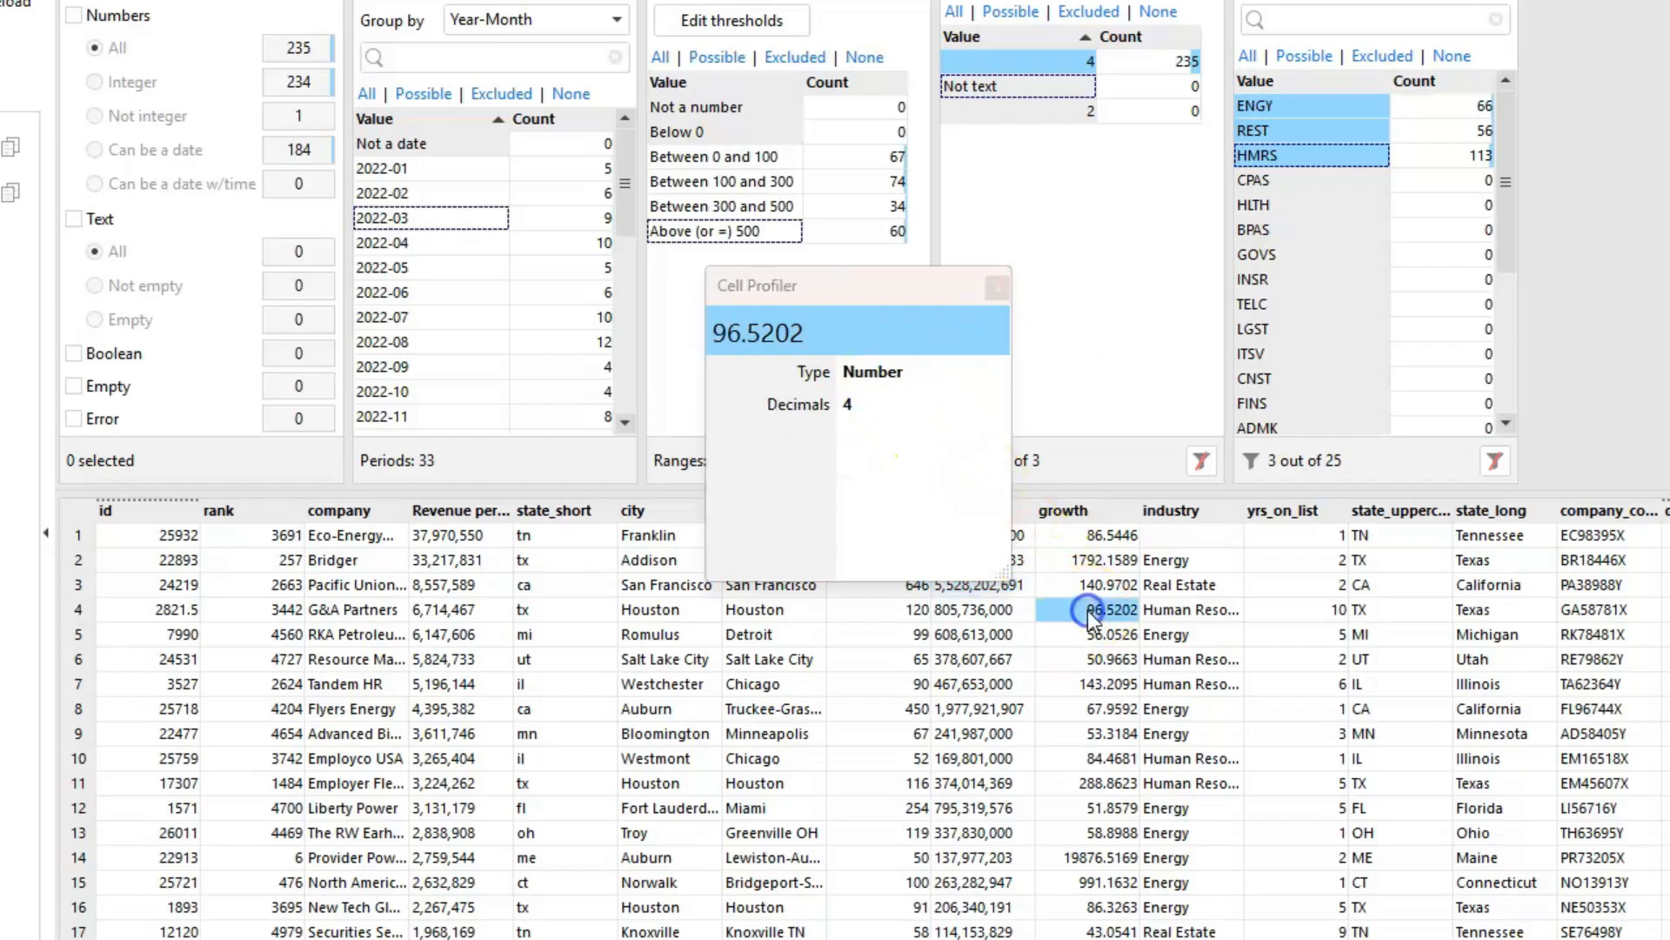
left_click(1190, 609)
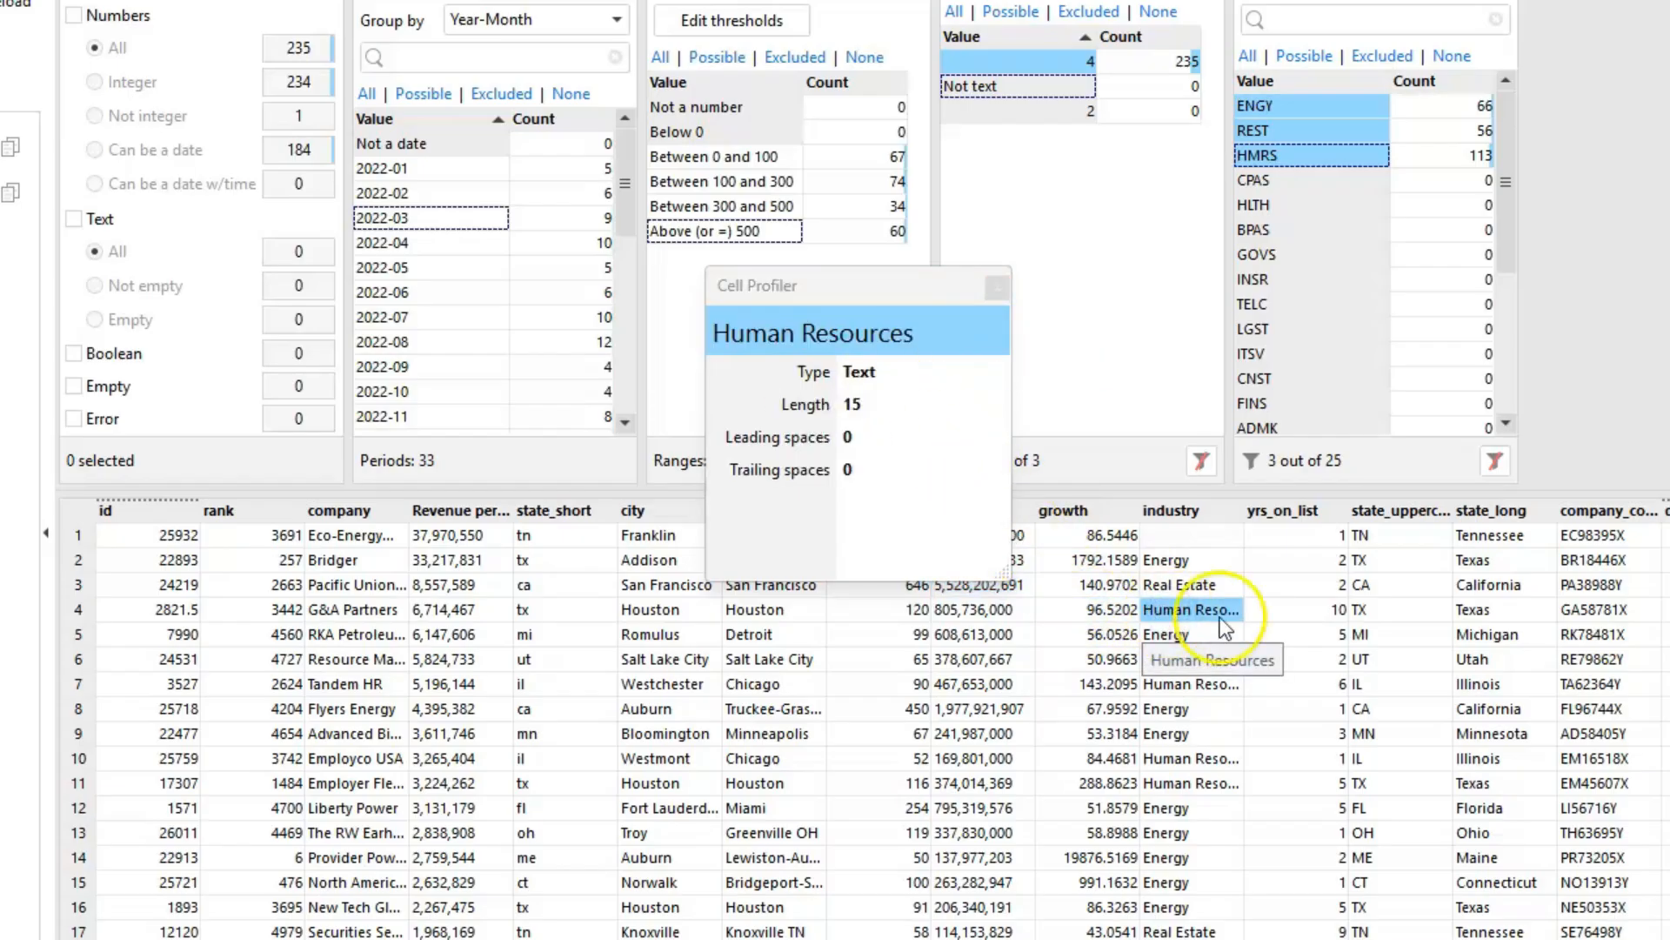
left_click(1326, 609)
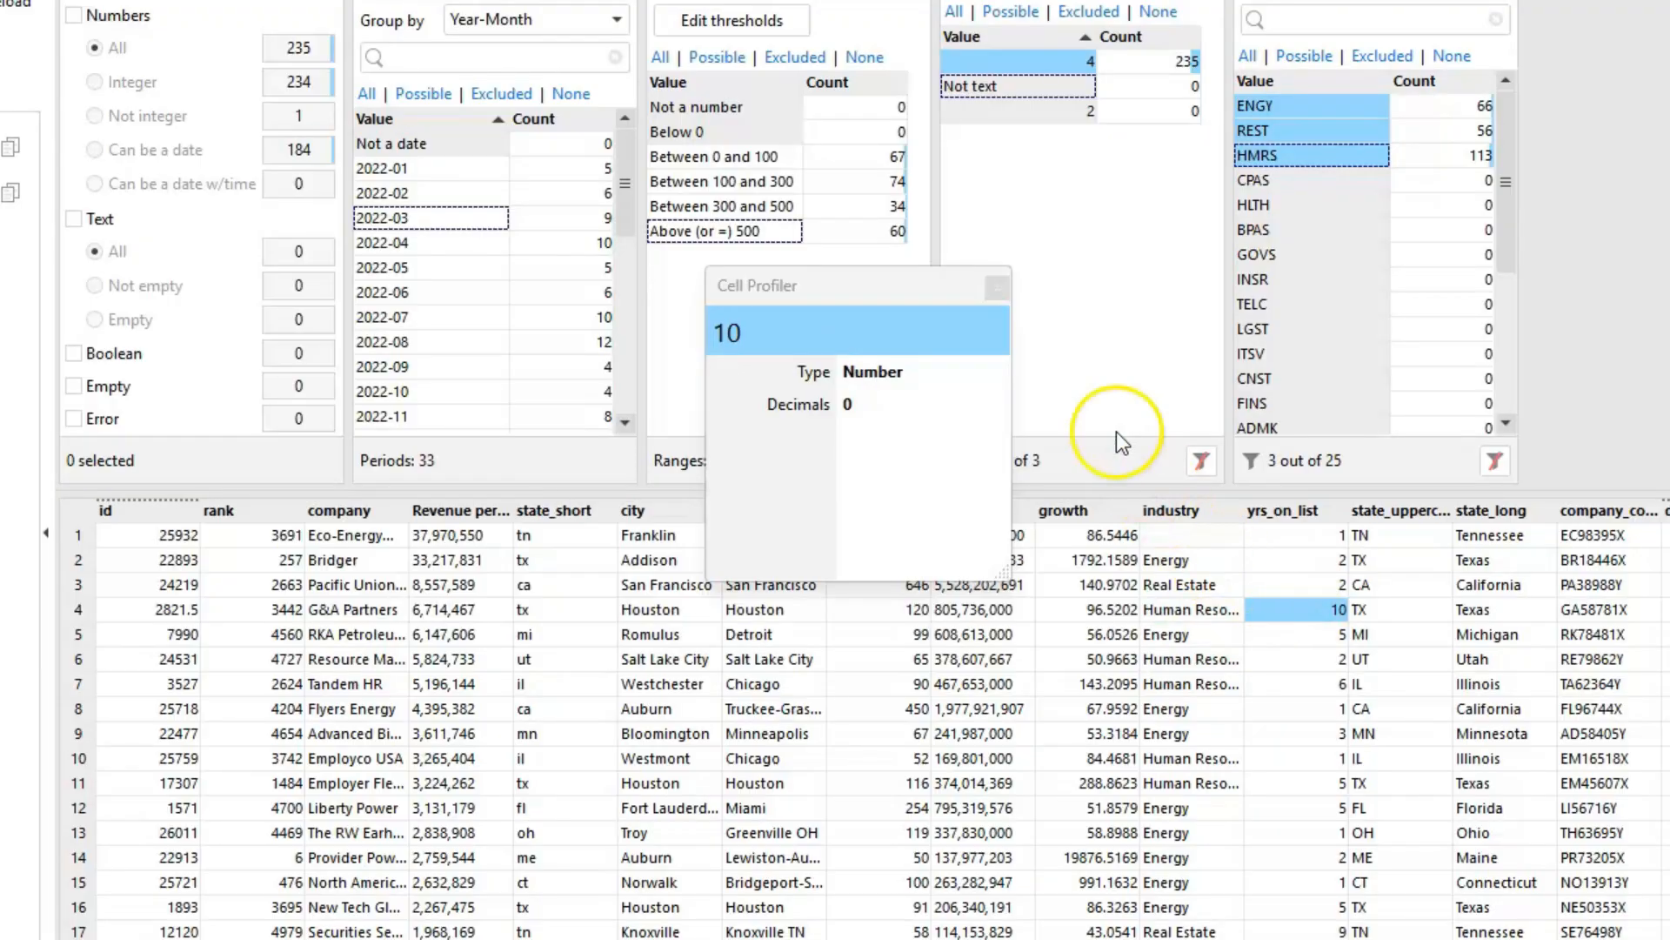
left_click(995, 284)
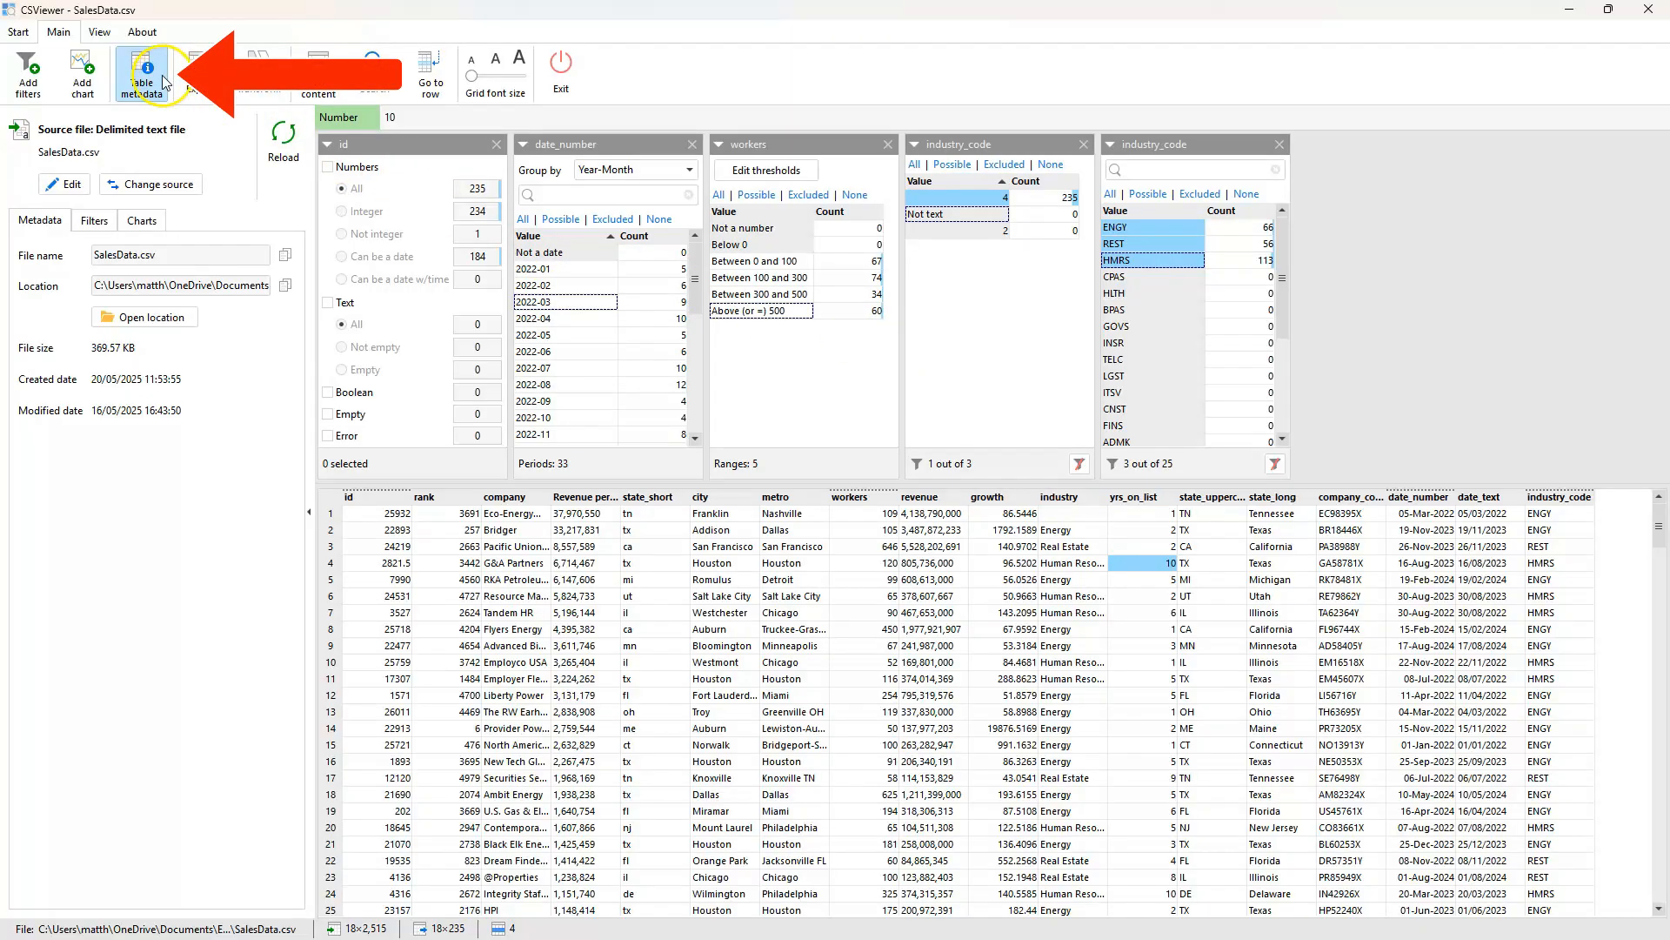
Step: Adjust the filter columns in Table metadata and keep Virginia and Puerto Rico in state_long
left_click(144, 73)
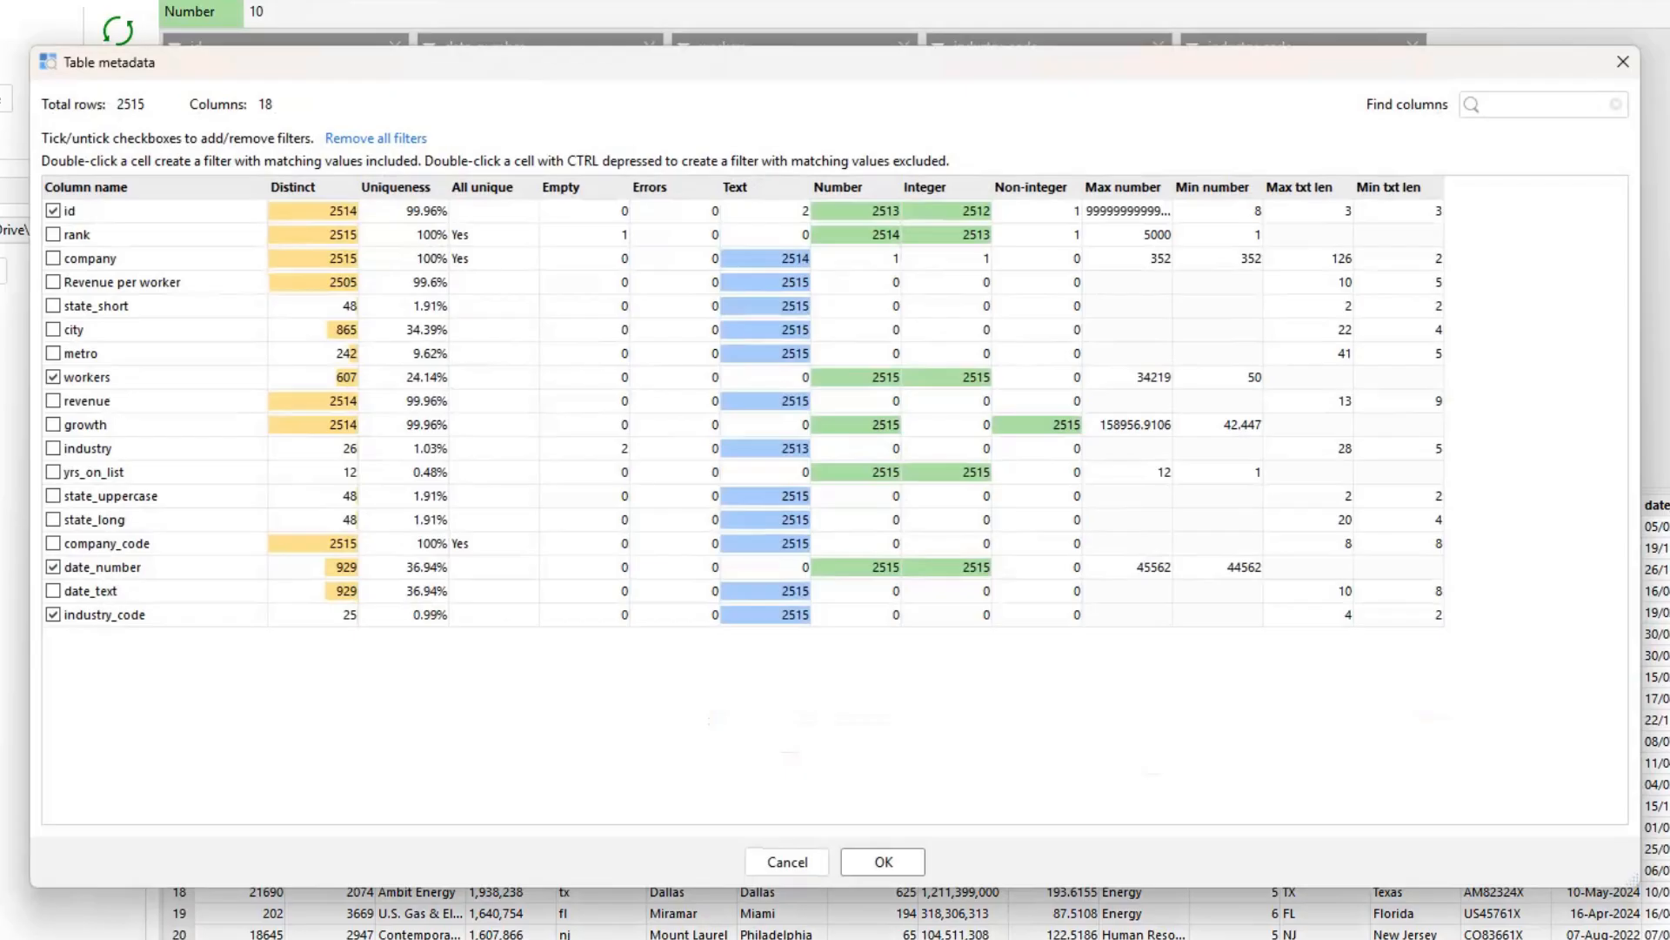
left_click(882, 862)
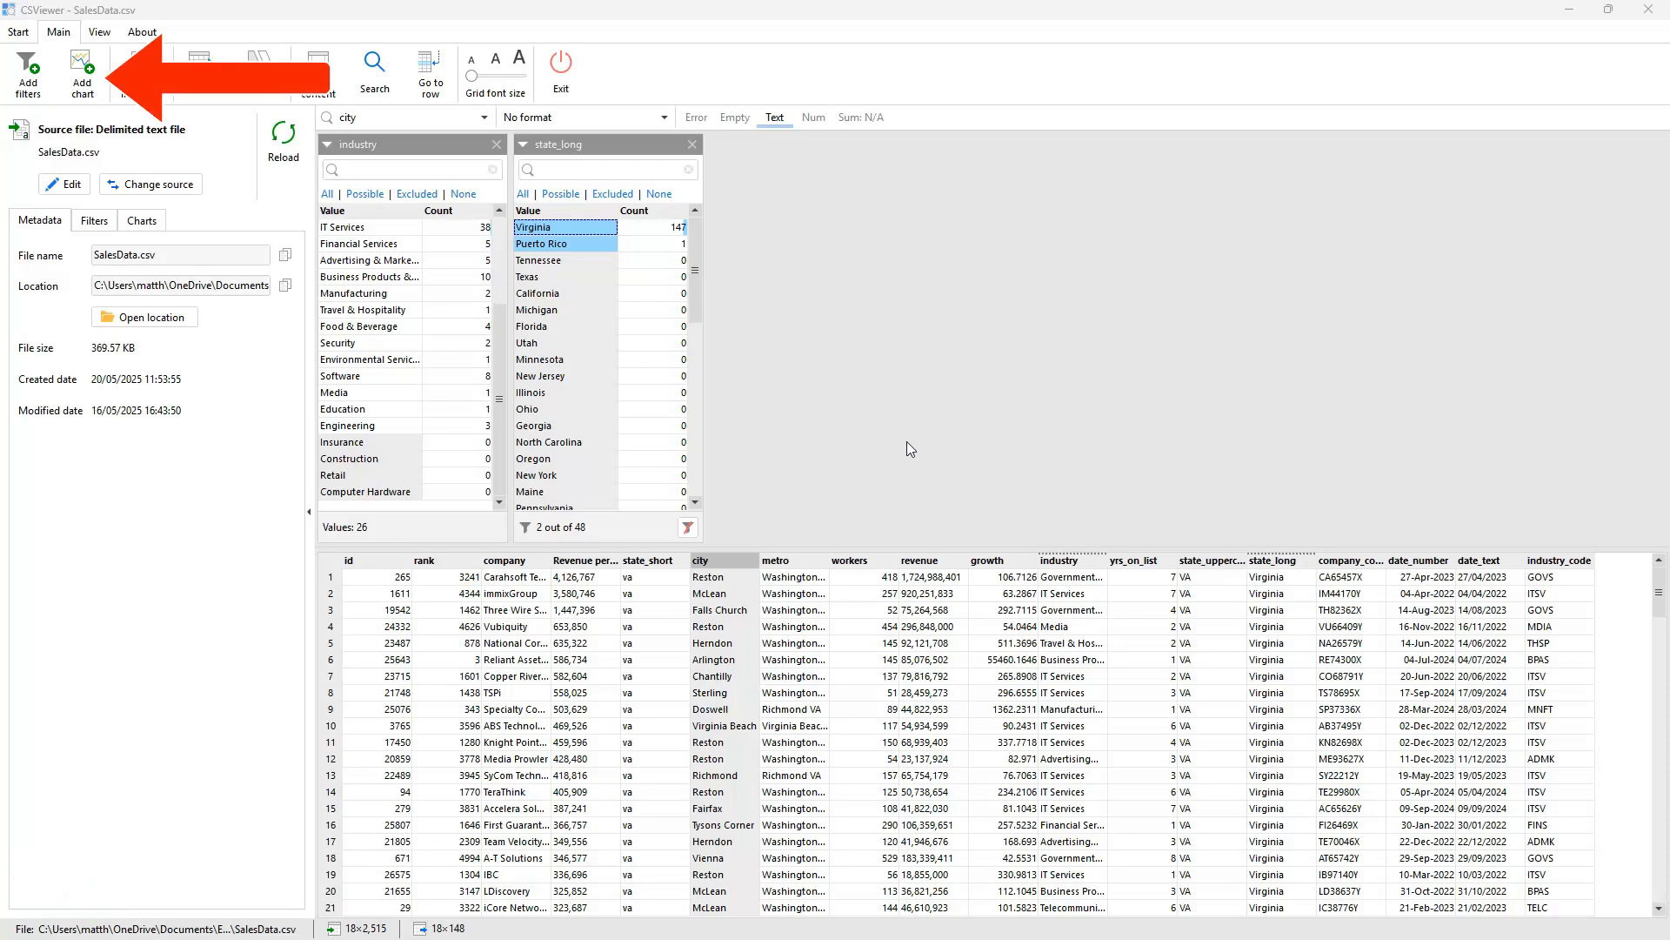
Step: Create Chart 1 as a bar chart of workers (Sum) grouped by industry
left_click(82, 73)
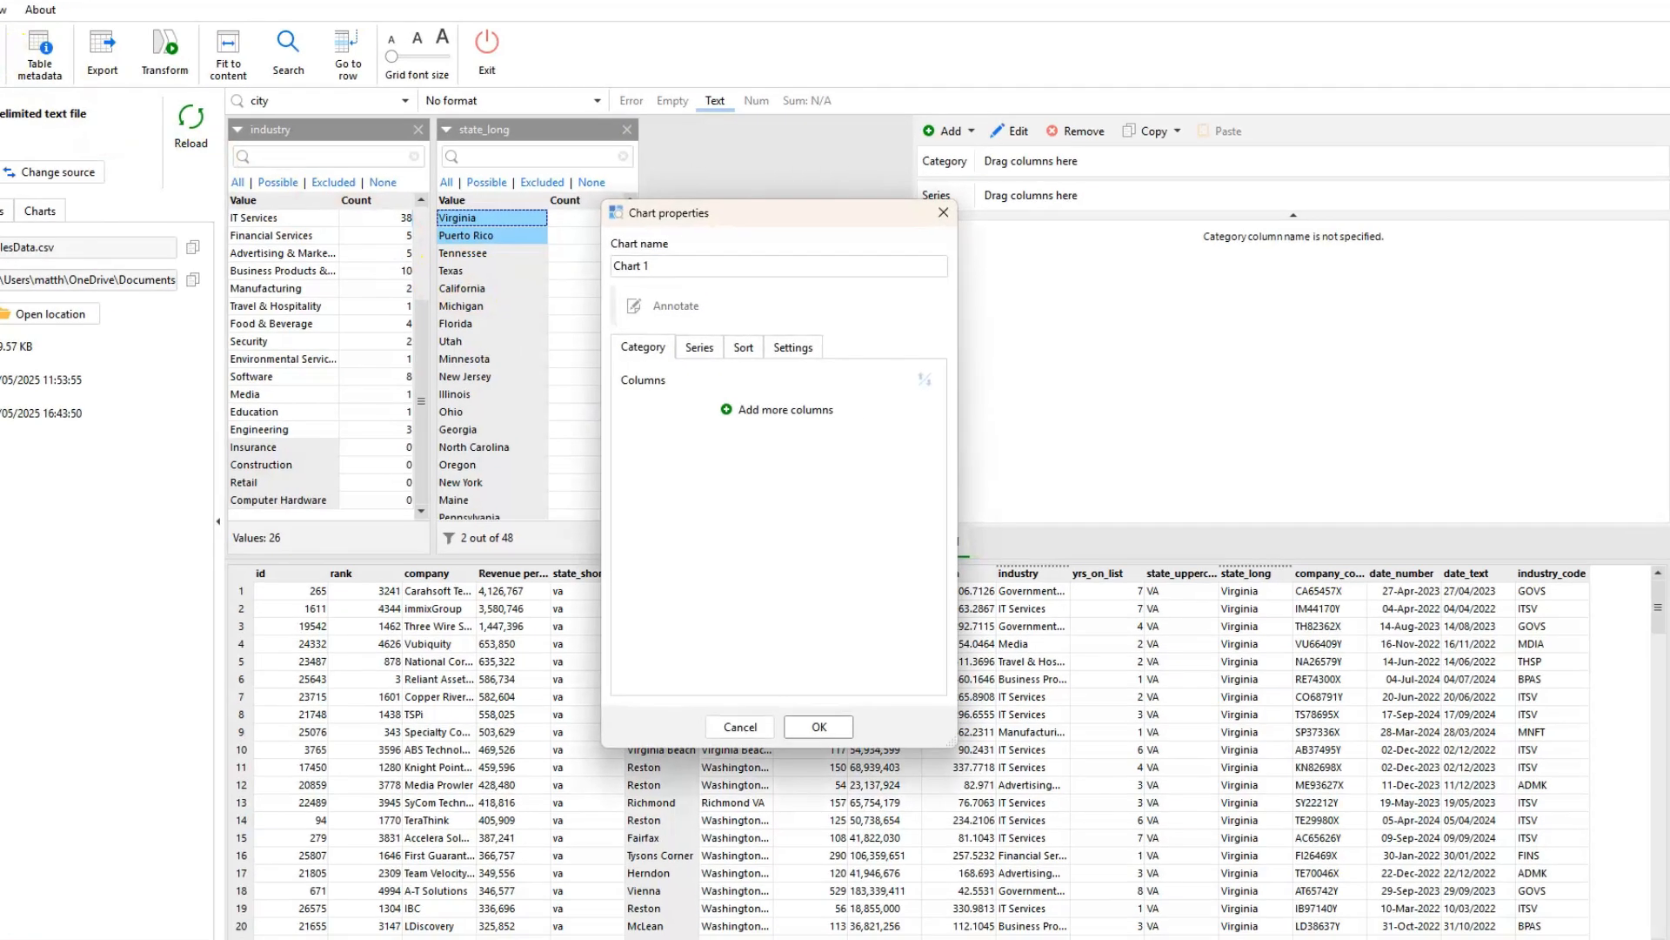
left_click(776, 409)
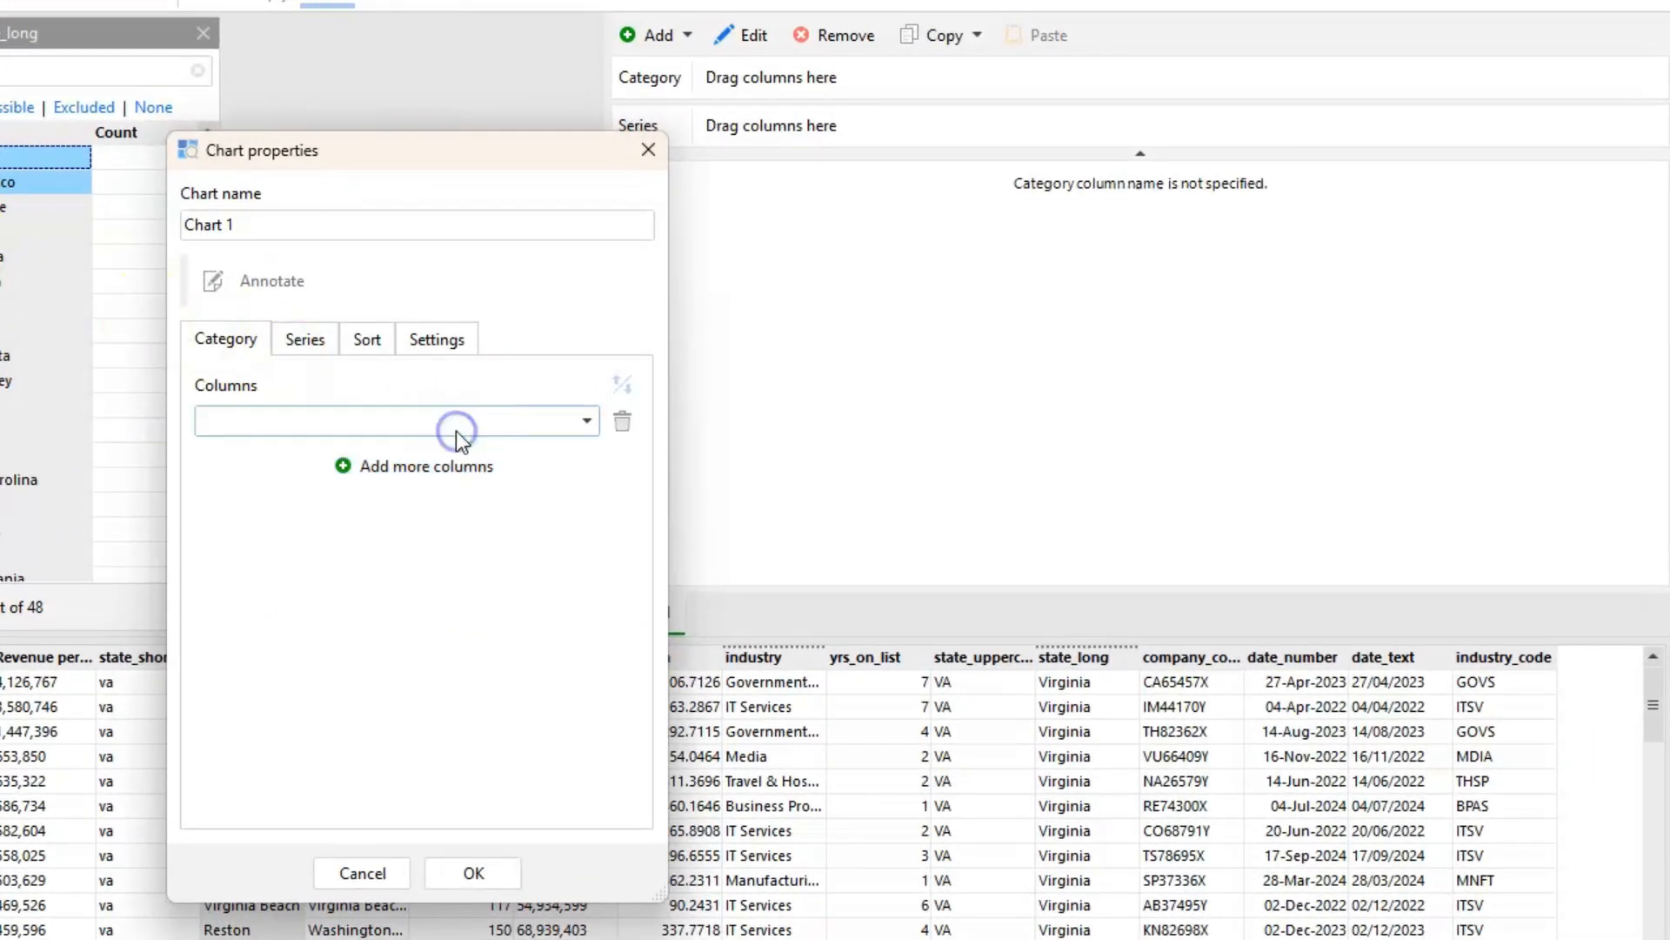
left_click(584, 419)
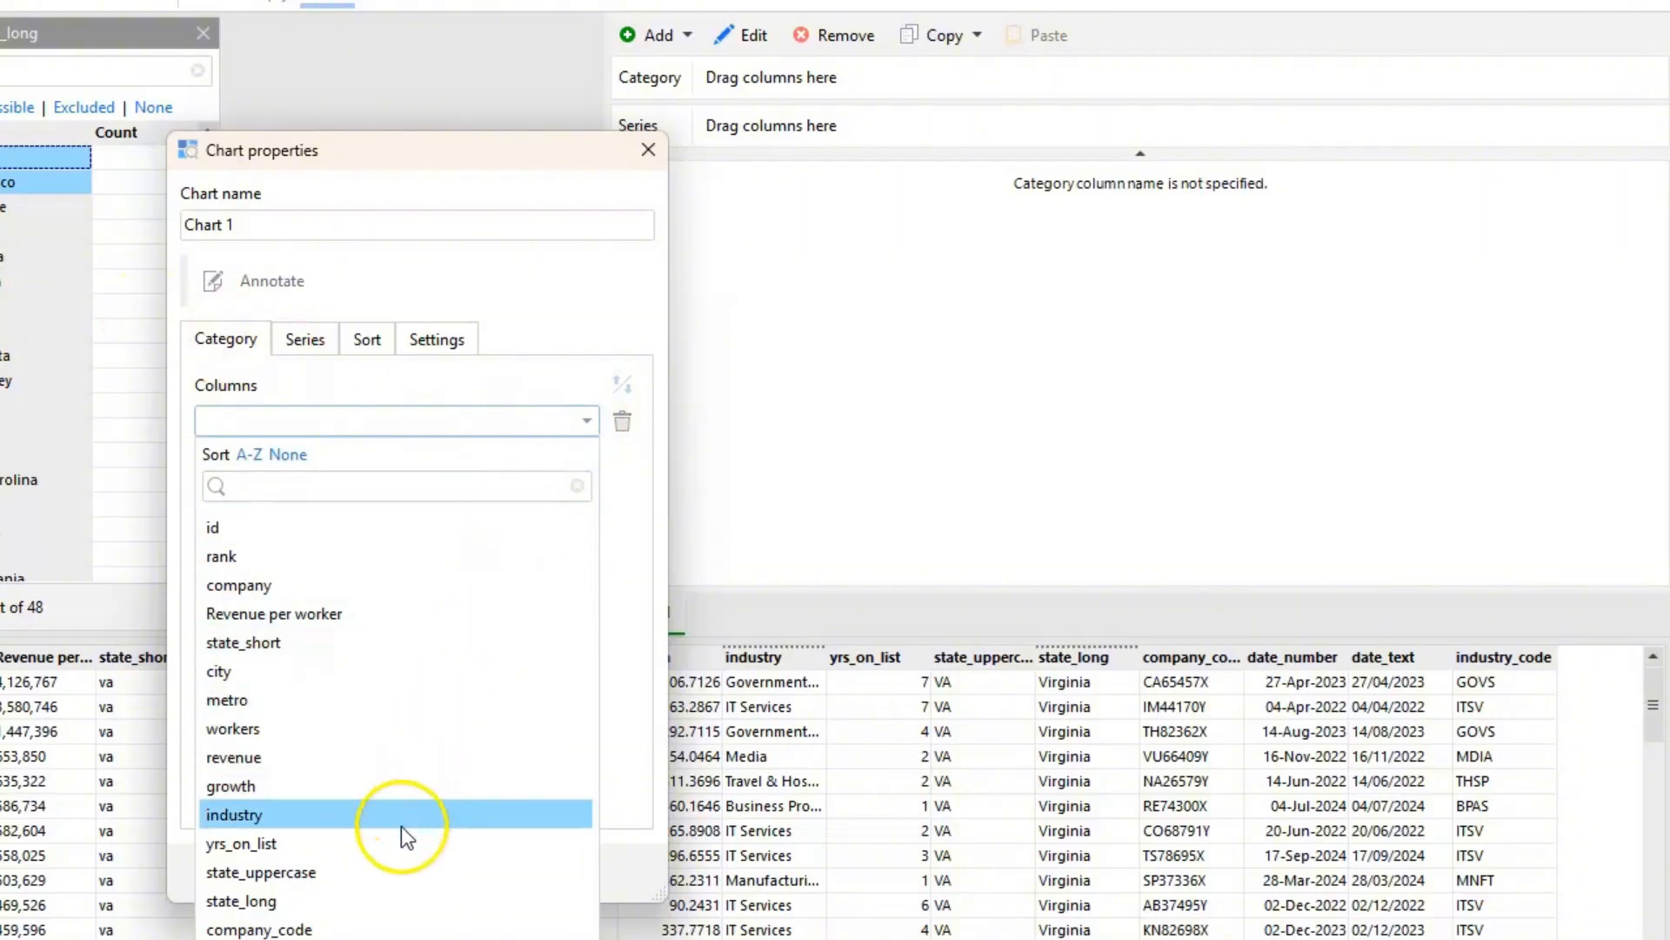
left_click(234, 814)
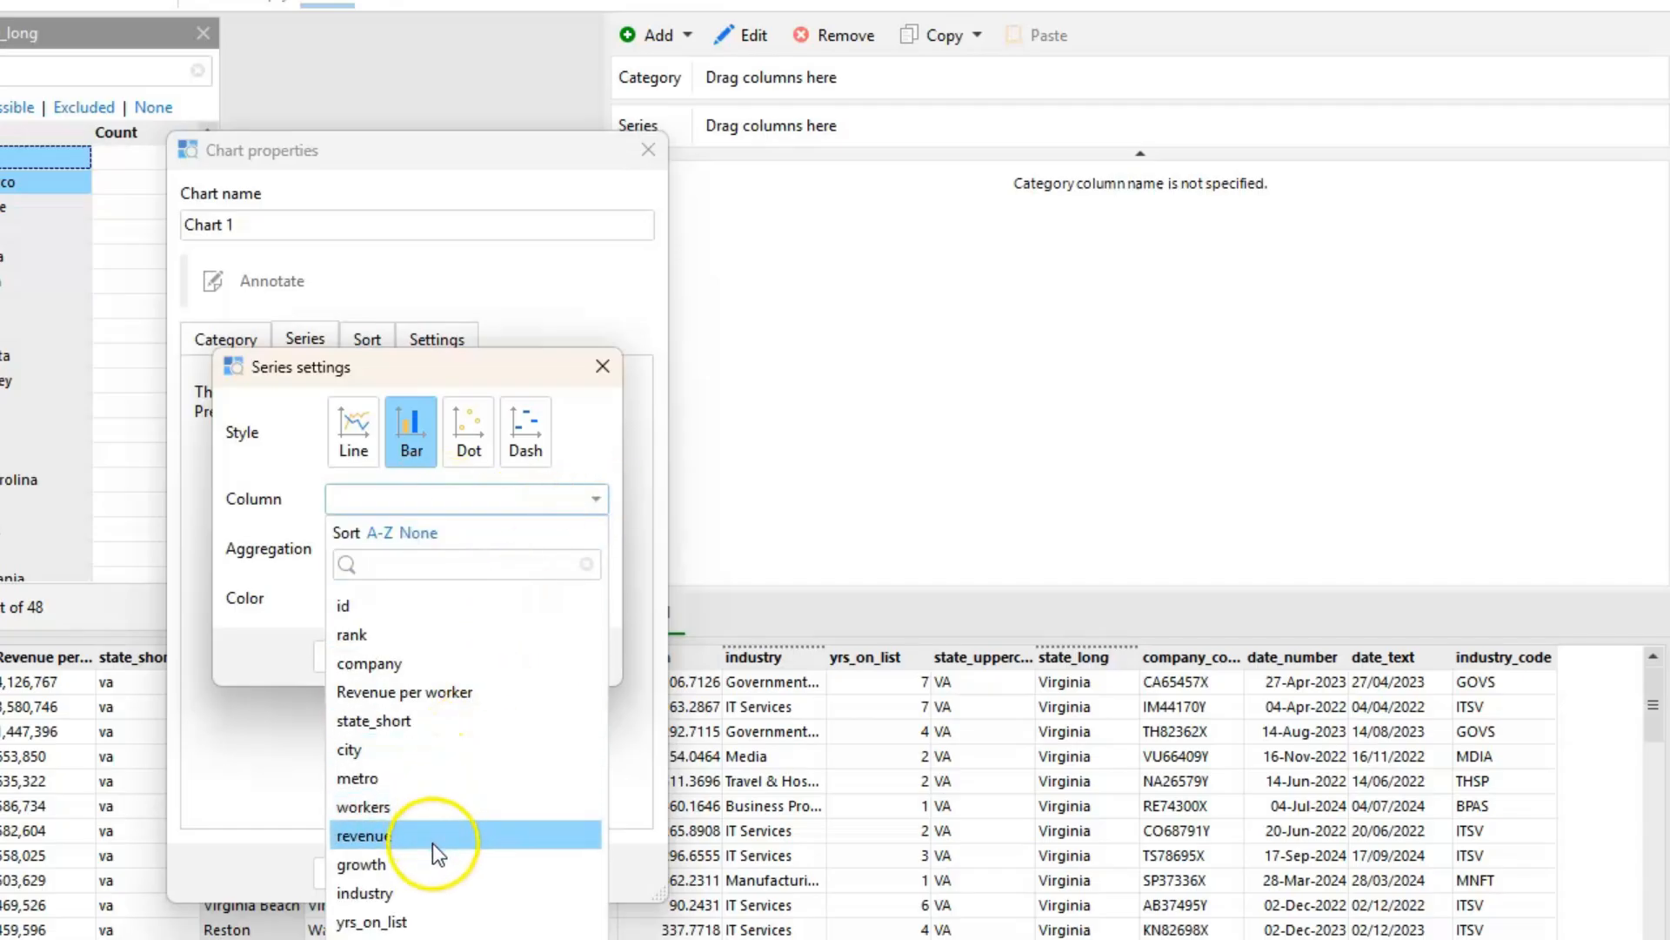
left_click(363, 806)
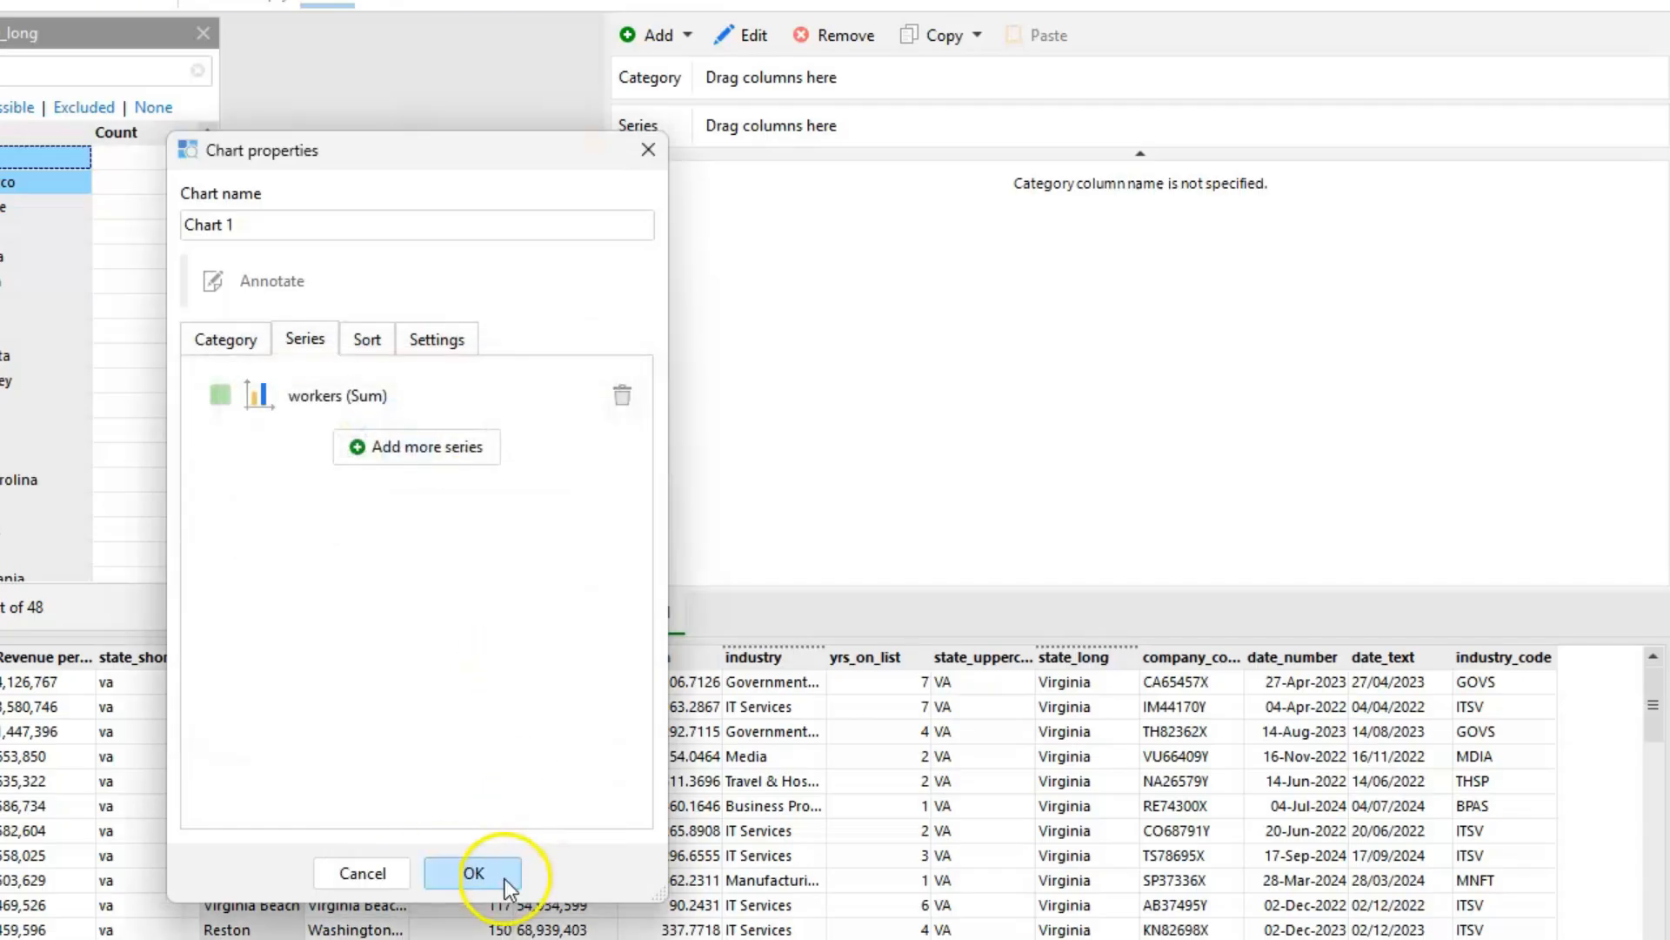
left_click(474, 872)
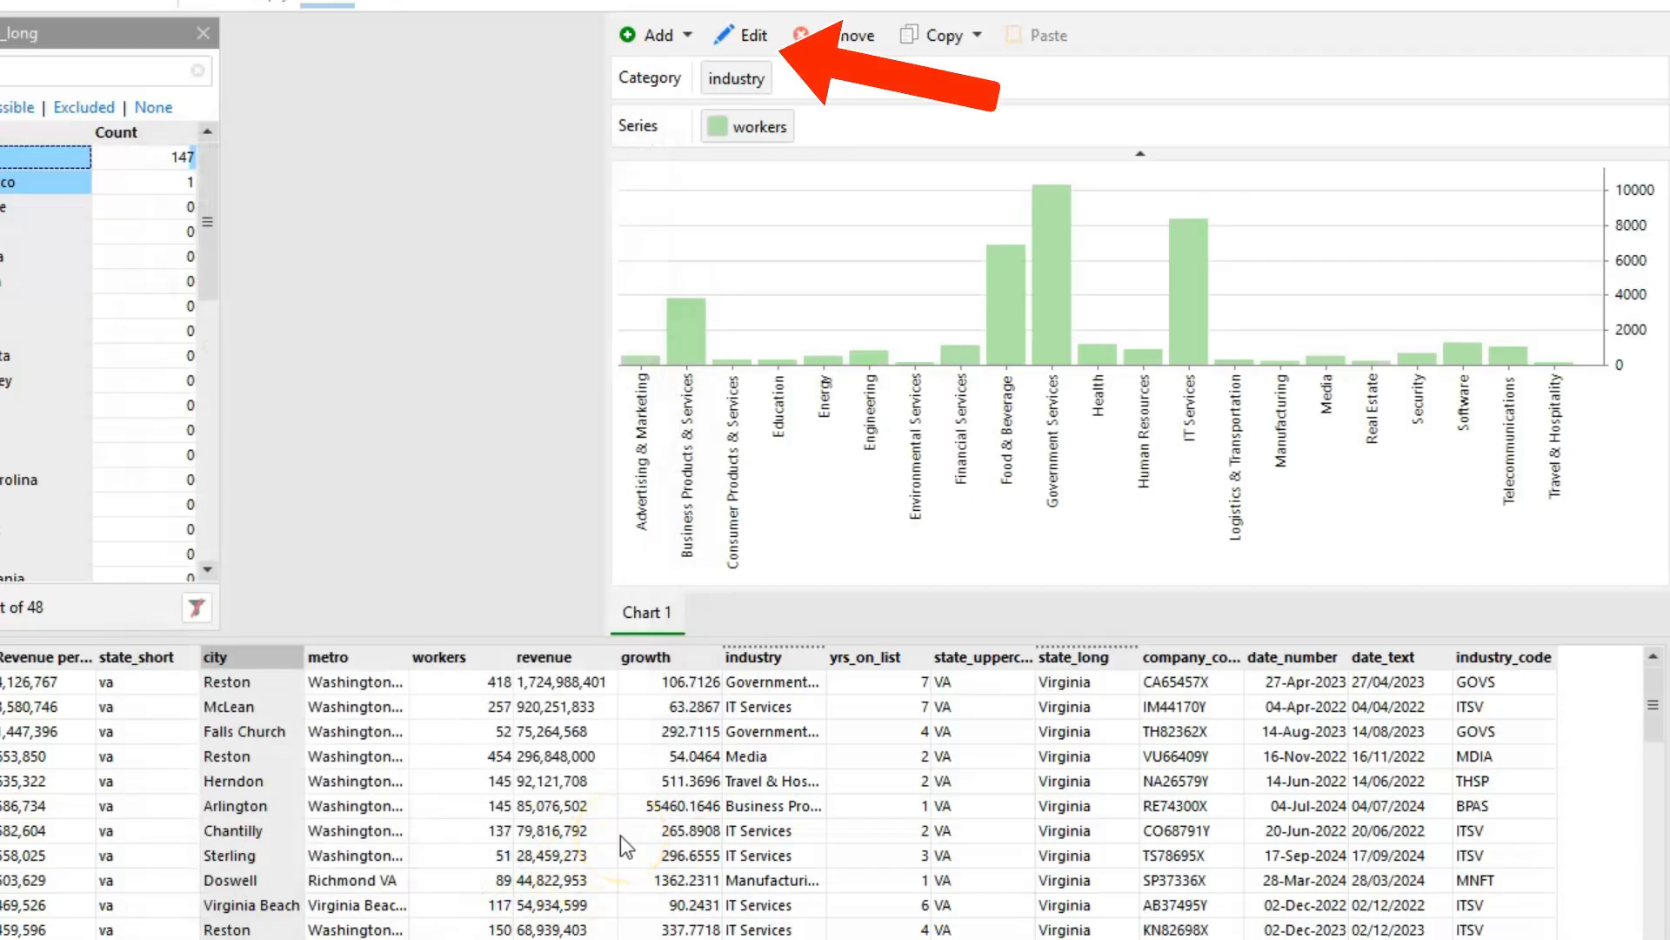
Step: Sort the chart bars by workers (Sum) descending, Government Services first
left_click(741, 35)
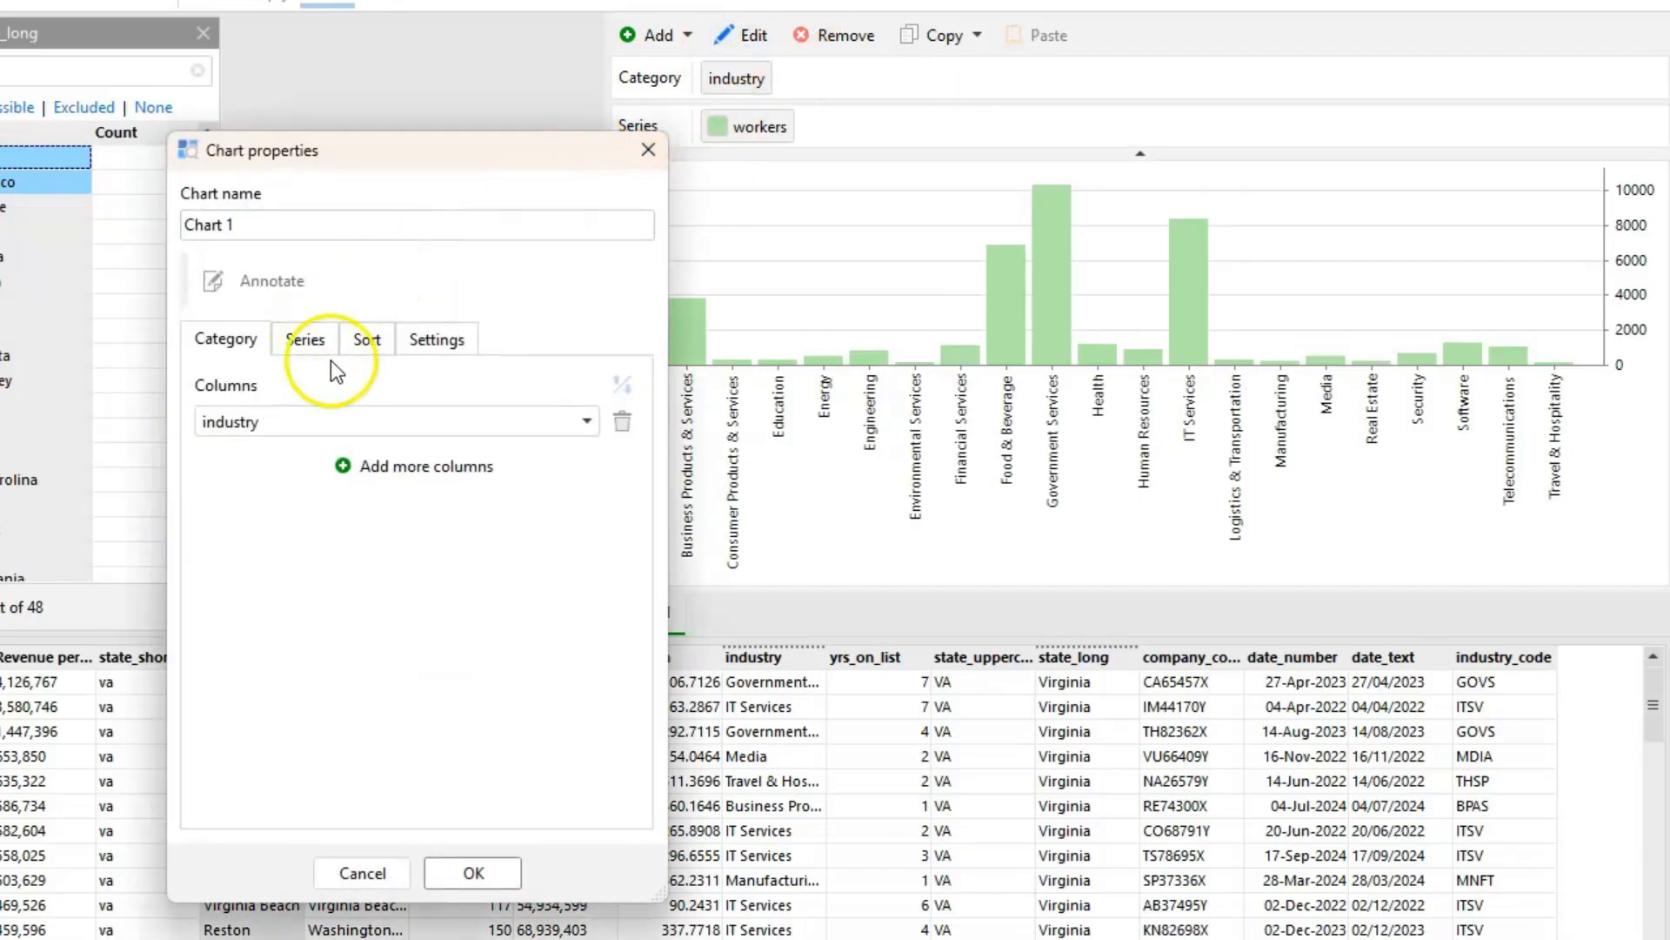
left_click(368, 340)
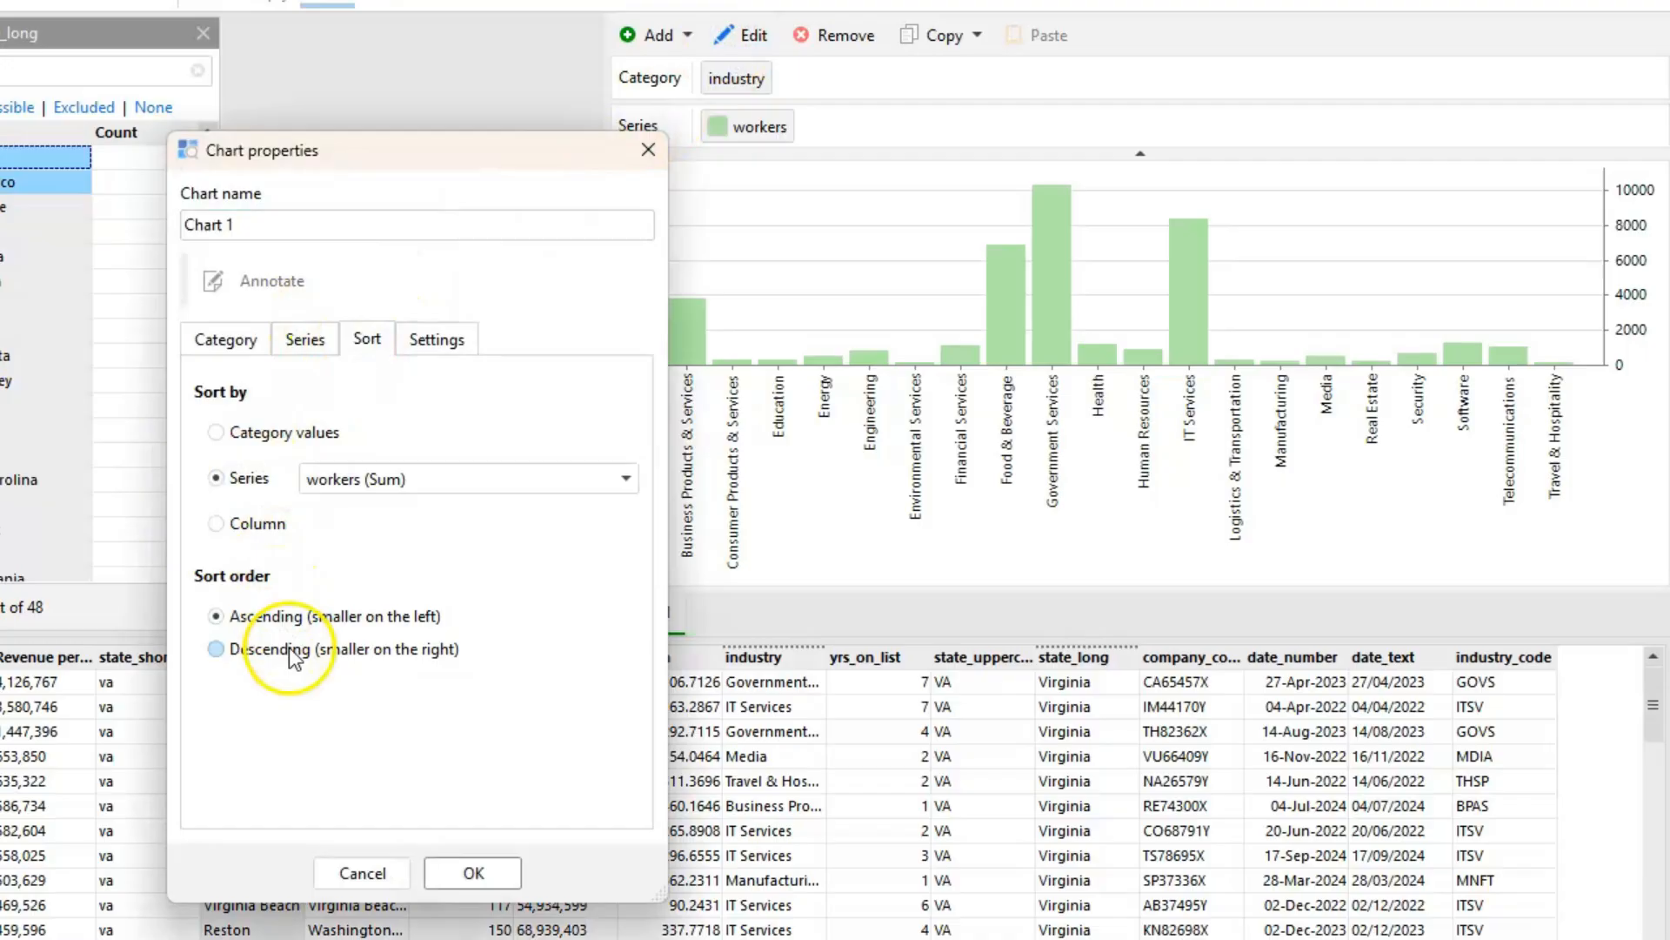
left_click(471, 872)
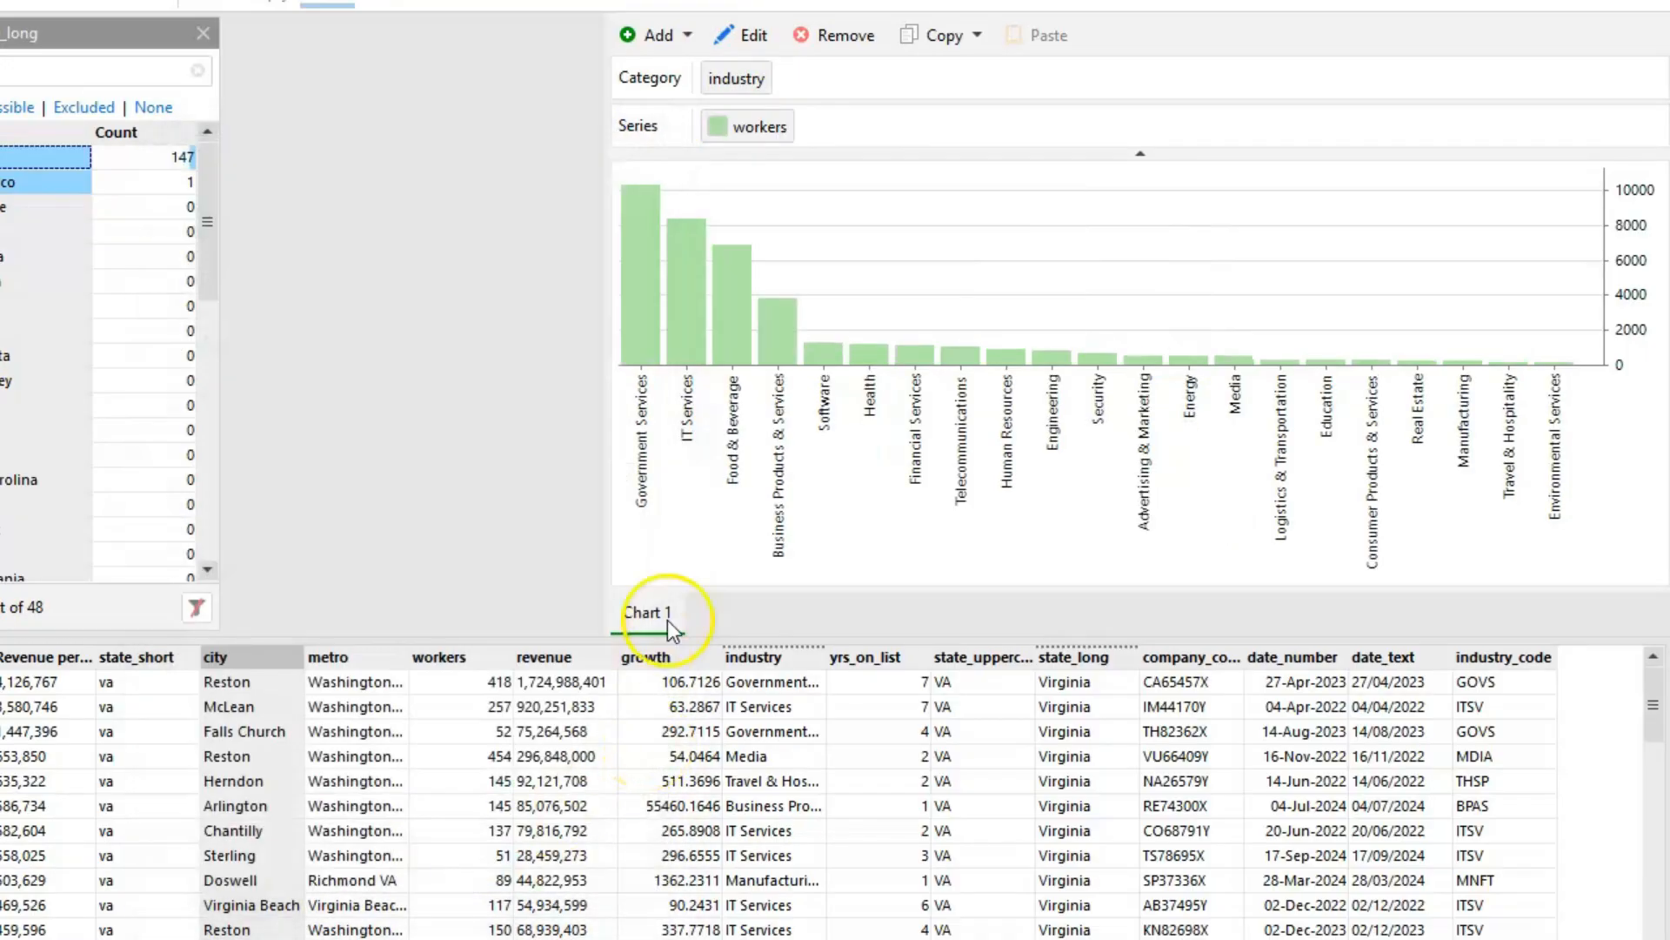
left_click(741, 612)
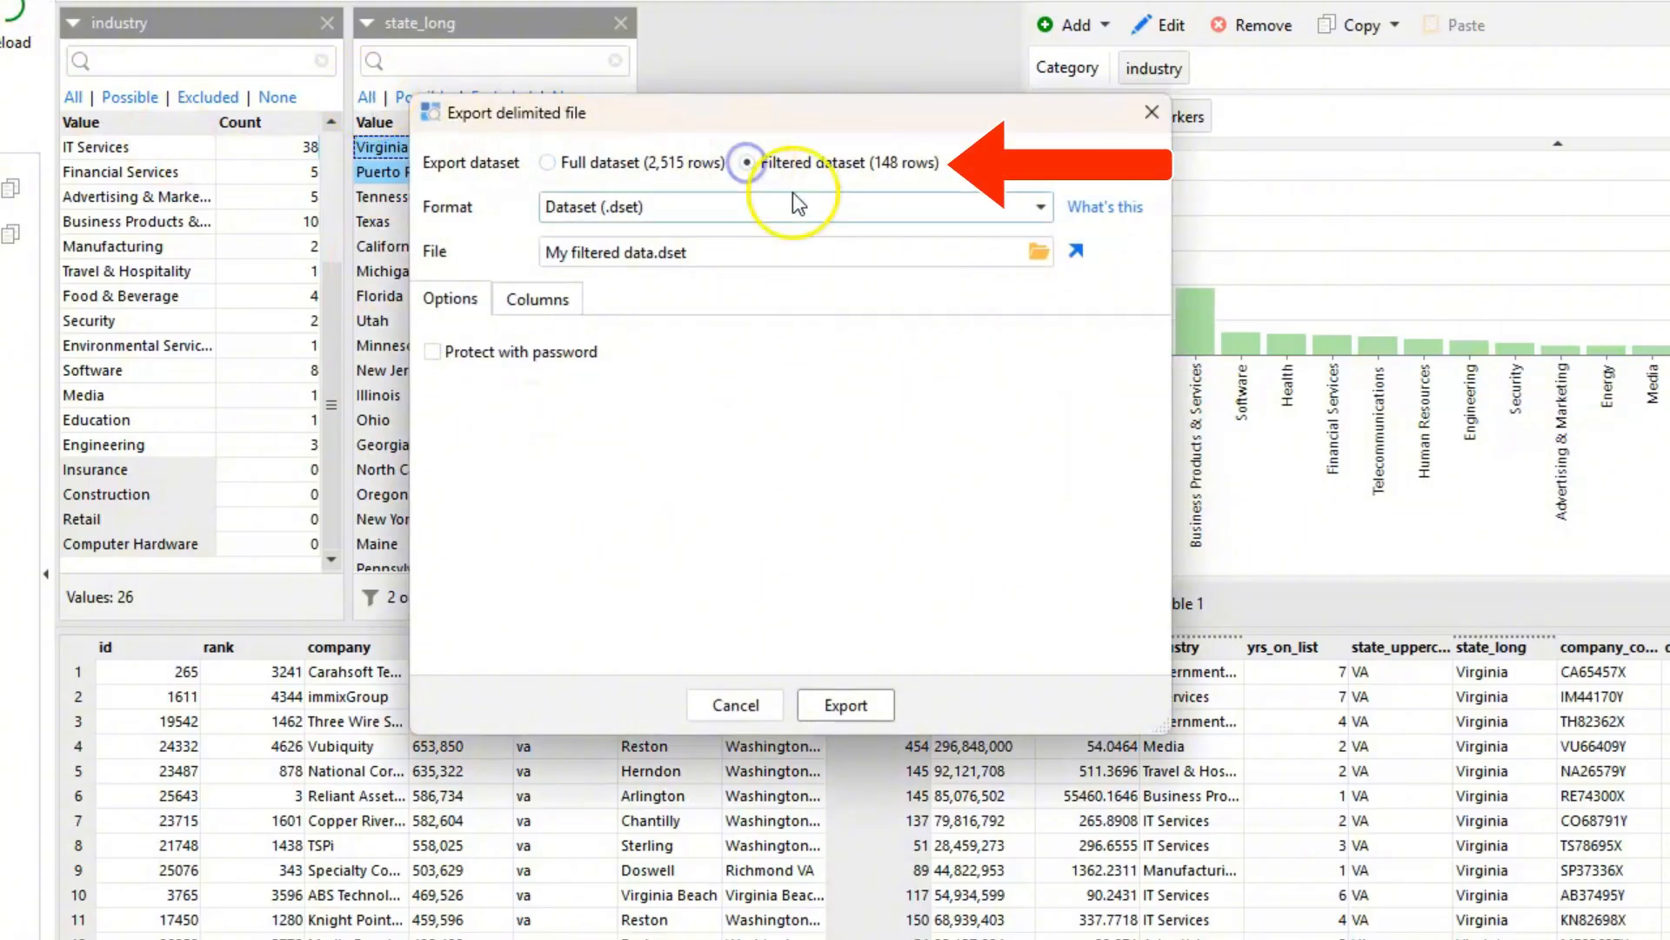
Step: Export the 148 filtered rows as delimited text, picking the save location and including the industry column
left_click(1042, 207)
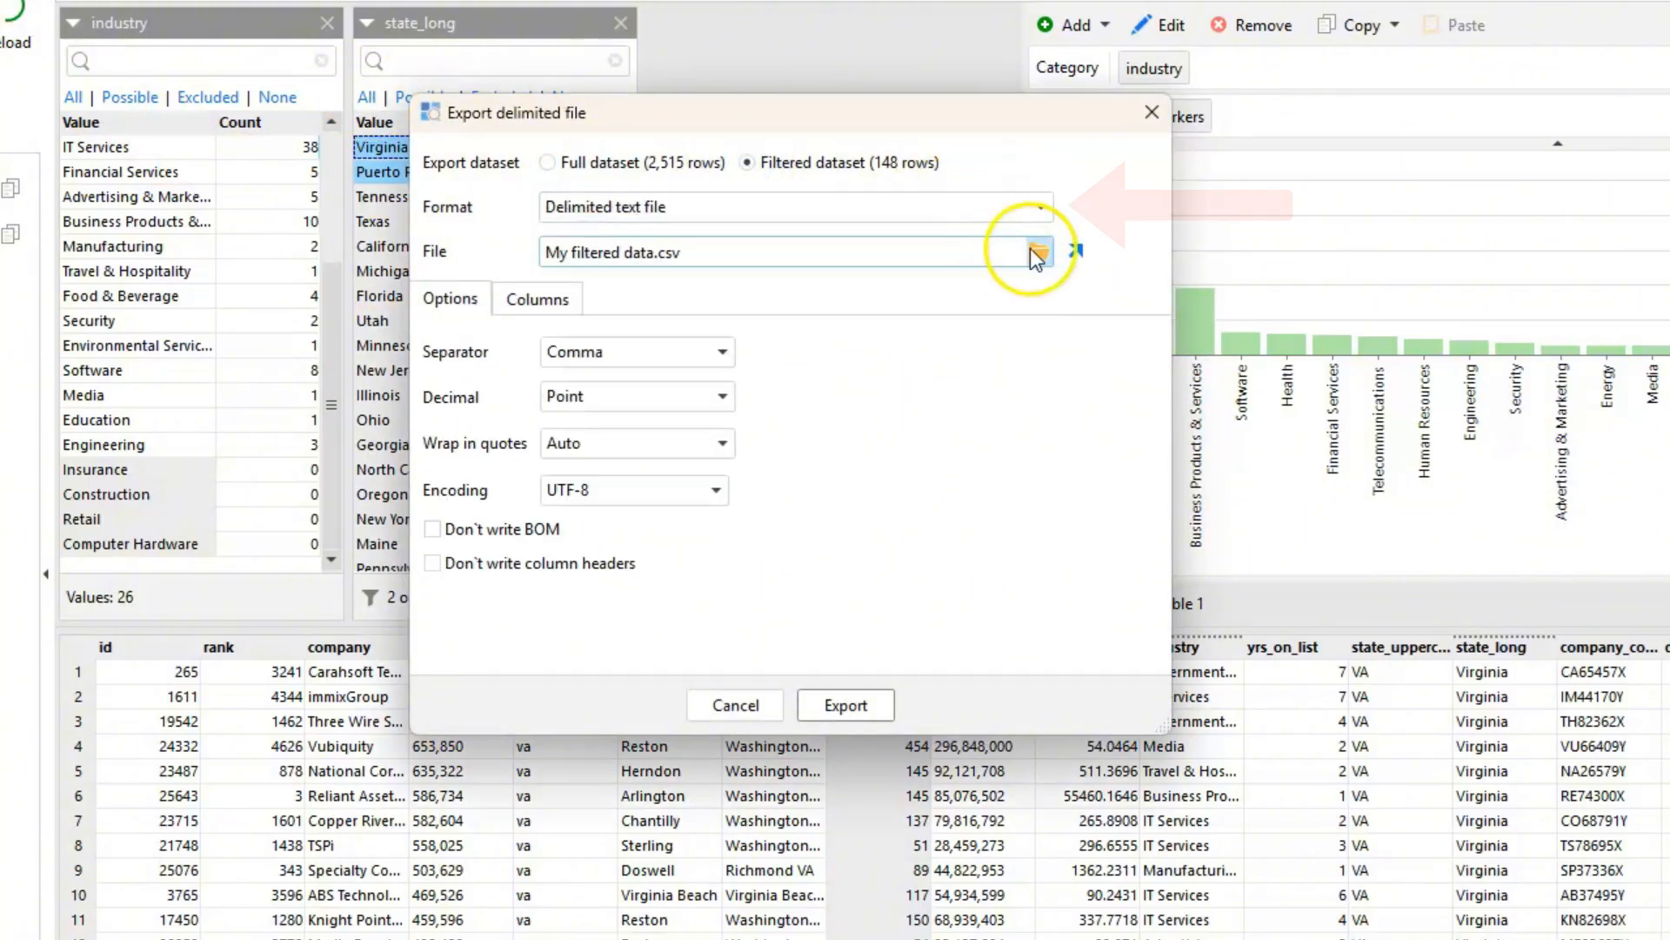
left_click(1030, 252)
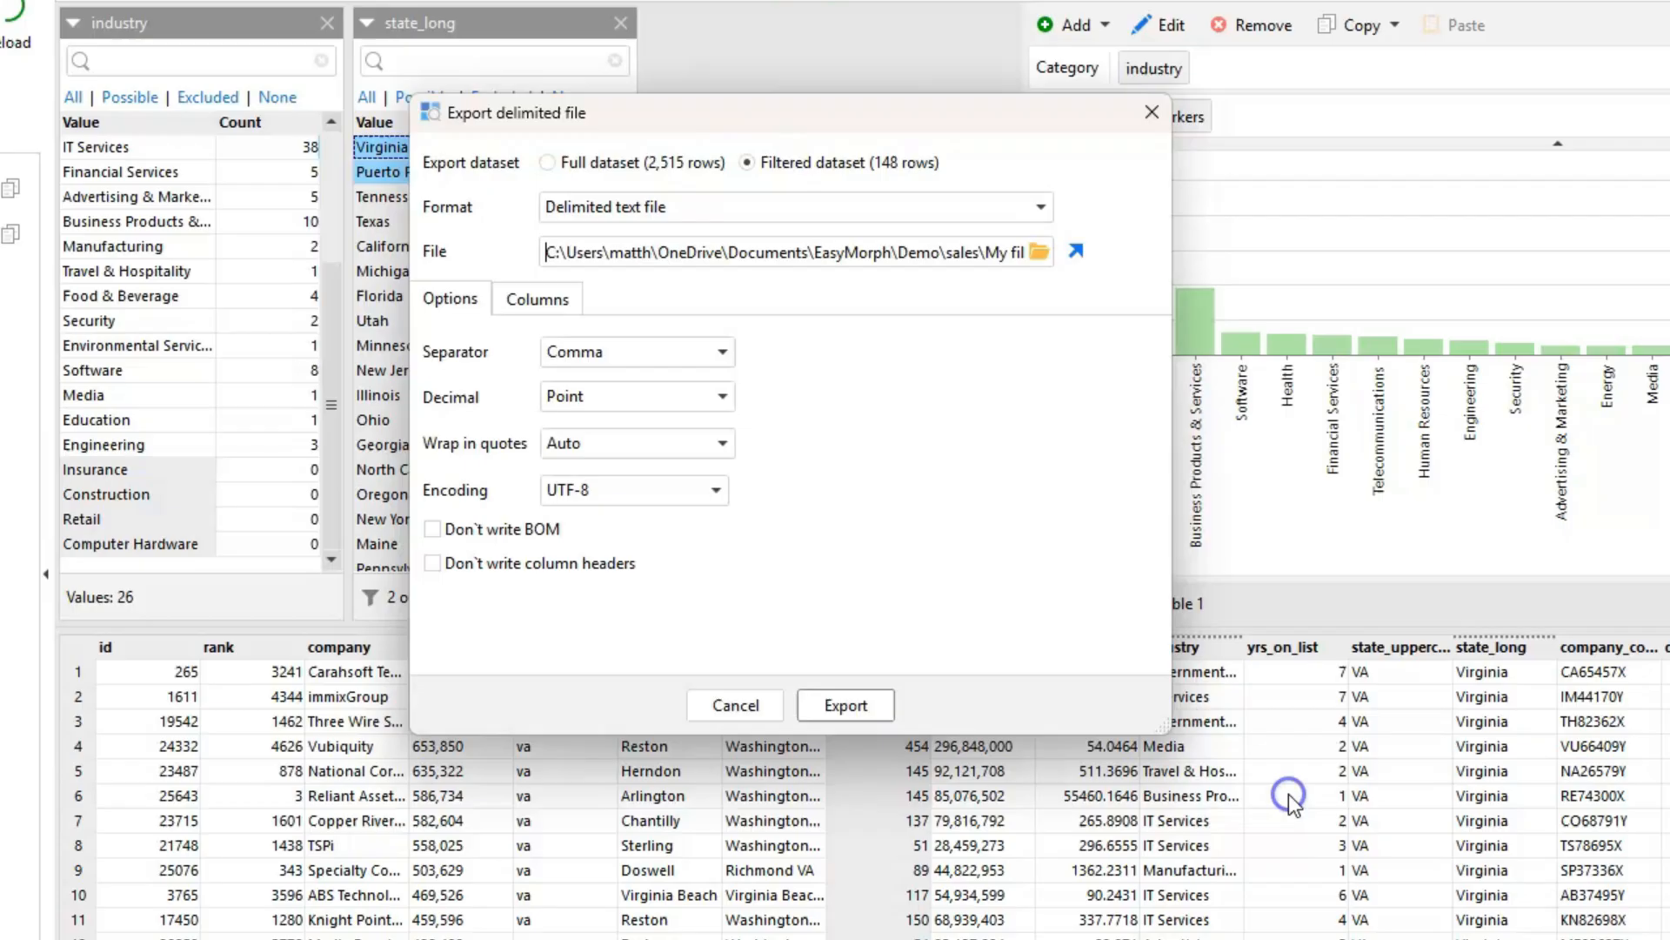
left_click(537, 298)
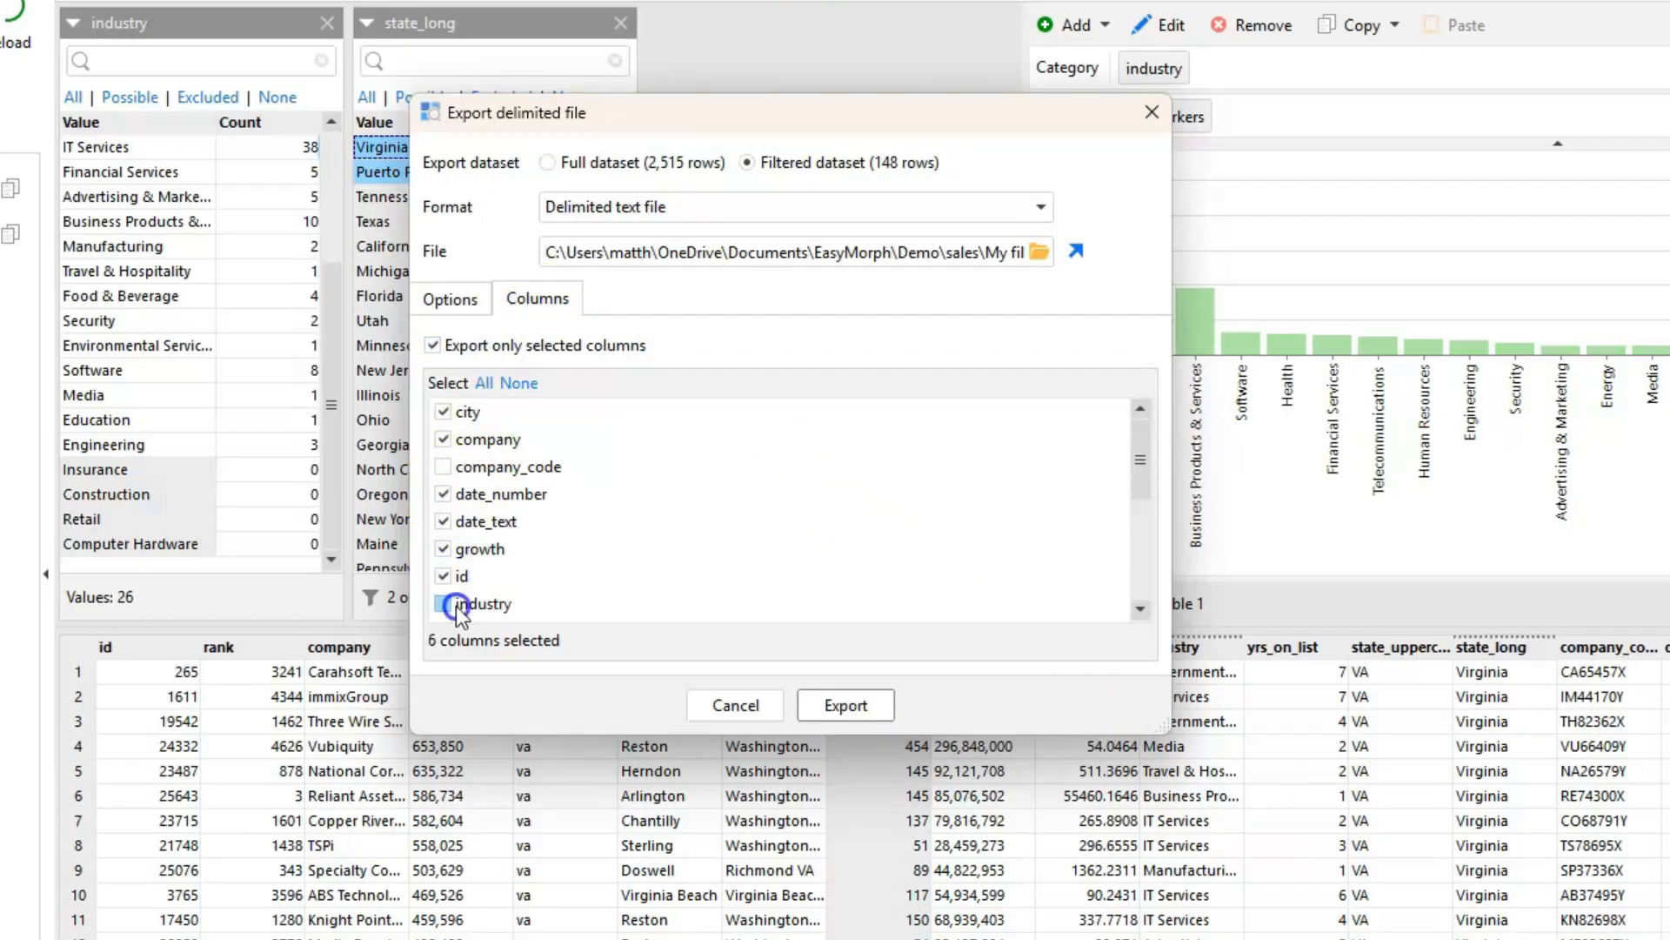
left_click(846, 705)
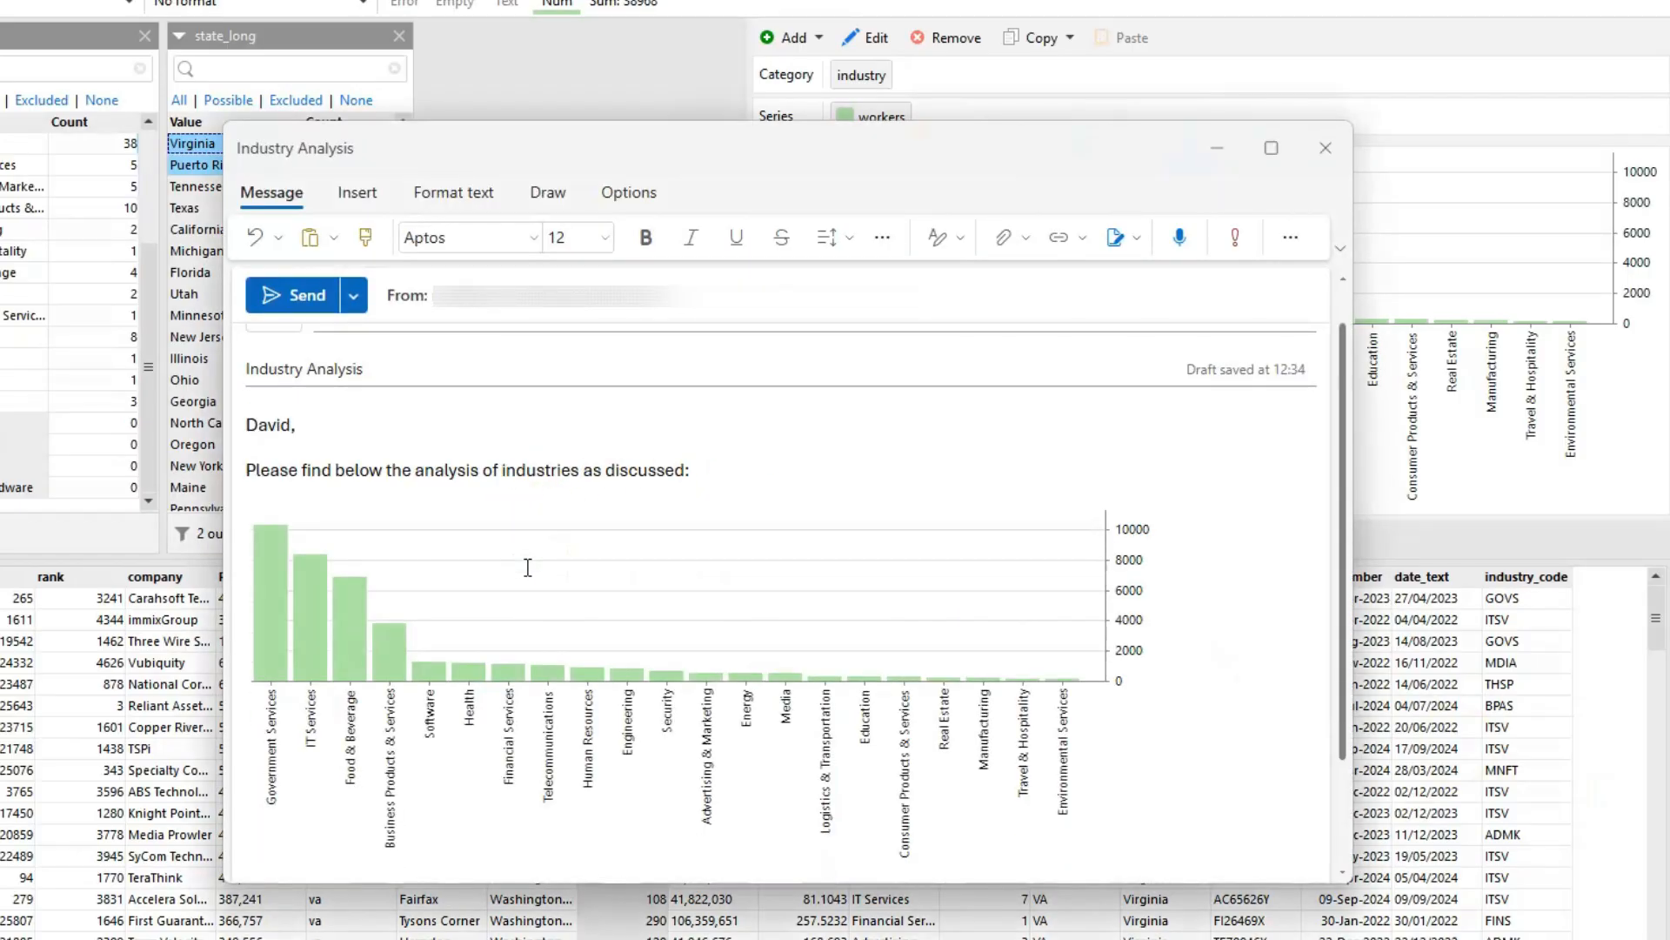
Step: Paste the copied workers-by-industry chart into the Industry Analysis email body
left_click(1326, 148)
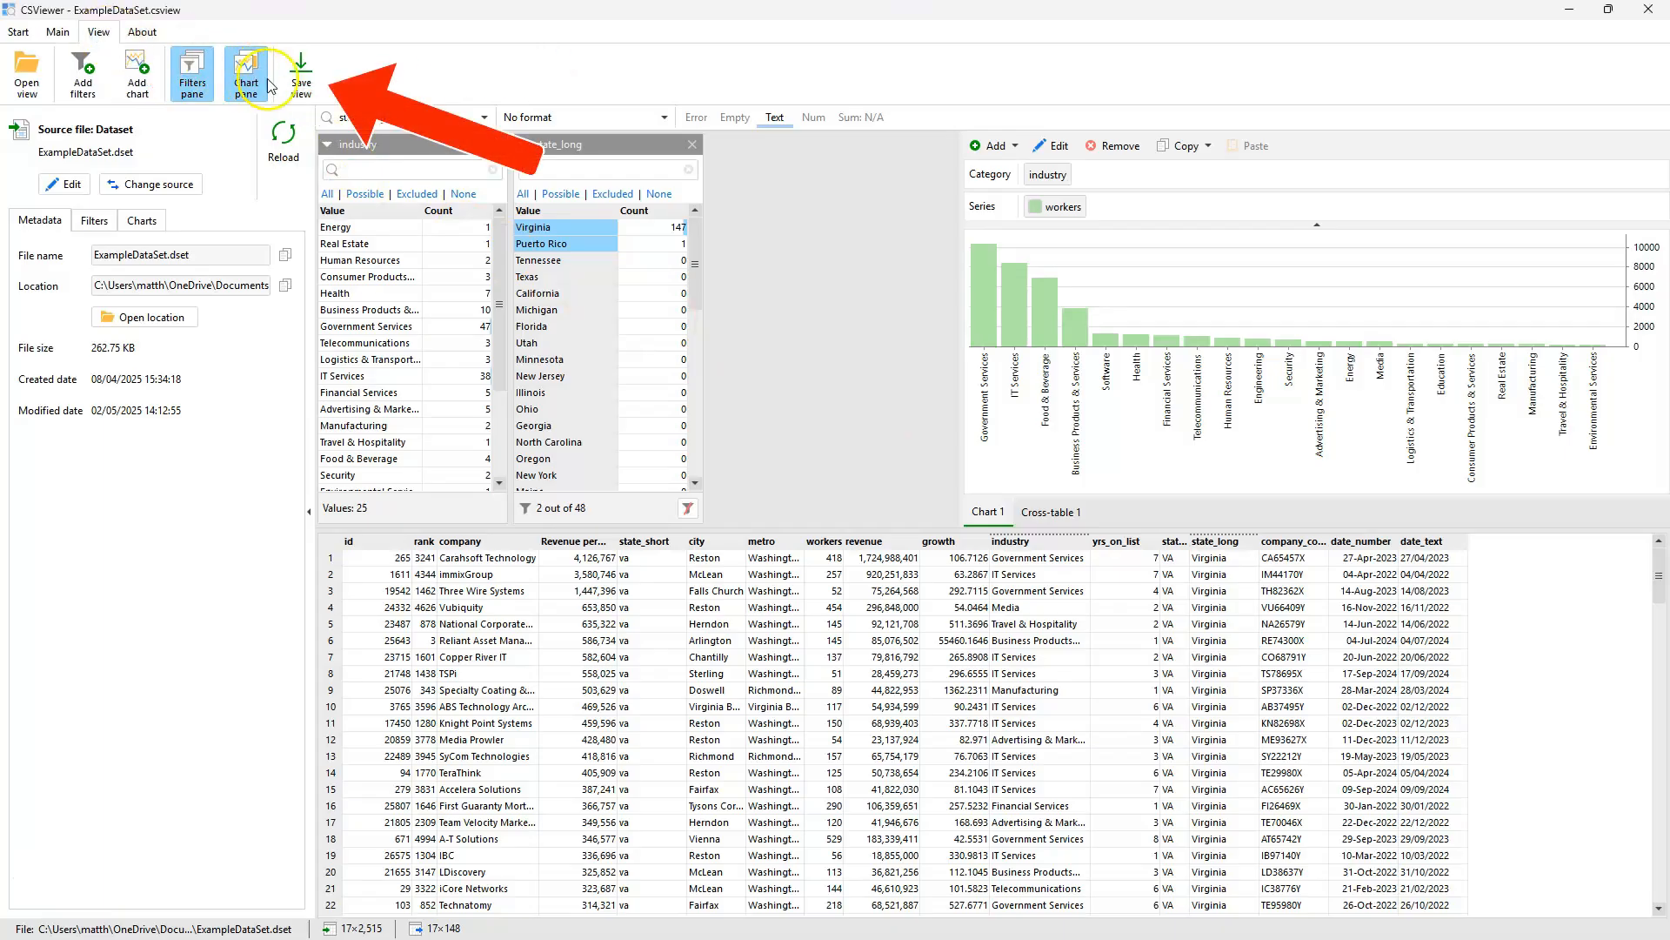
Step: Save the current view as ExampleDataSet.csview in the sales folder
left_click(302, 73)
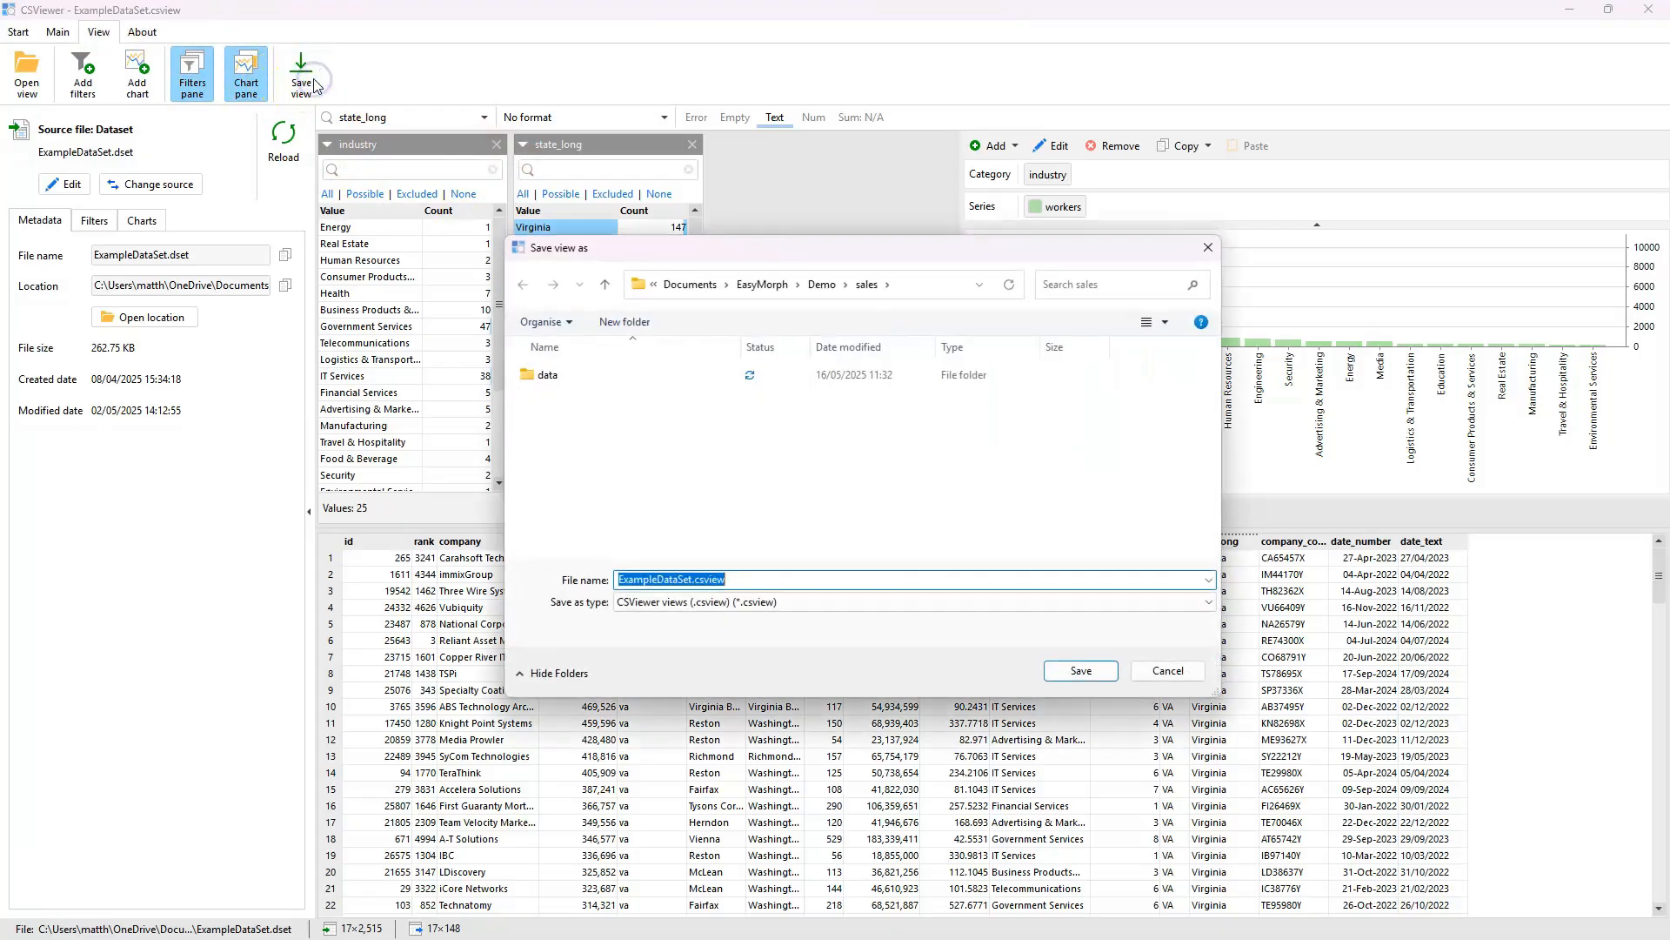
mouse_move(1078, 670)
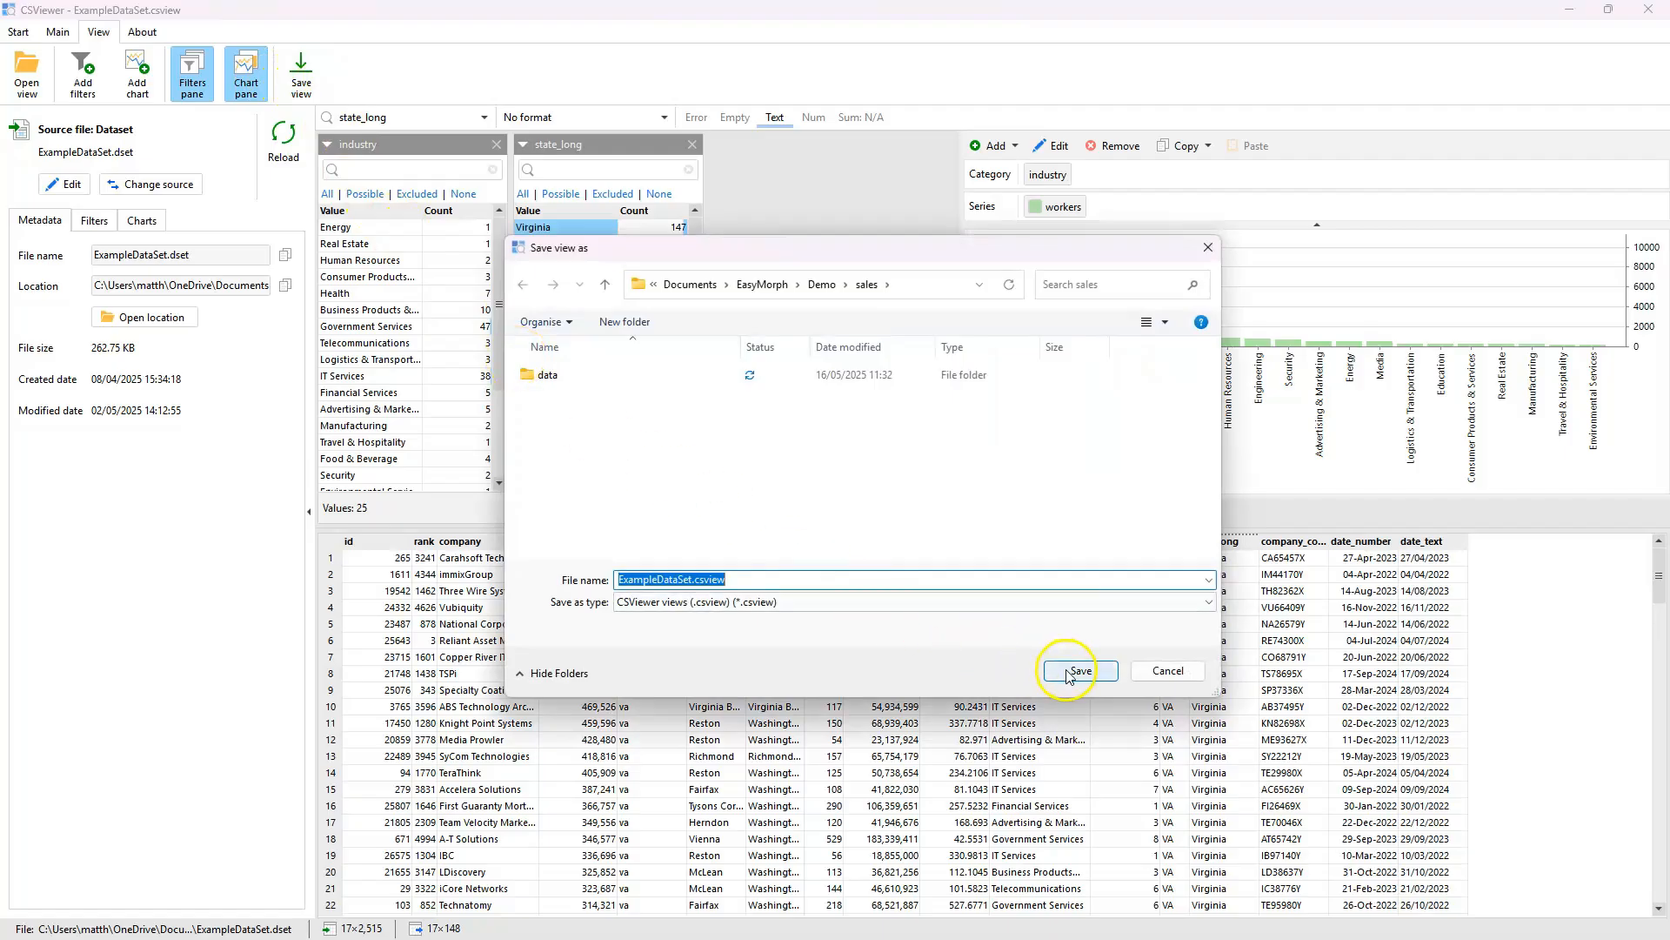
left_click(1078, 672)
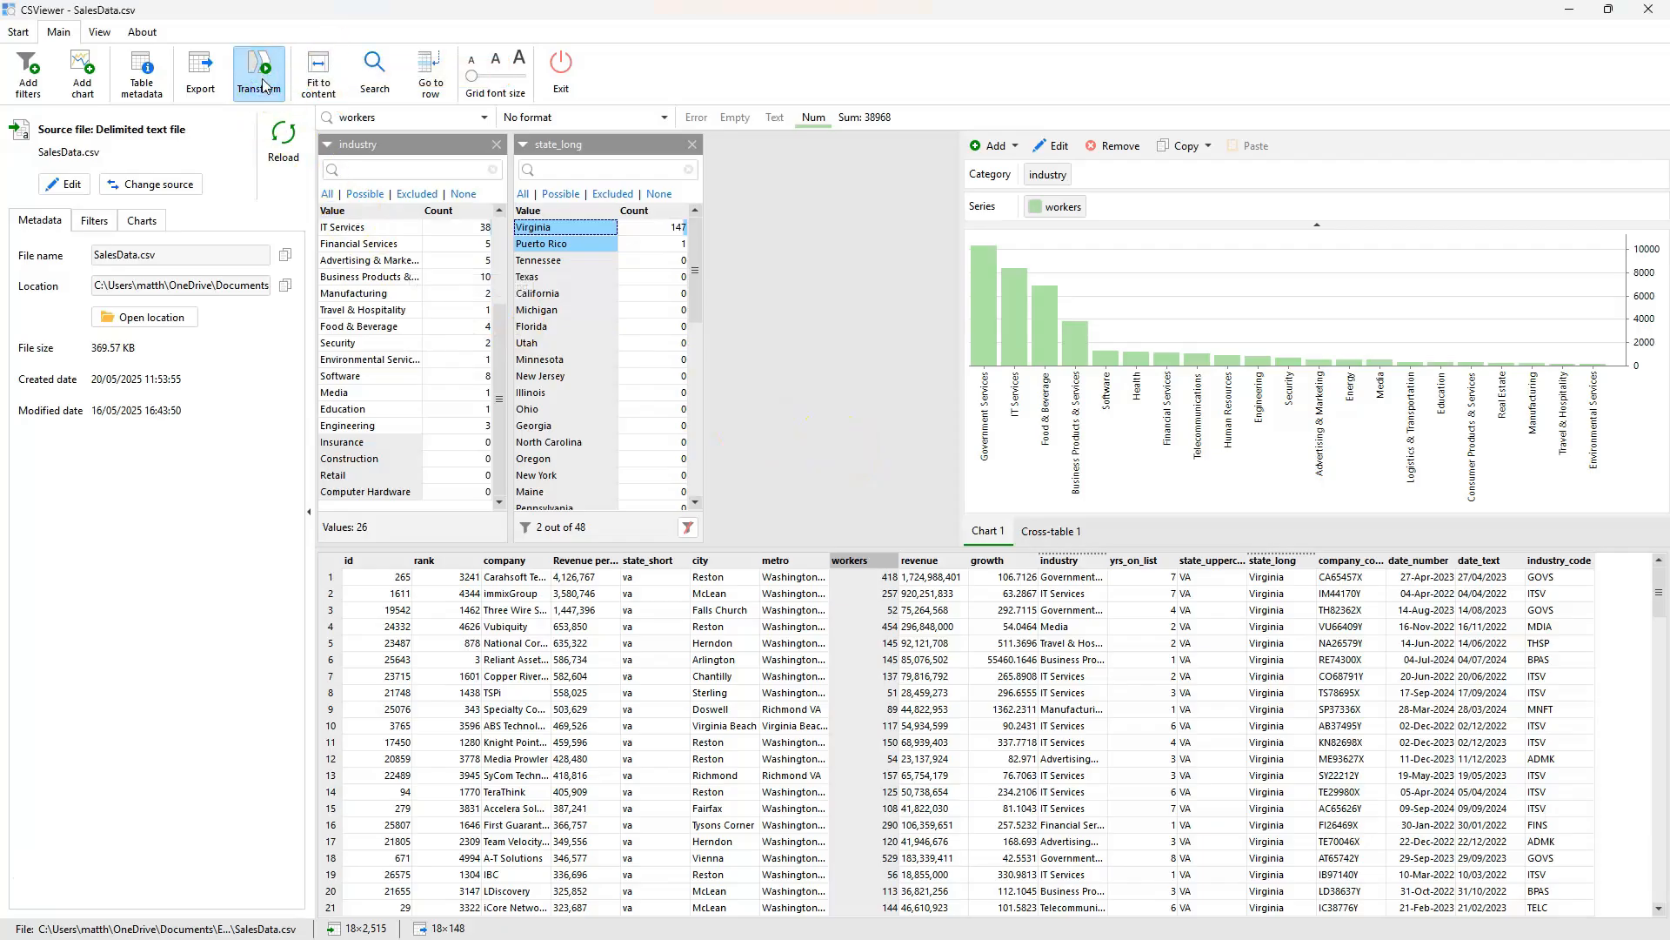
Step: Send the data to EasyMorph and add a Calculate new column(s) action
left_click(257, 73)
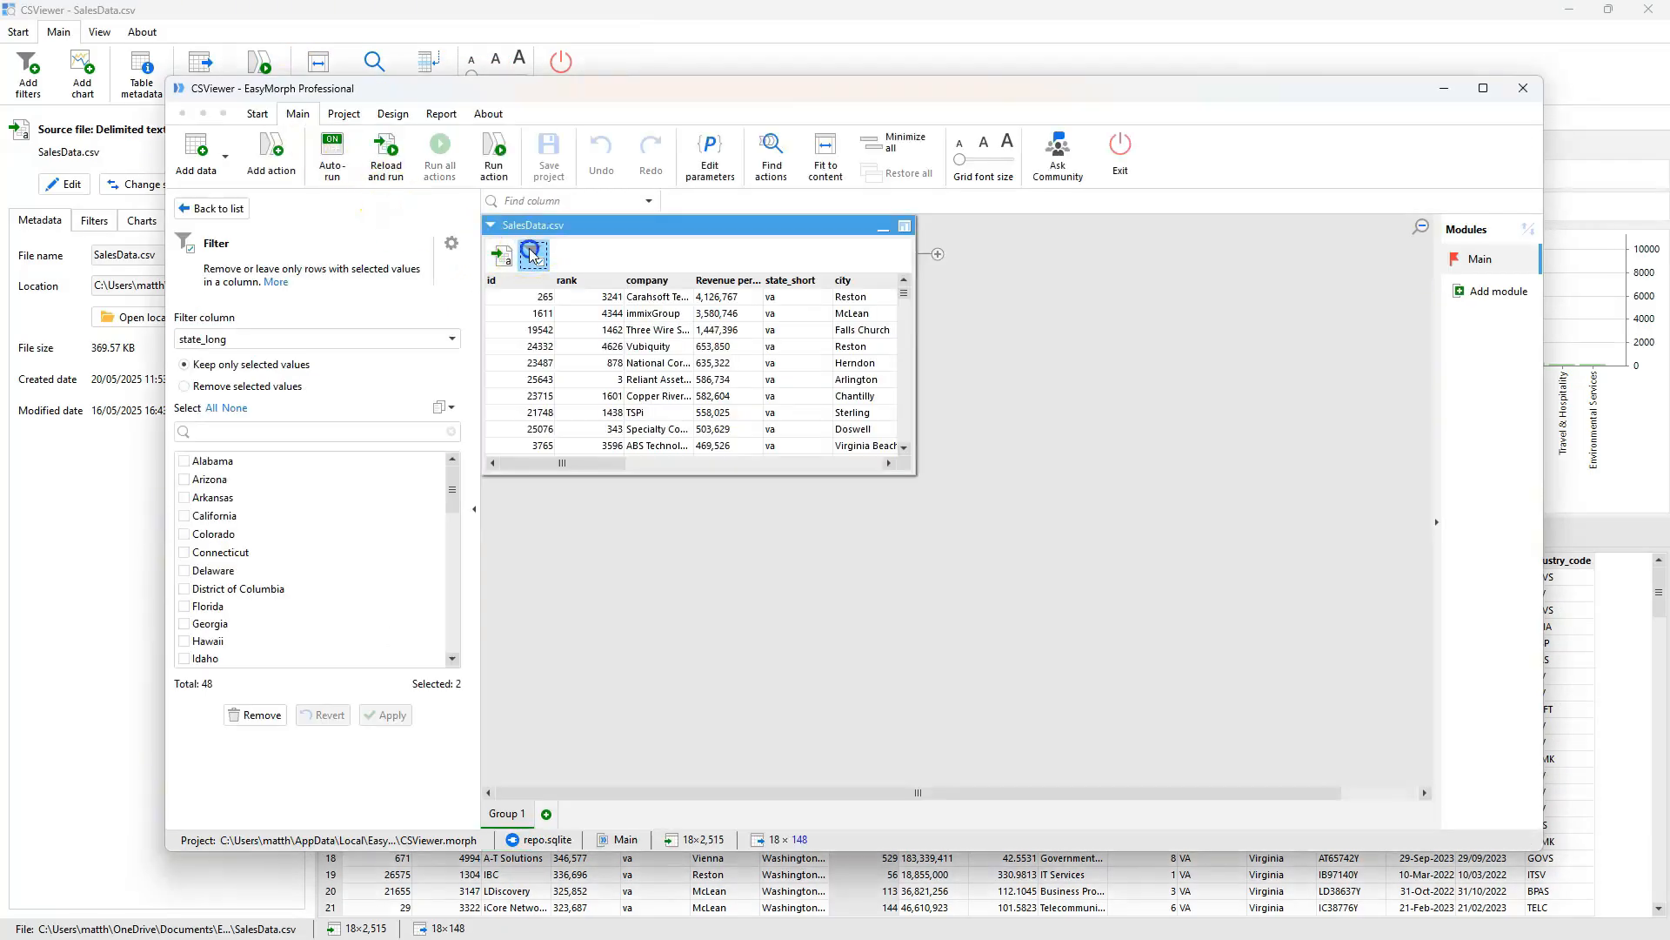
left_click(272, 155)
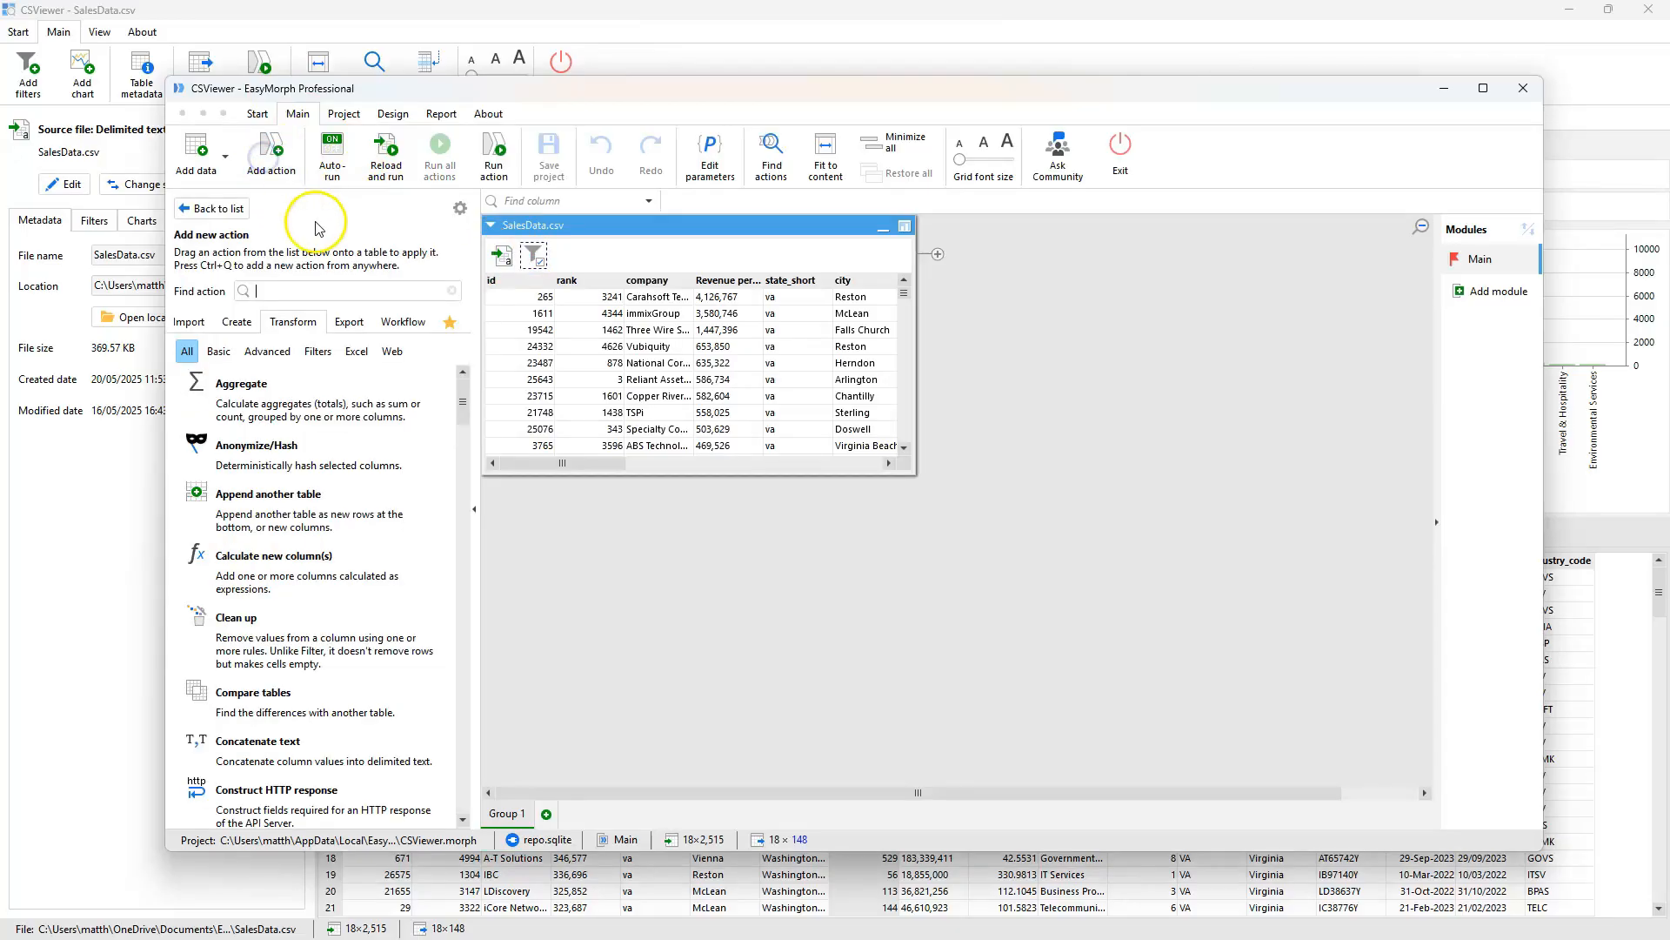
left_click(274, 555)
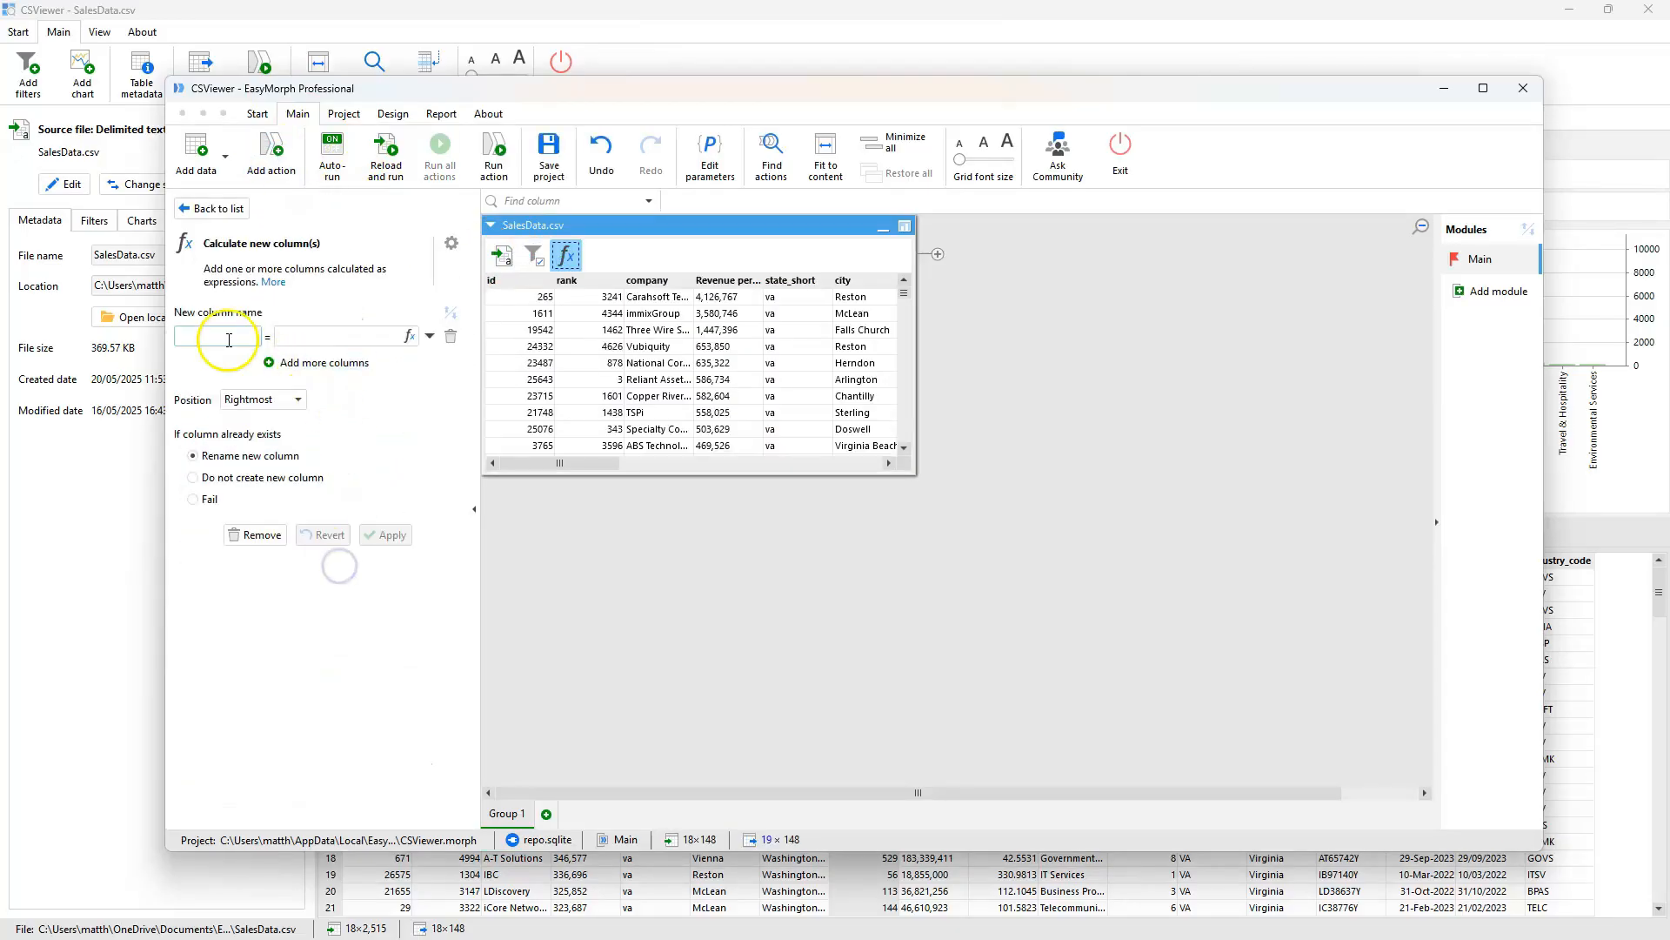
Step: Define the column revenue_millions with the expression [revenue]/1000000
type("revenu")
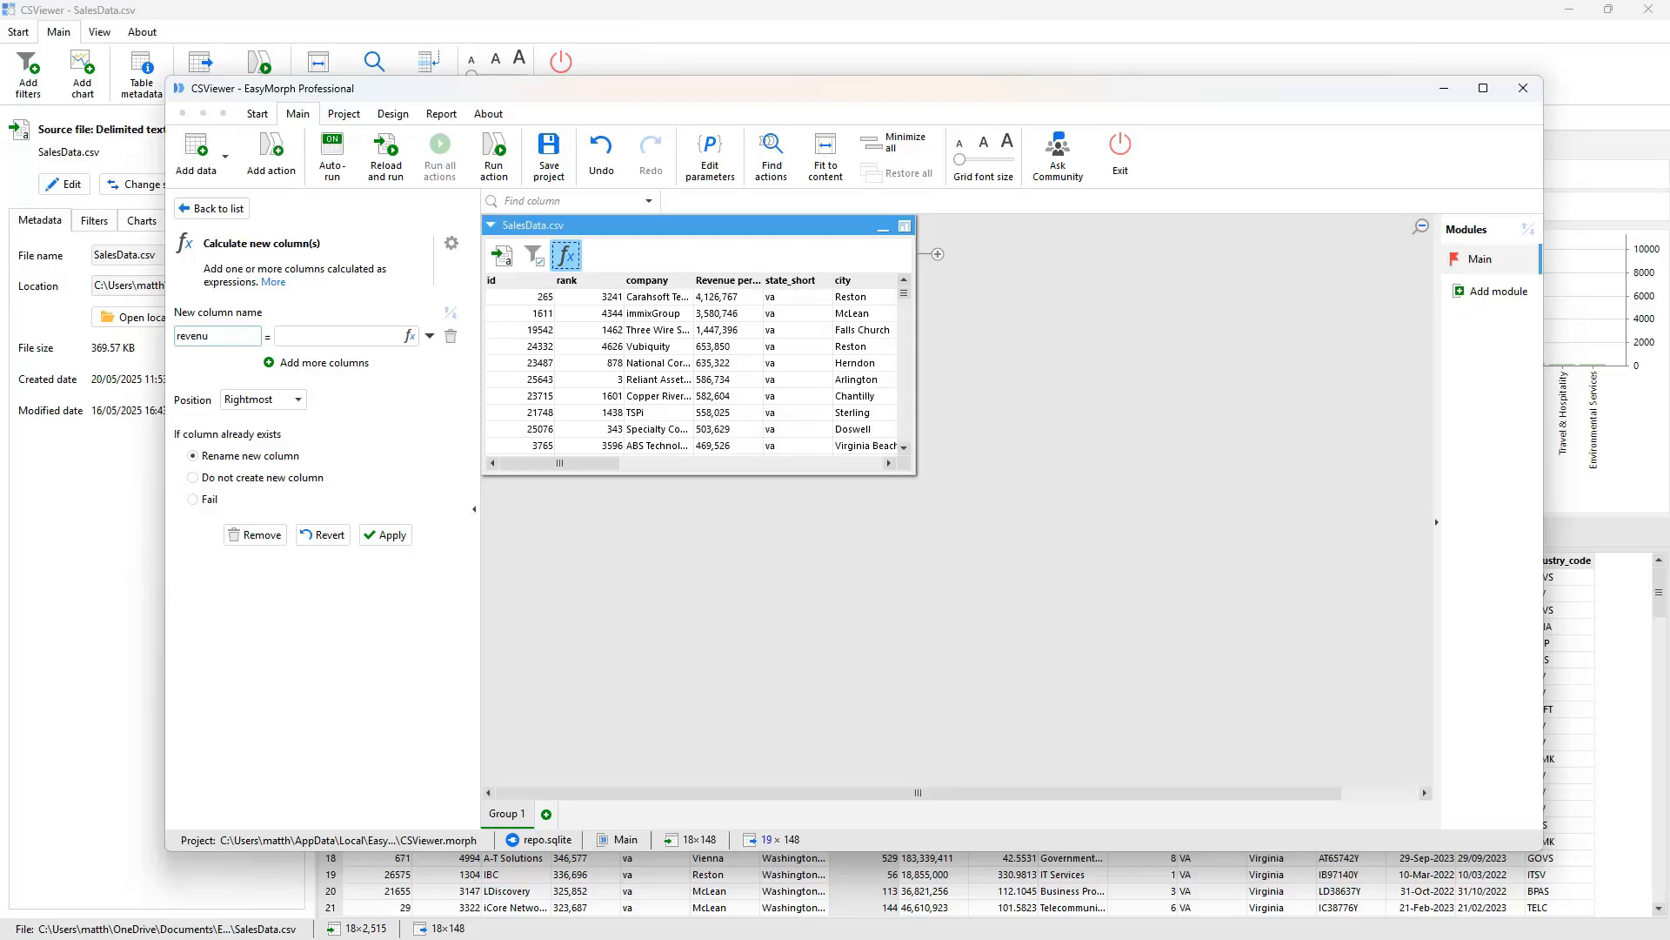
type("revenue_millions")
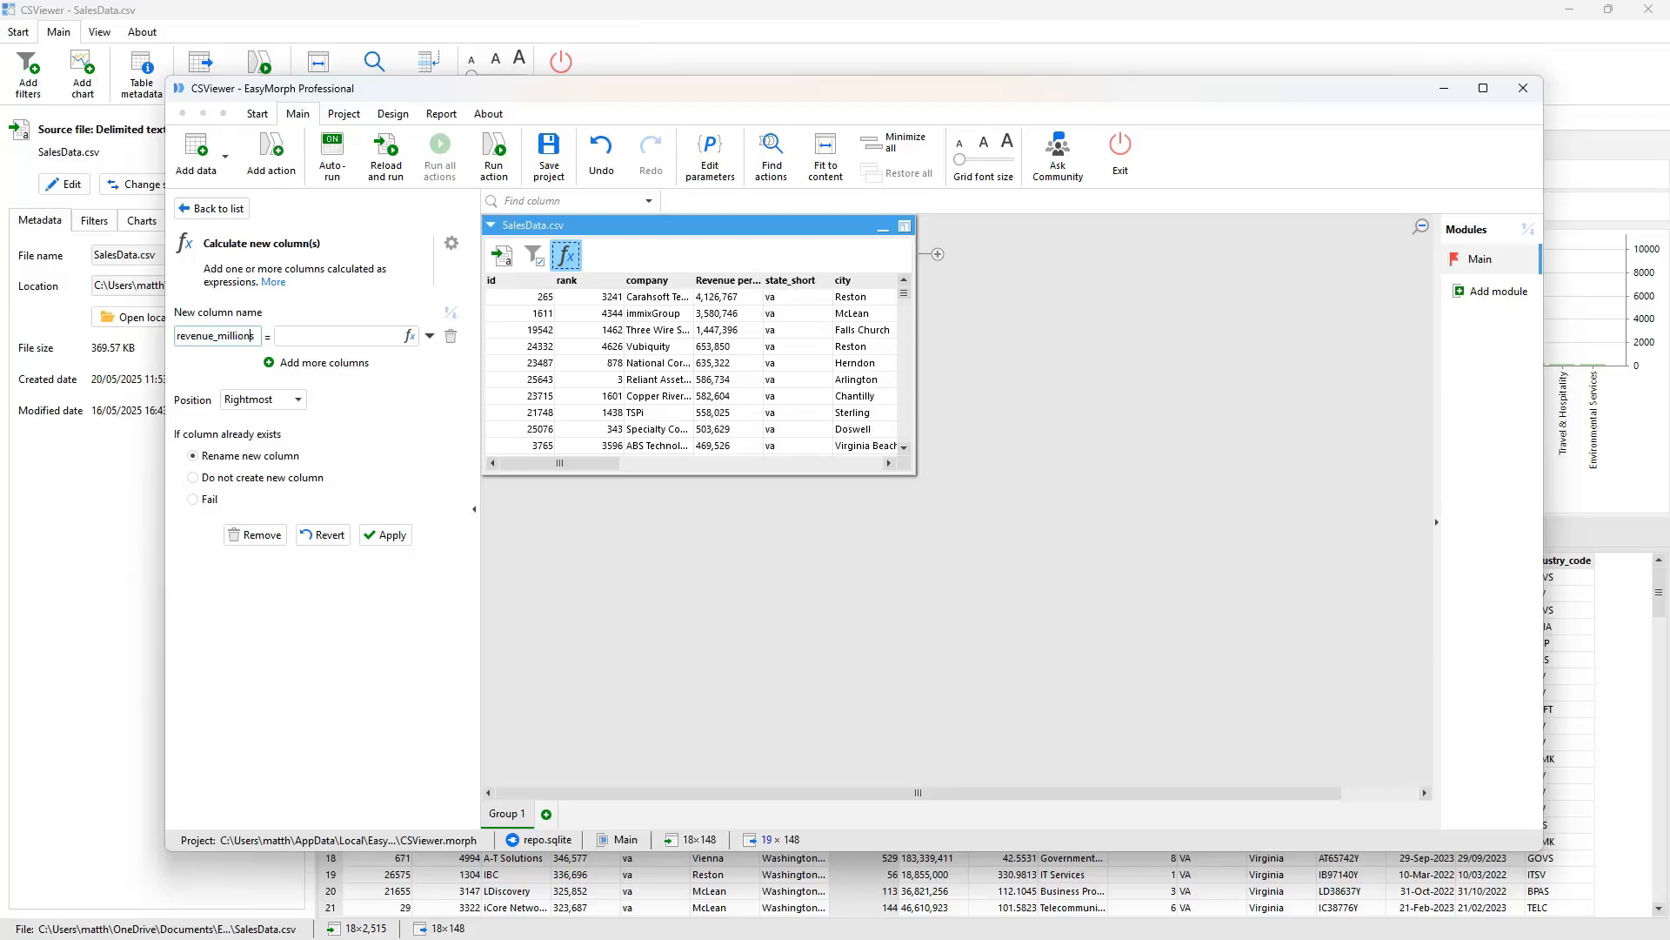
type("[revenue]/1000000")
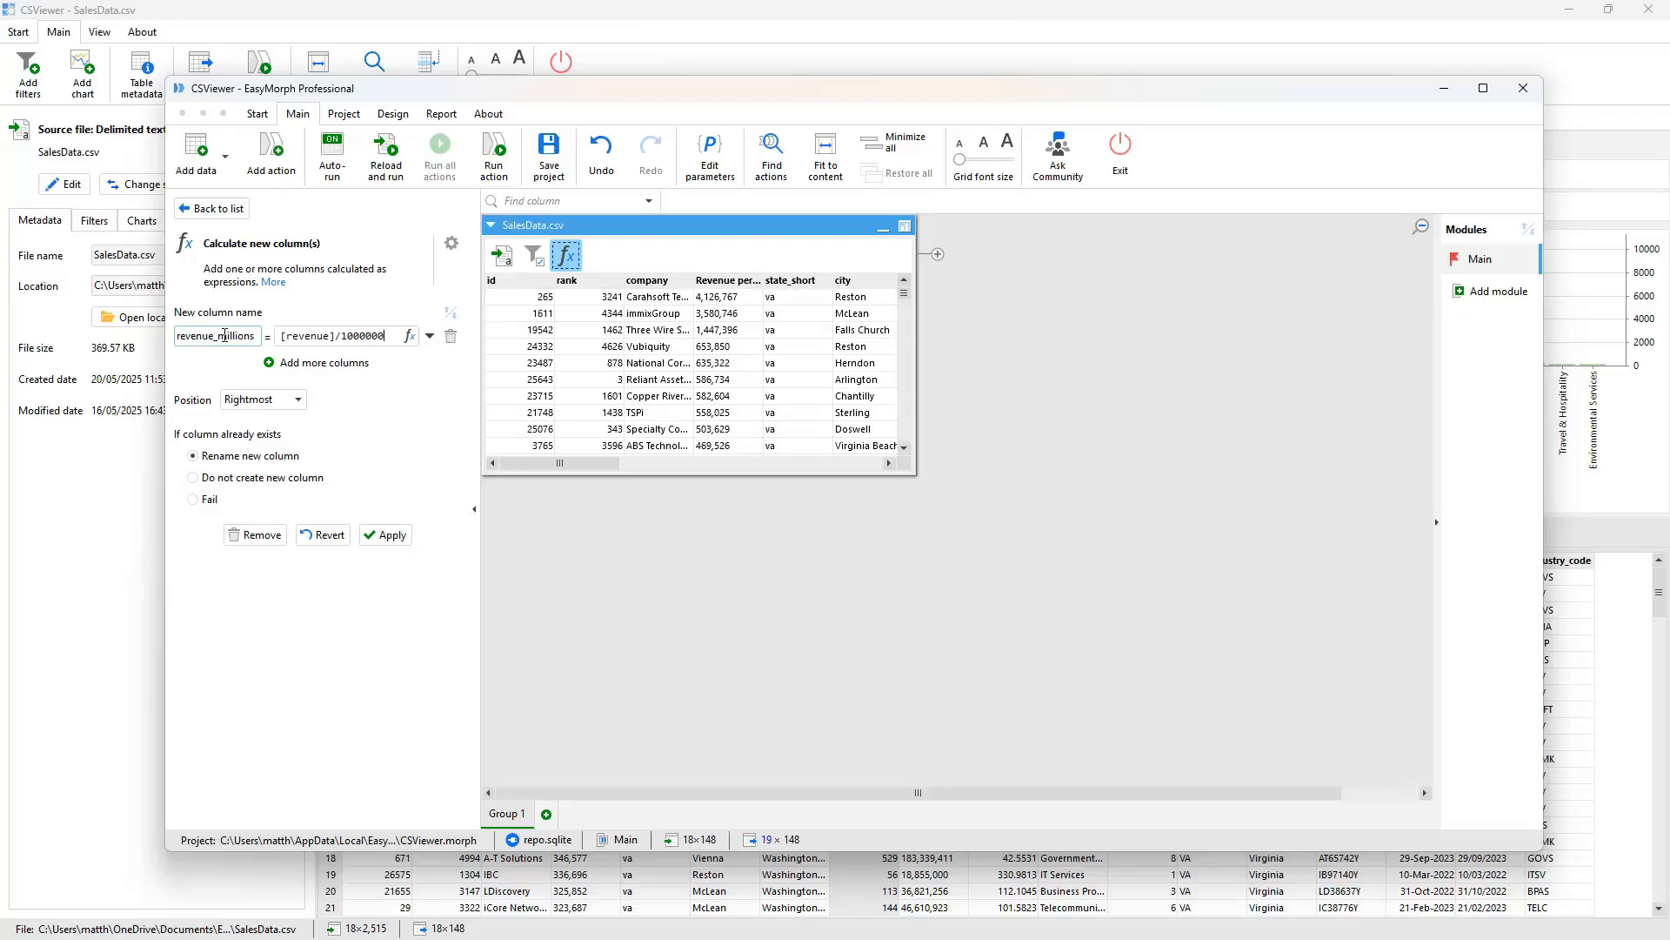
left_click(385, 534)
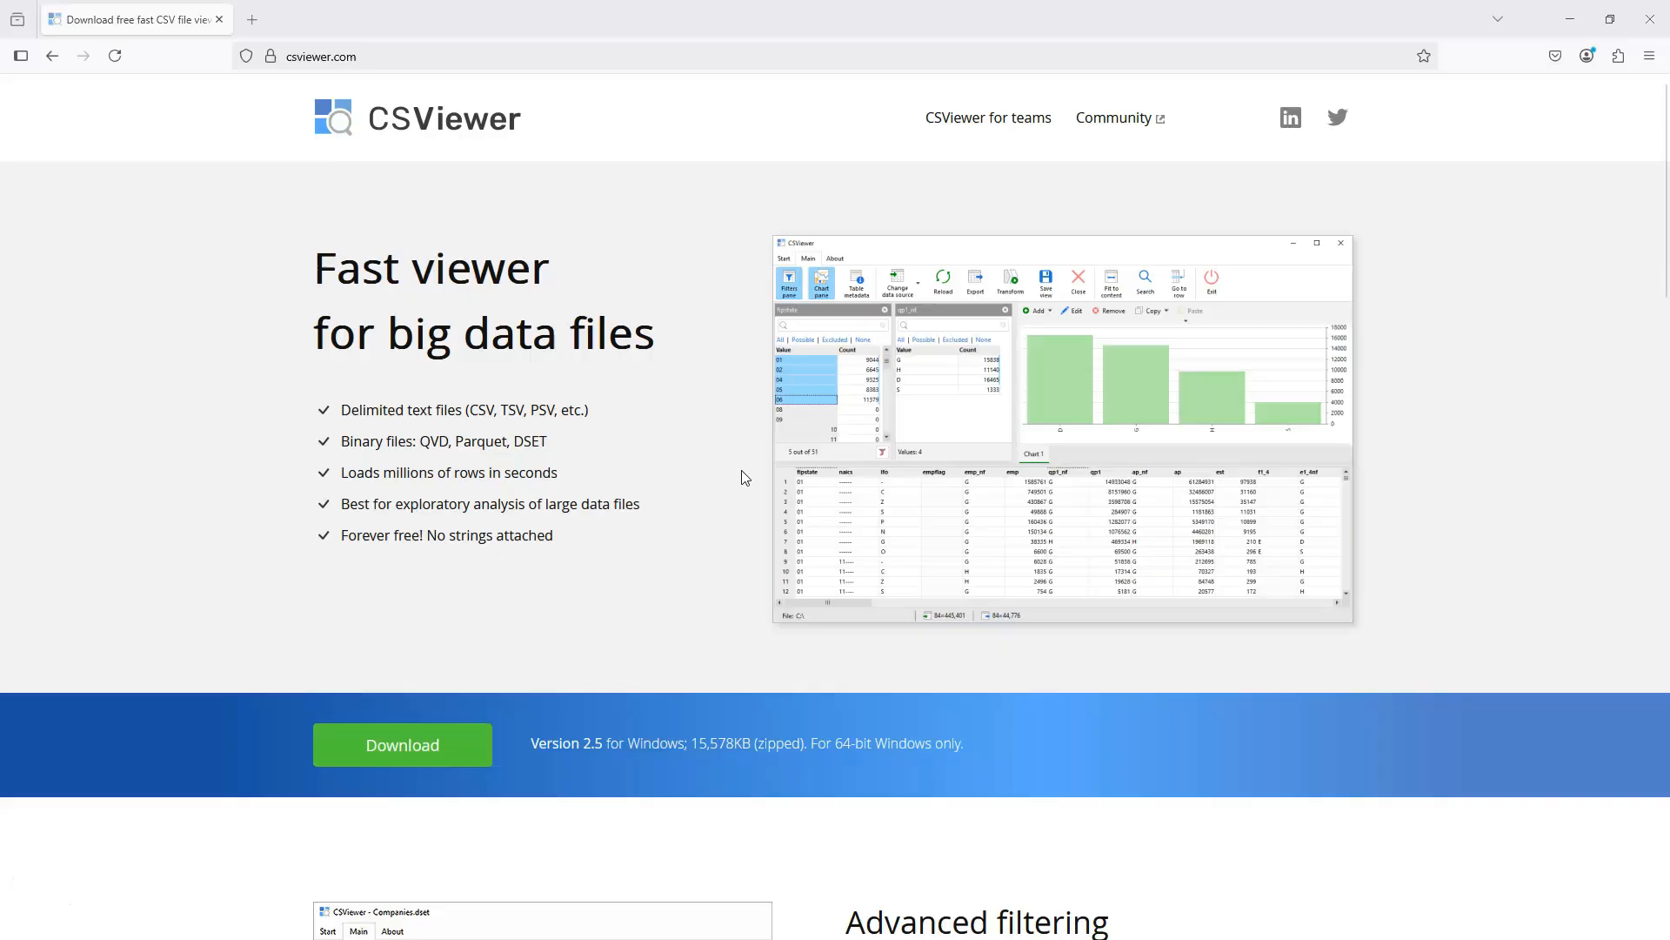
mouse_move(942, 150)
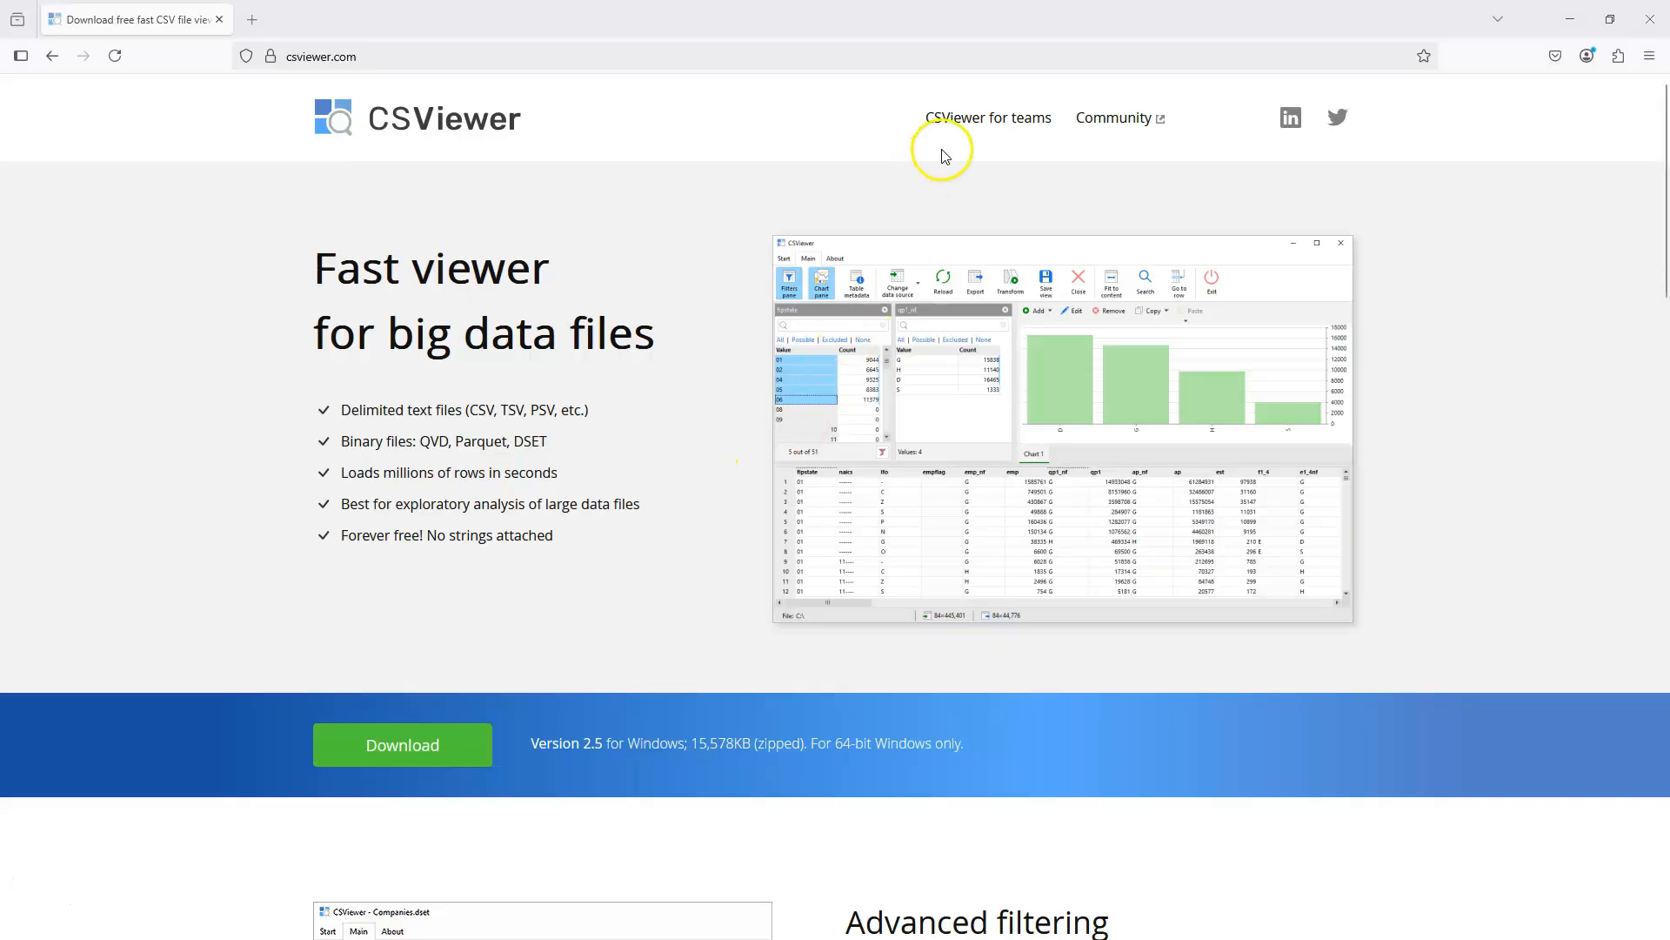
Step: Follow the CSViewer for teams link on csviewer.com
left_click(985, 117)
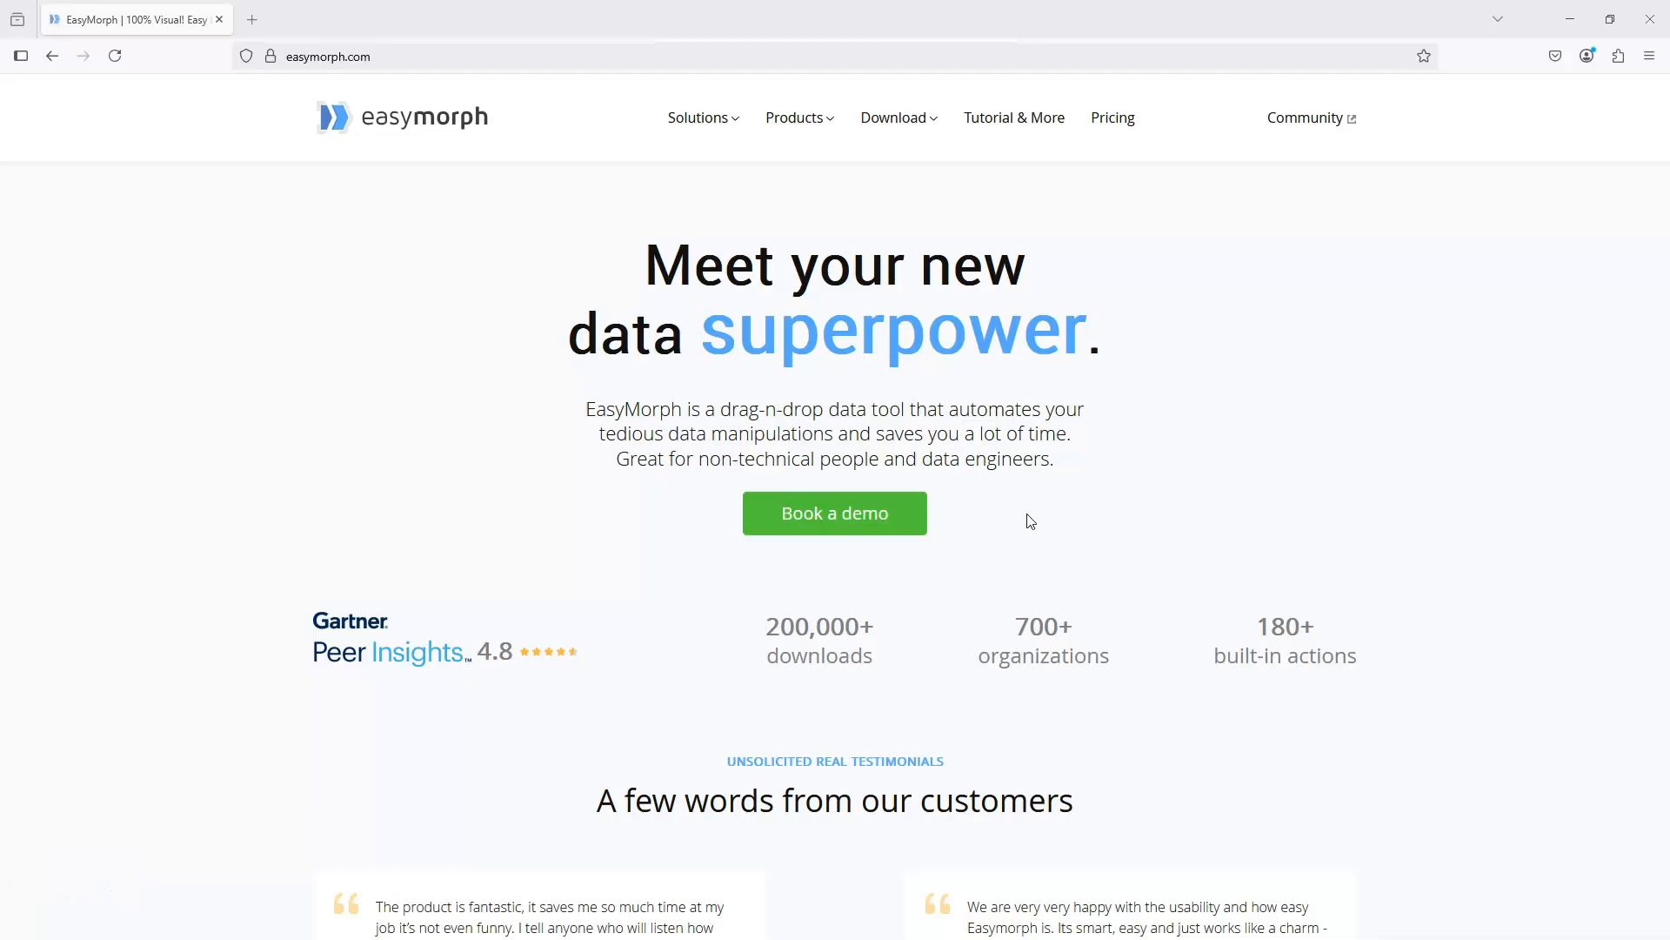
Step: Navigate from the Download menu to the EasyMorph Desktop download page
left_click(895, 116)
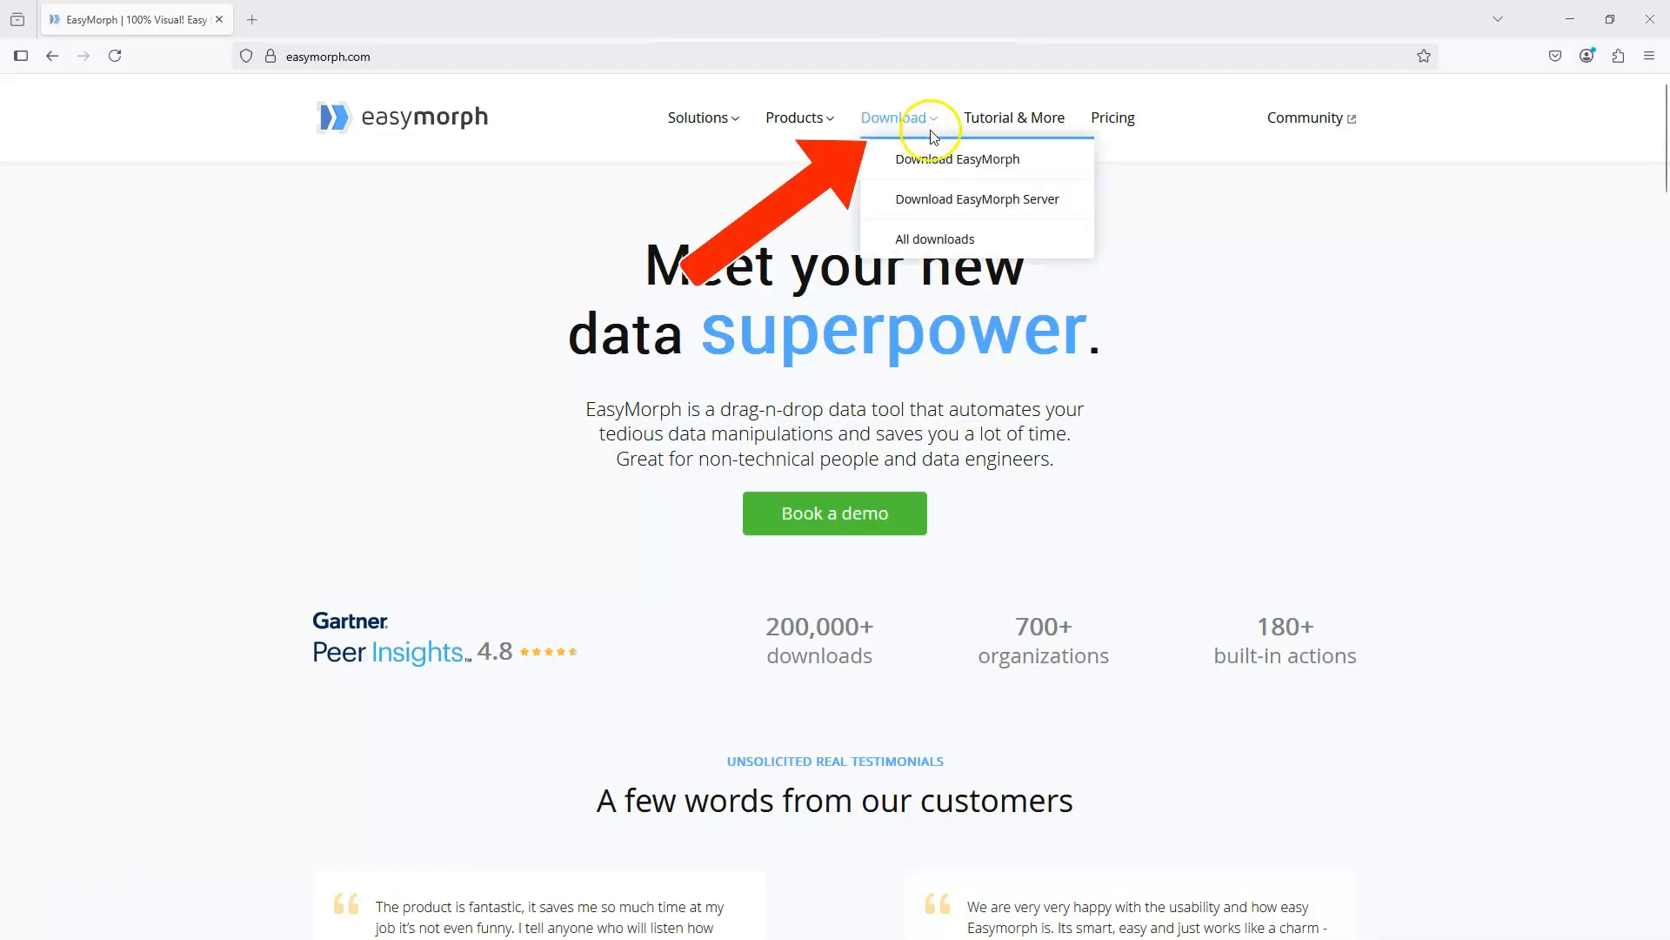
left_click(955, 158)
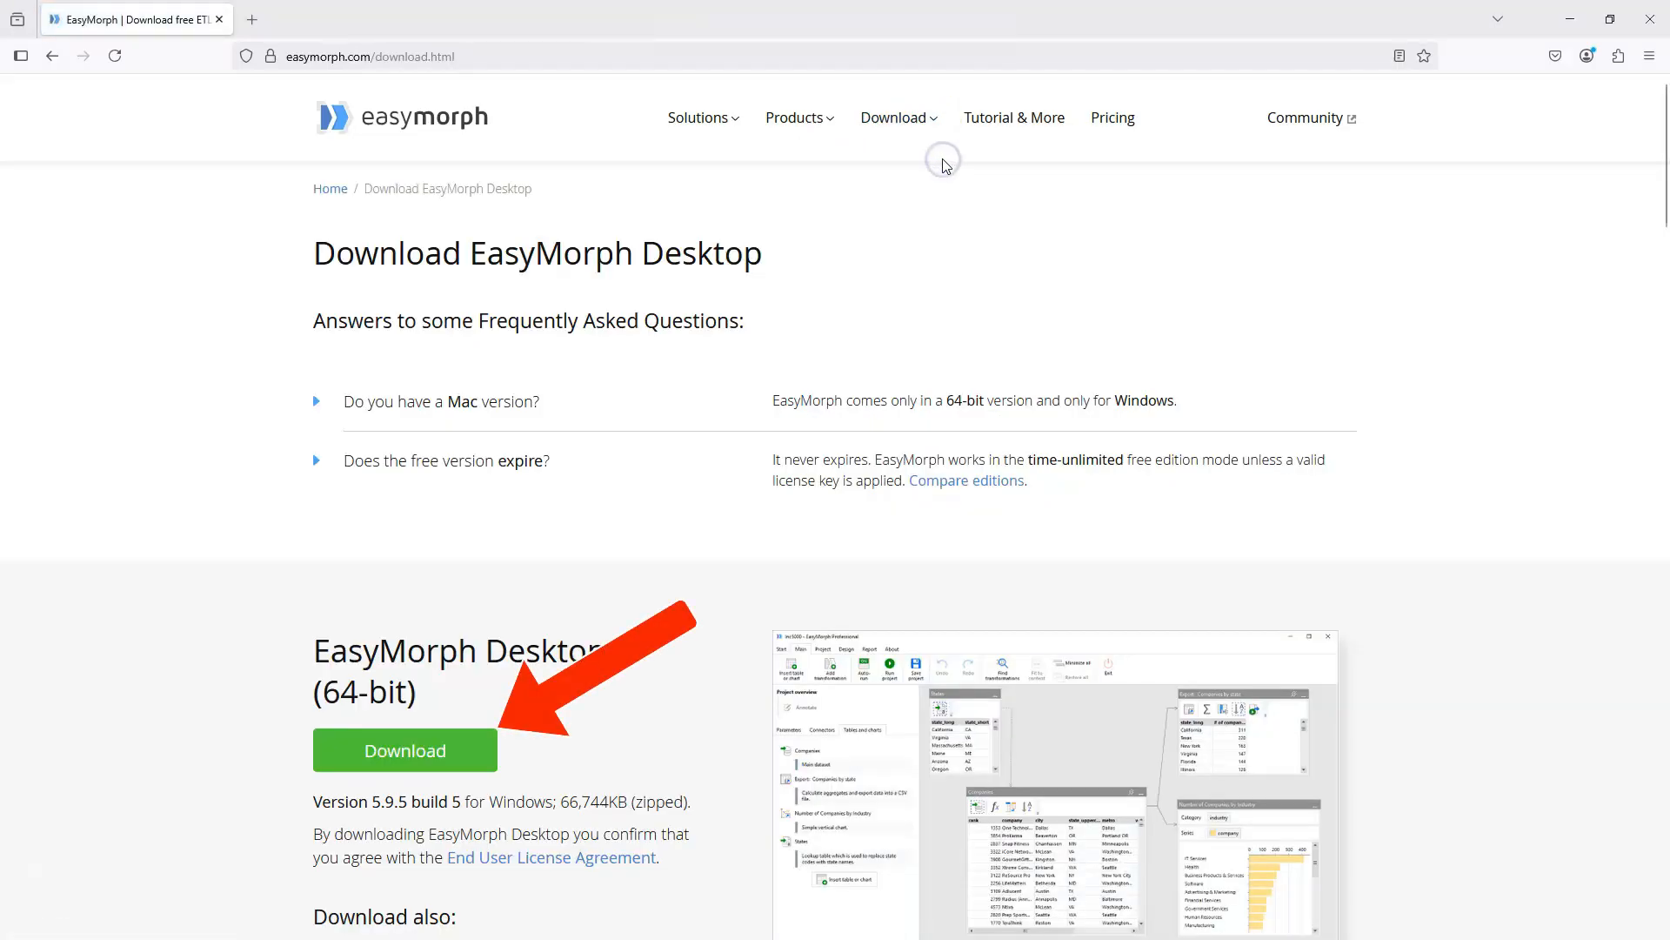
left_click(404, 750)
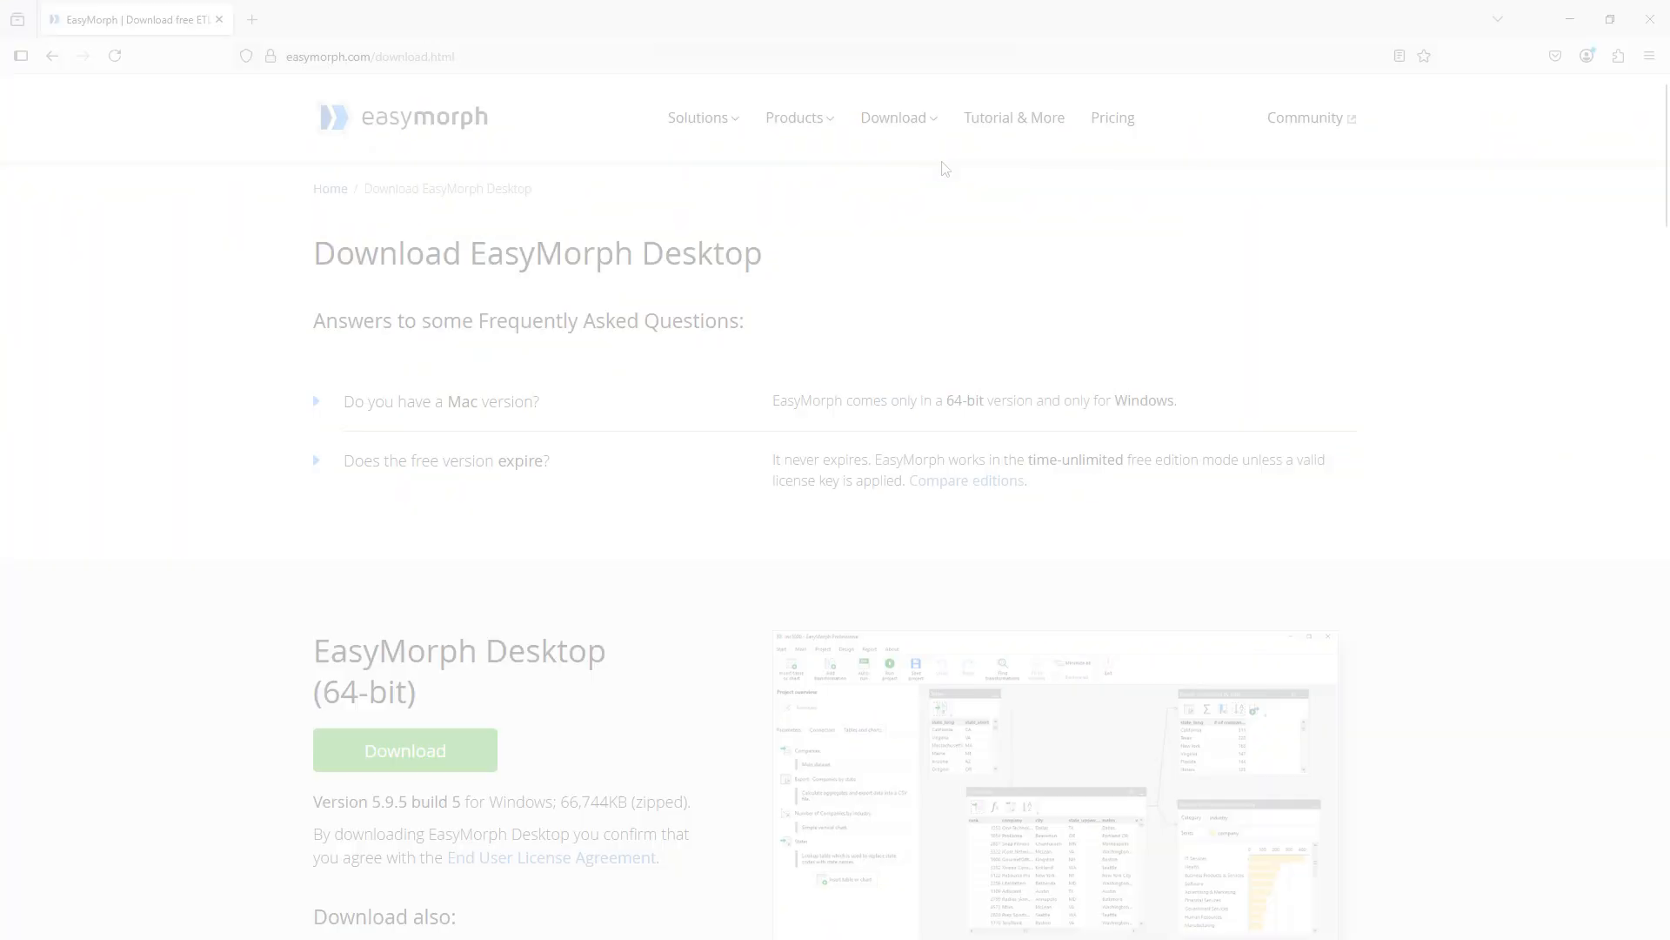